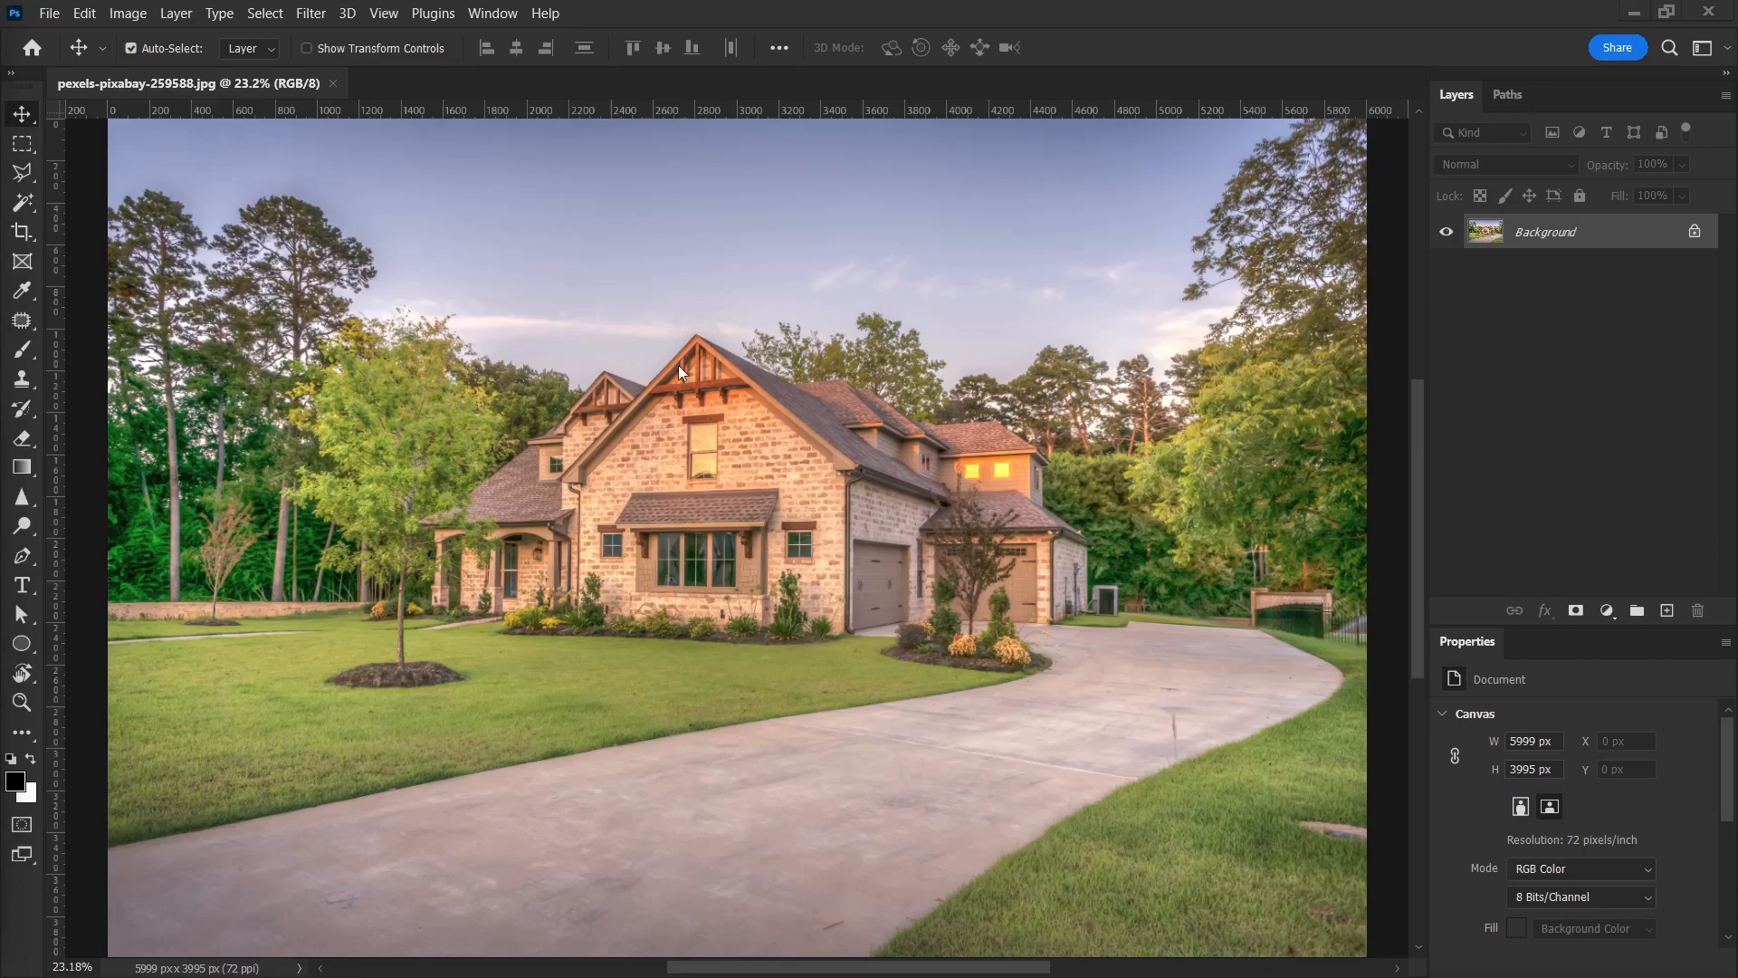
mouse_move(601, 502)
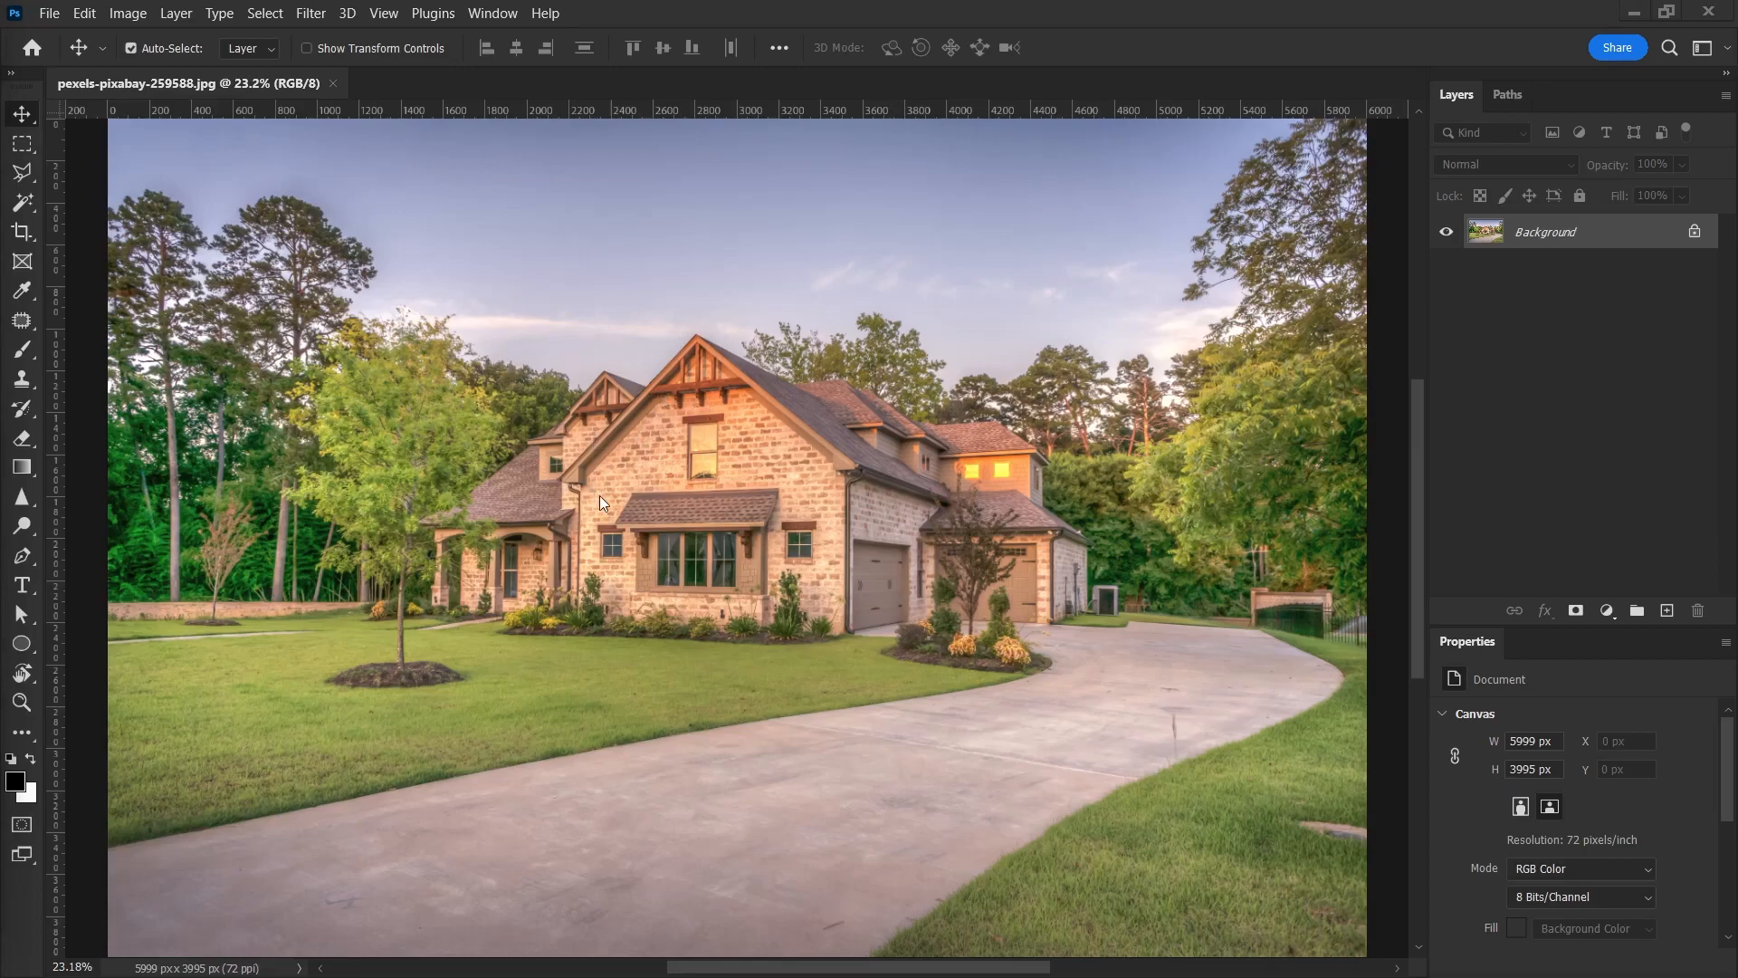
mouse_move(709, 726)
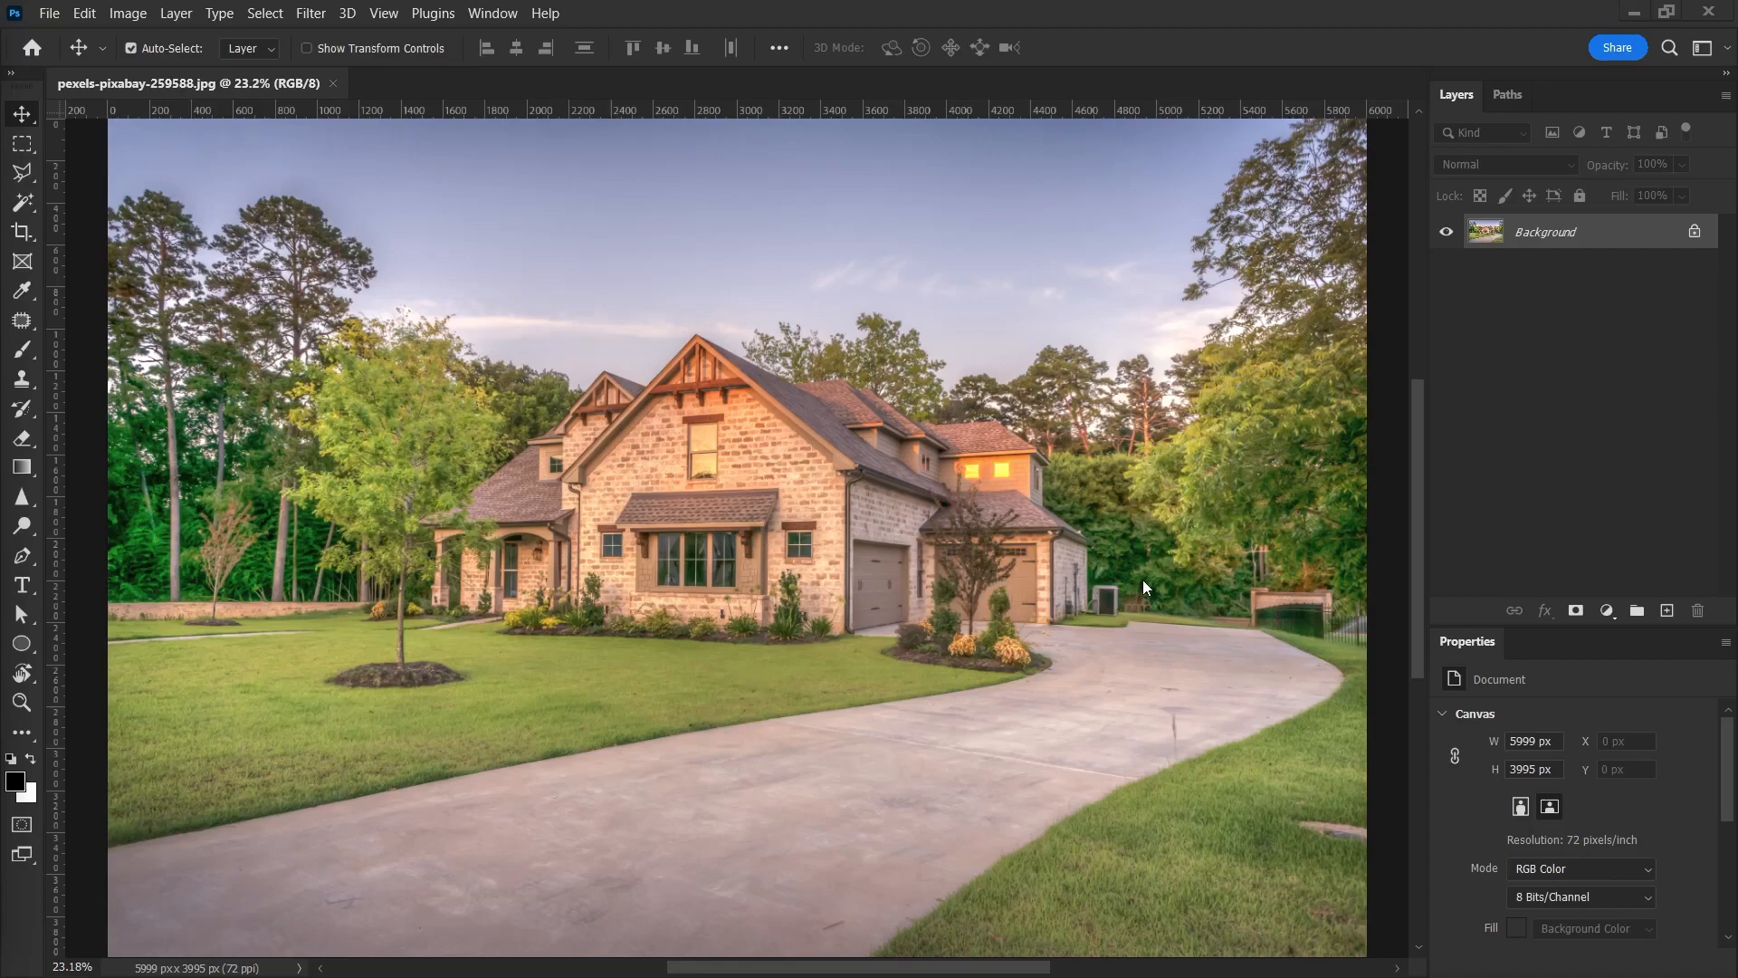
mouse_move(982, 623)
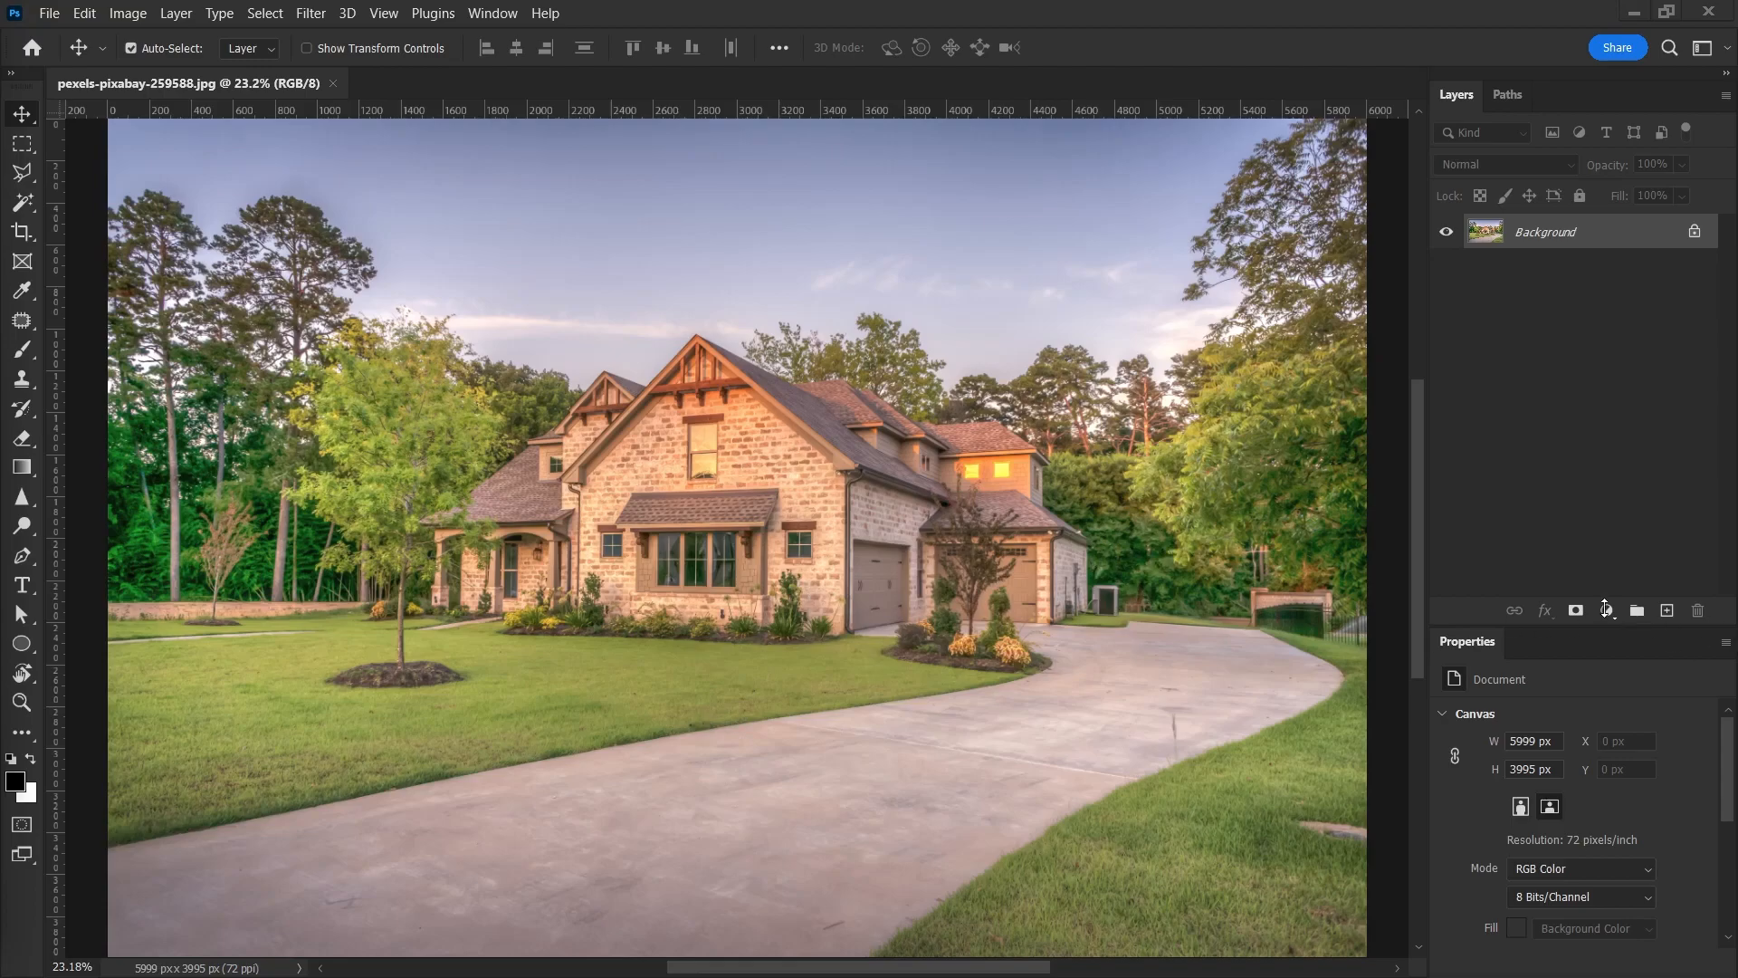
Add a Color Lookup adjustment layer above the Background and browse its 3DLUT File presets
left_click(1605, 609)
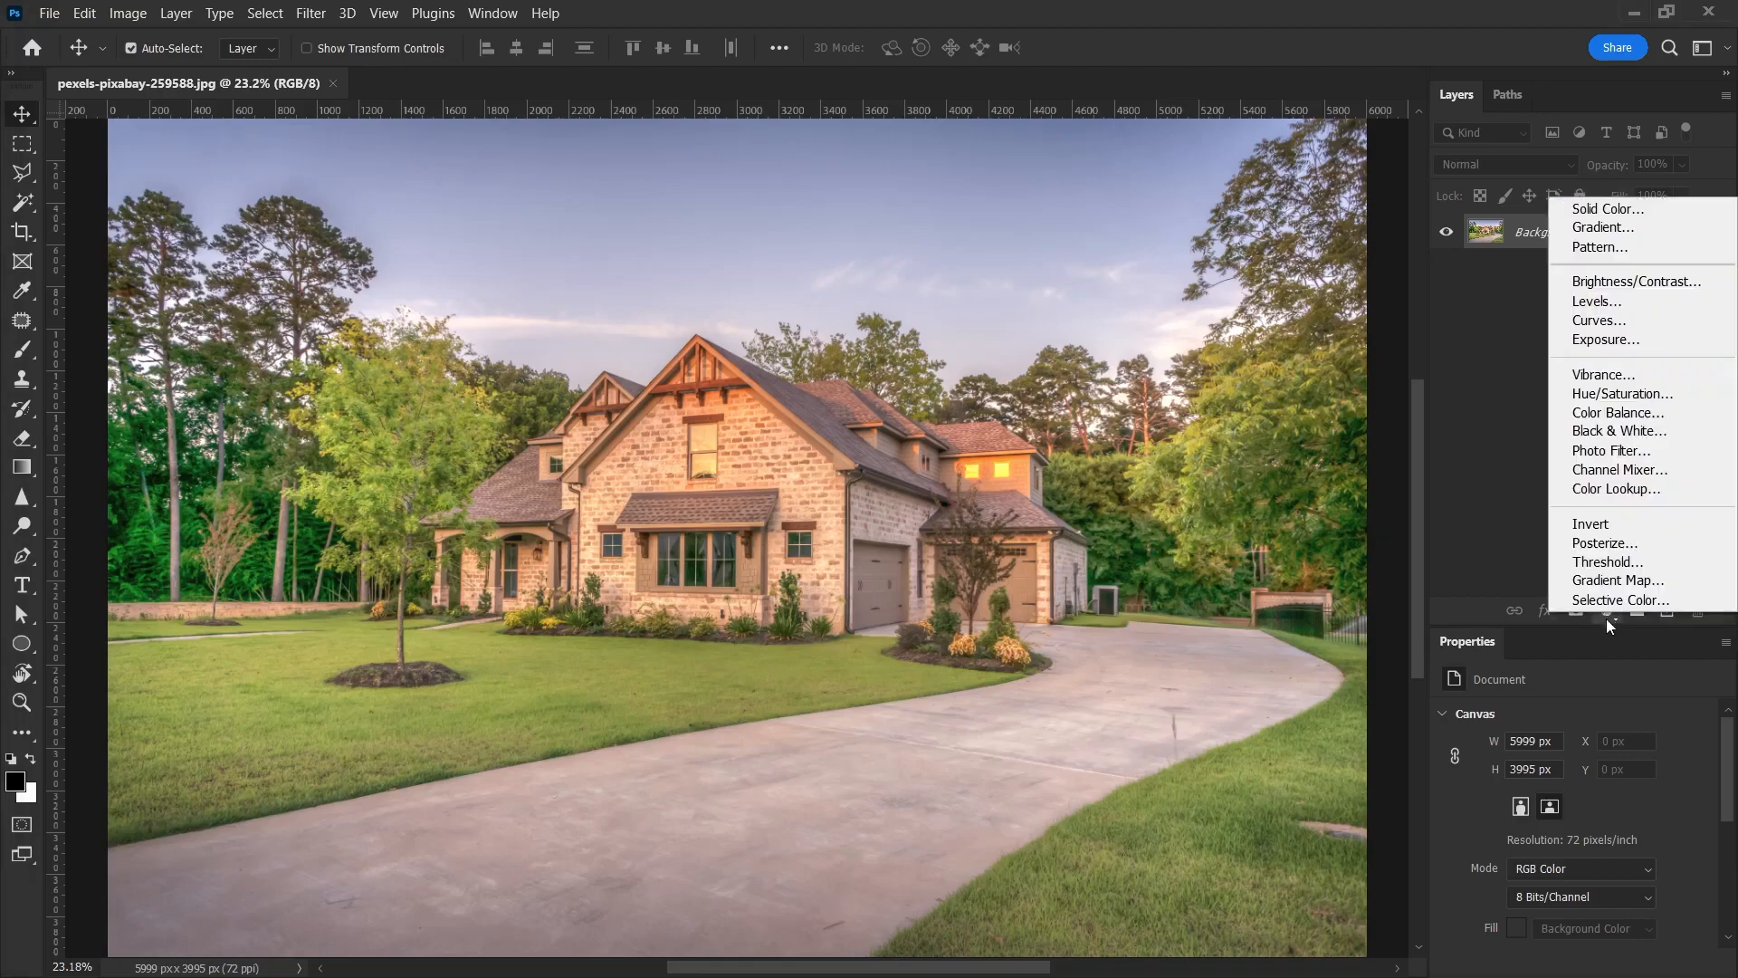
mouse_move(1615, 489)
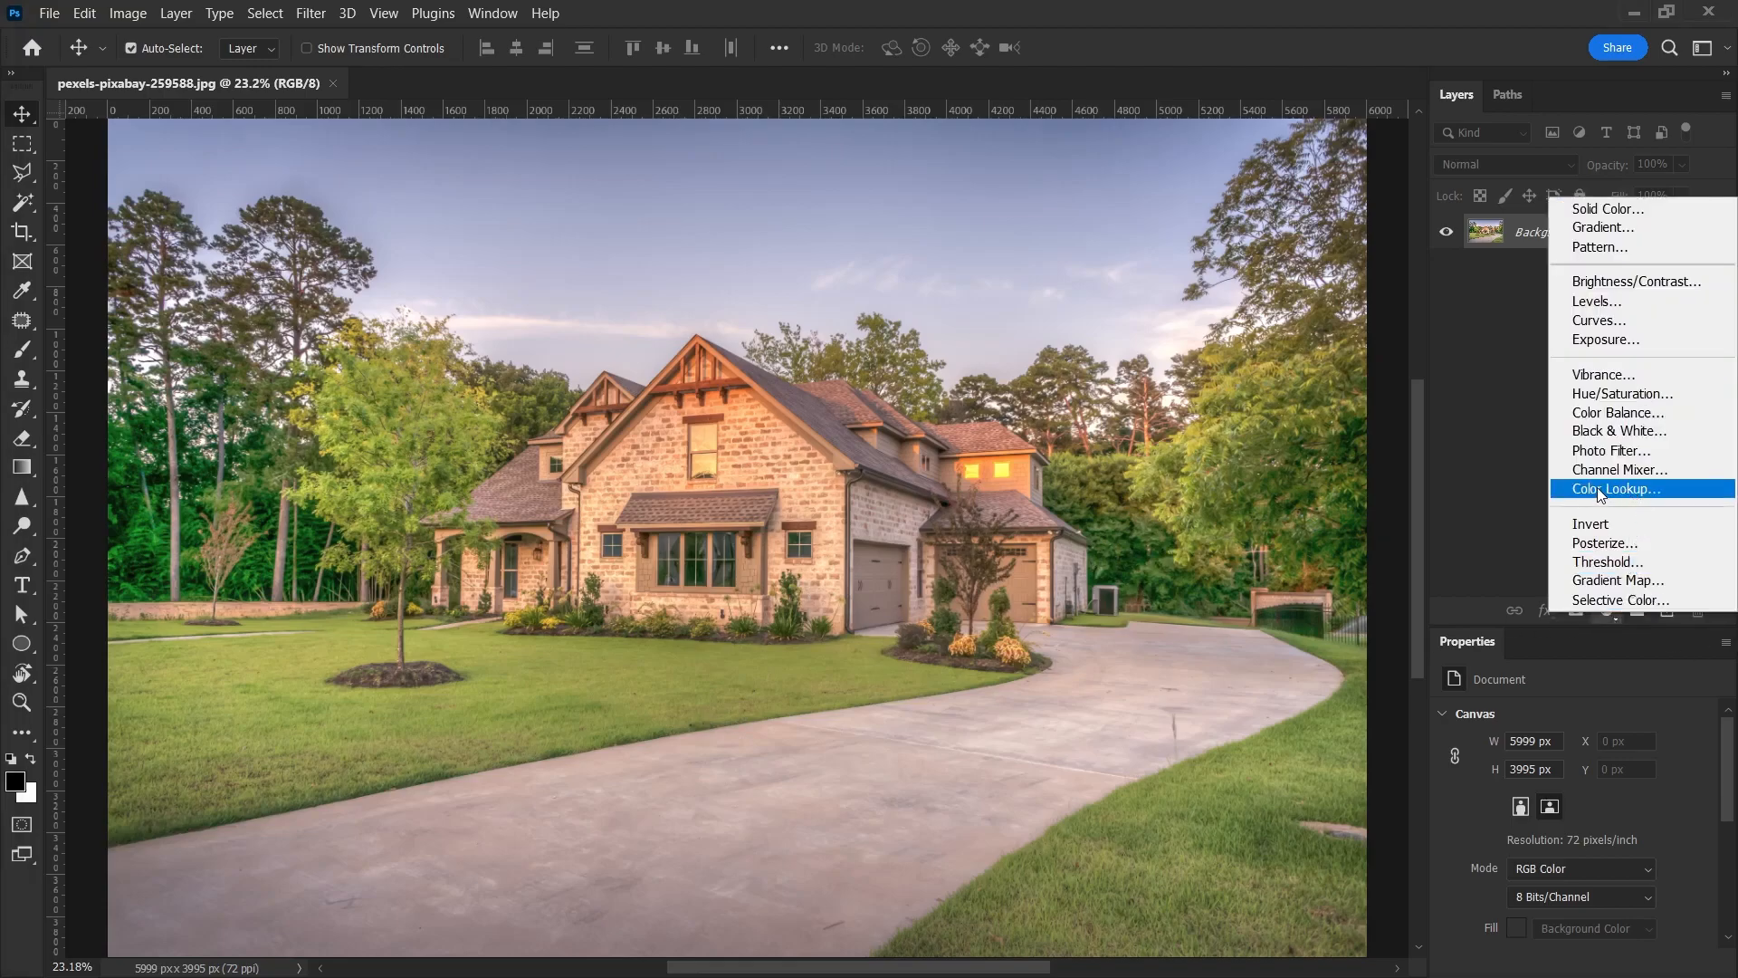
left_click(1615, 489)
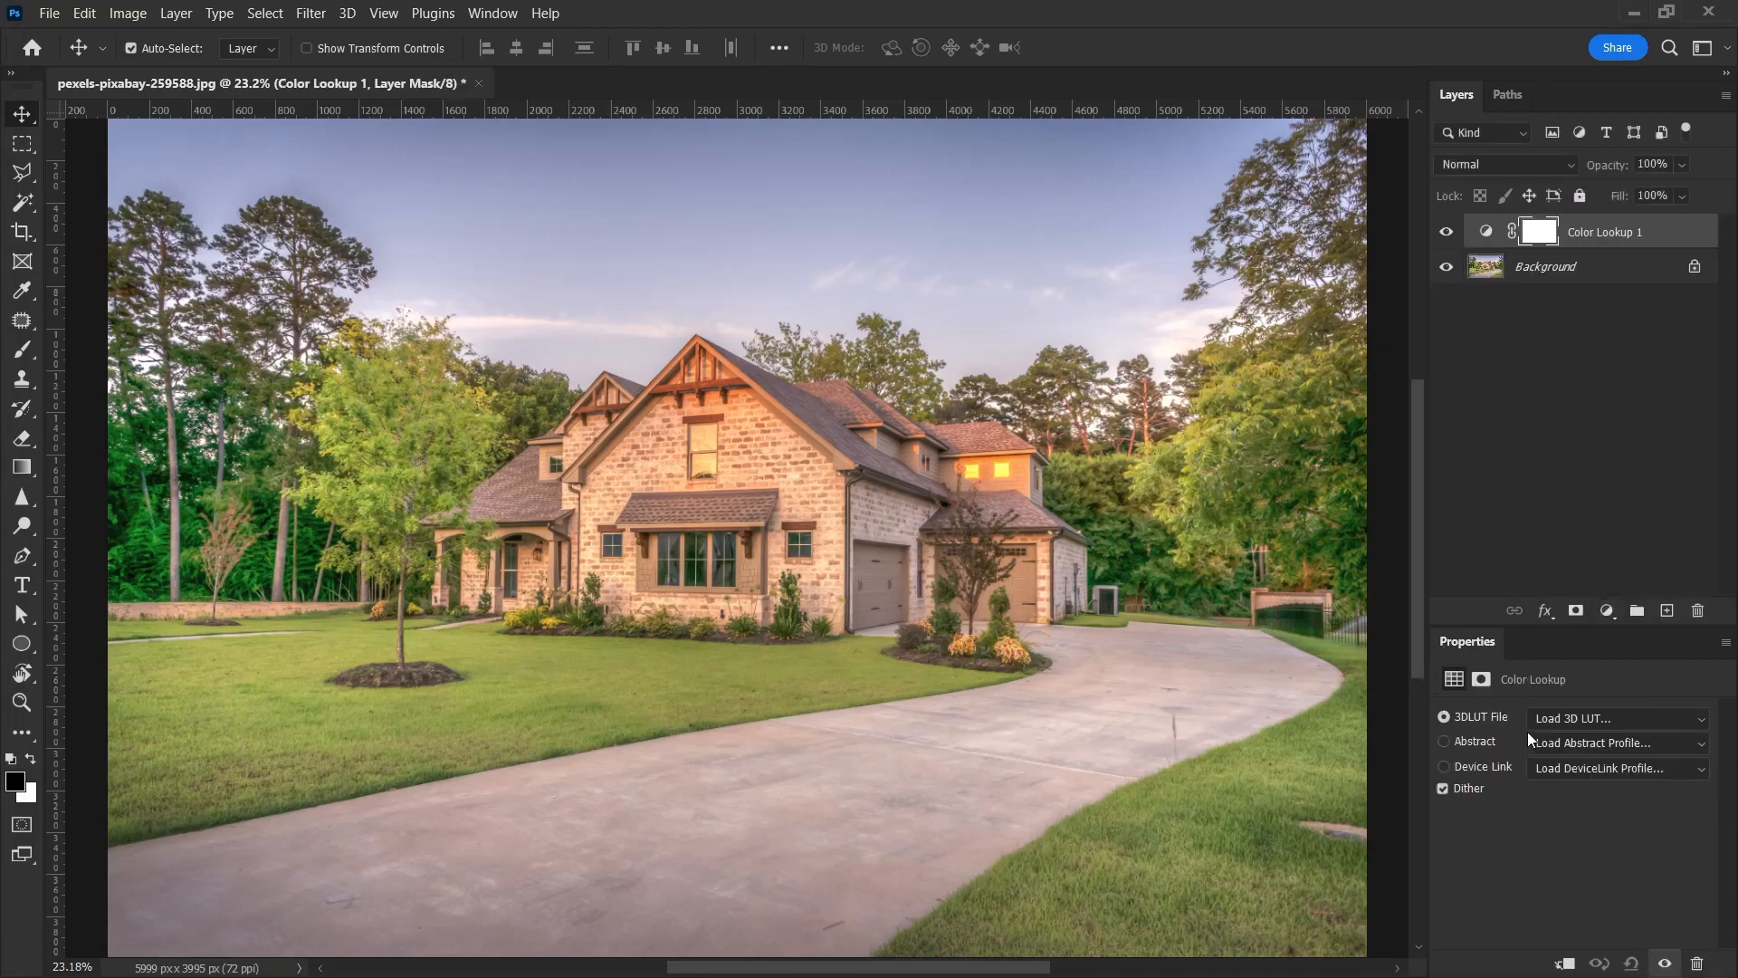
mouse_move(1537, 650)
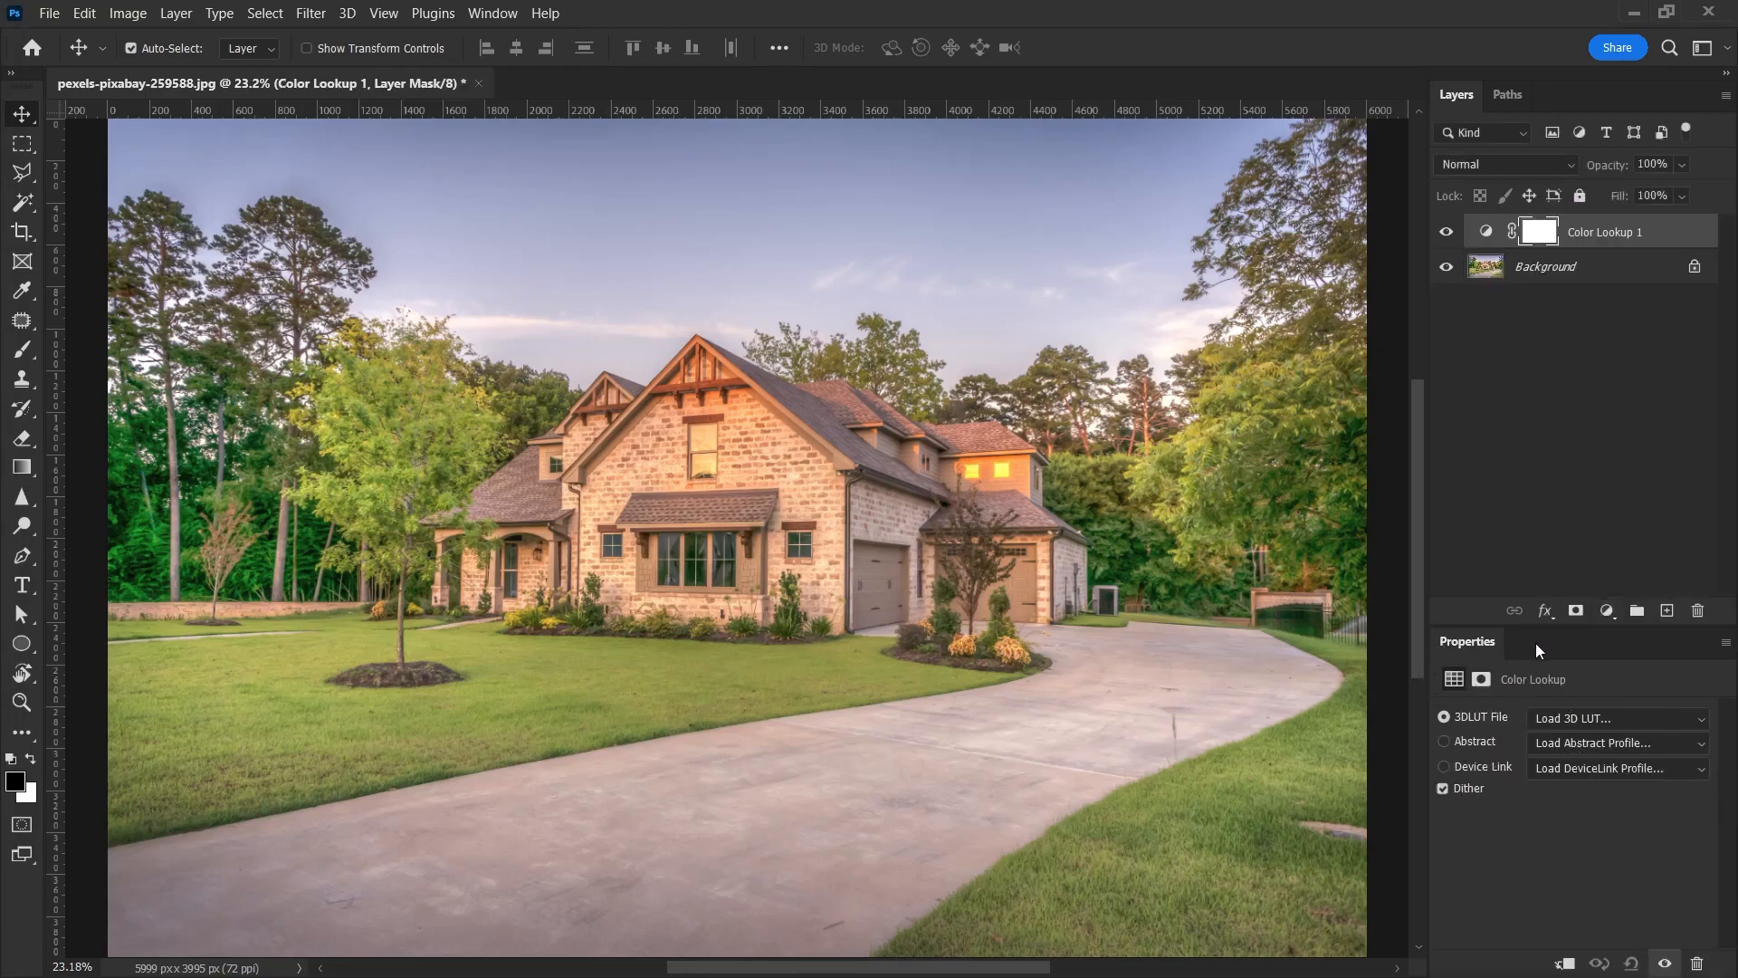
left_click(492, 14)
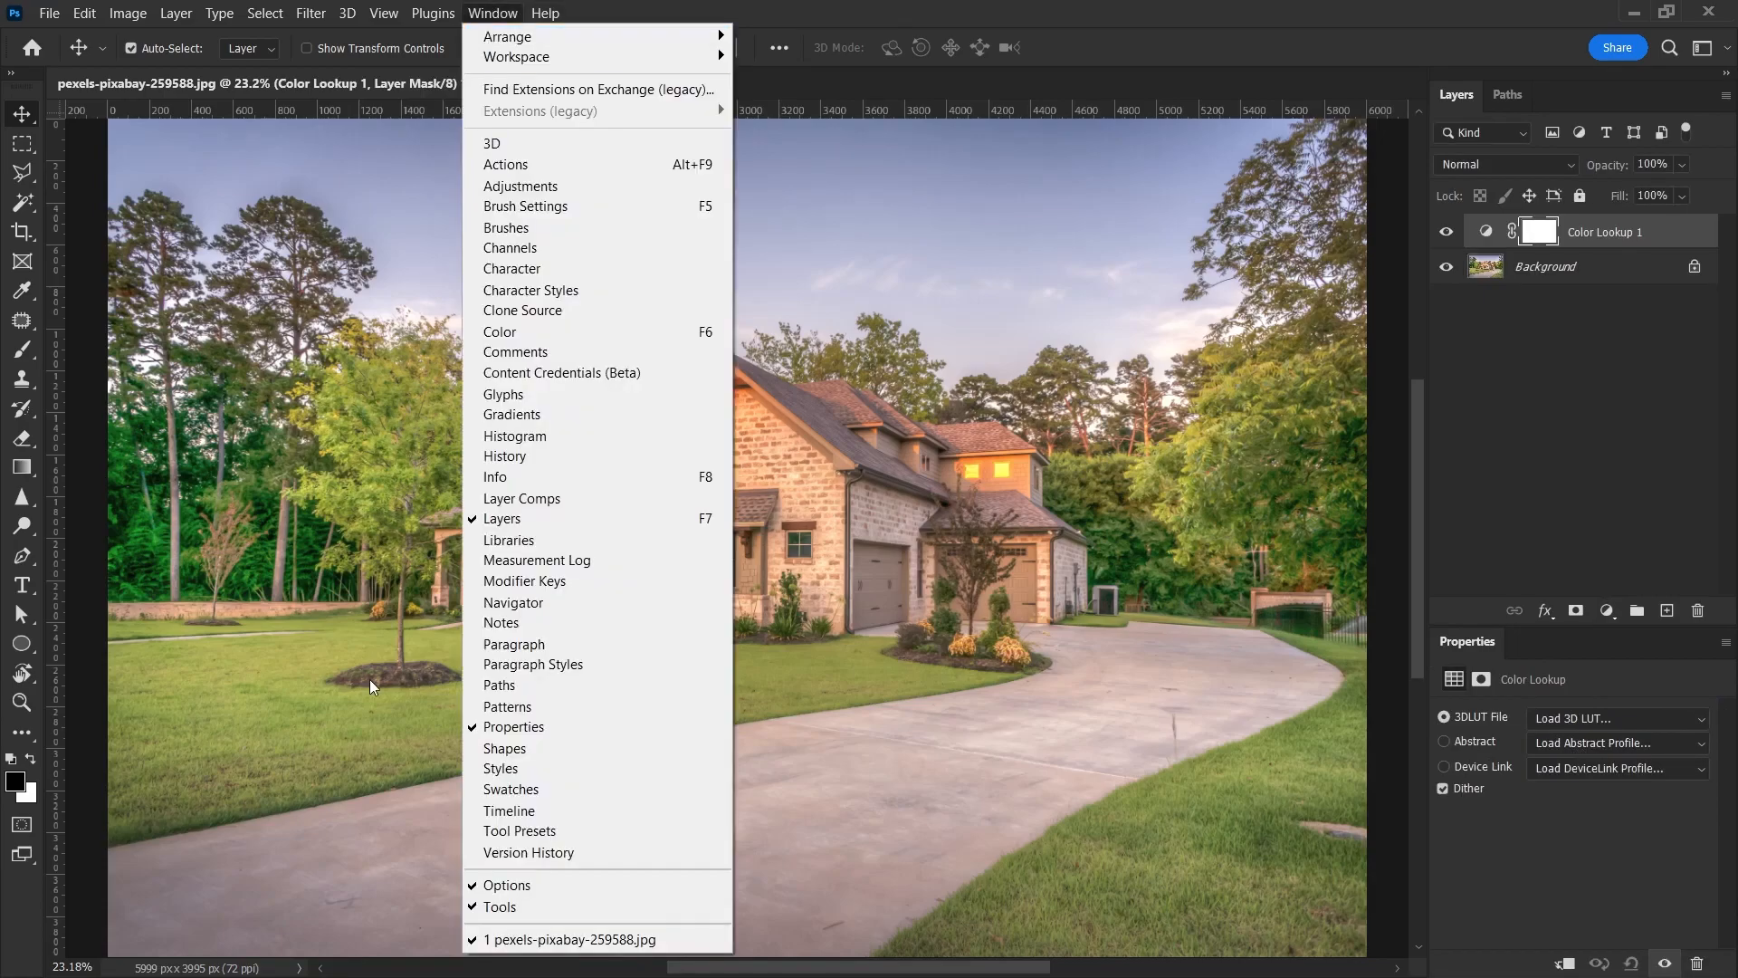
mouse_move(543, 731)
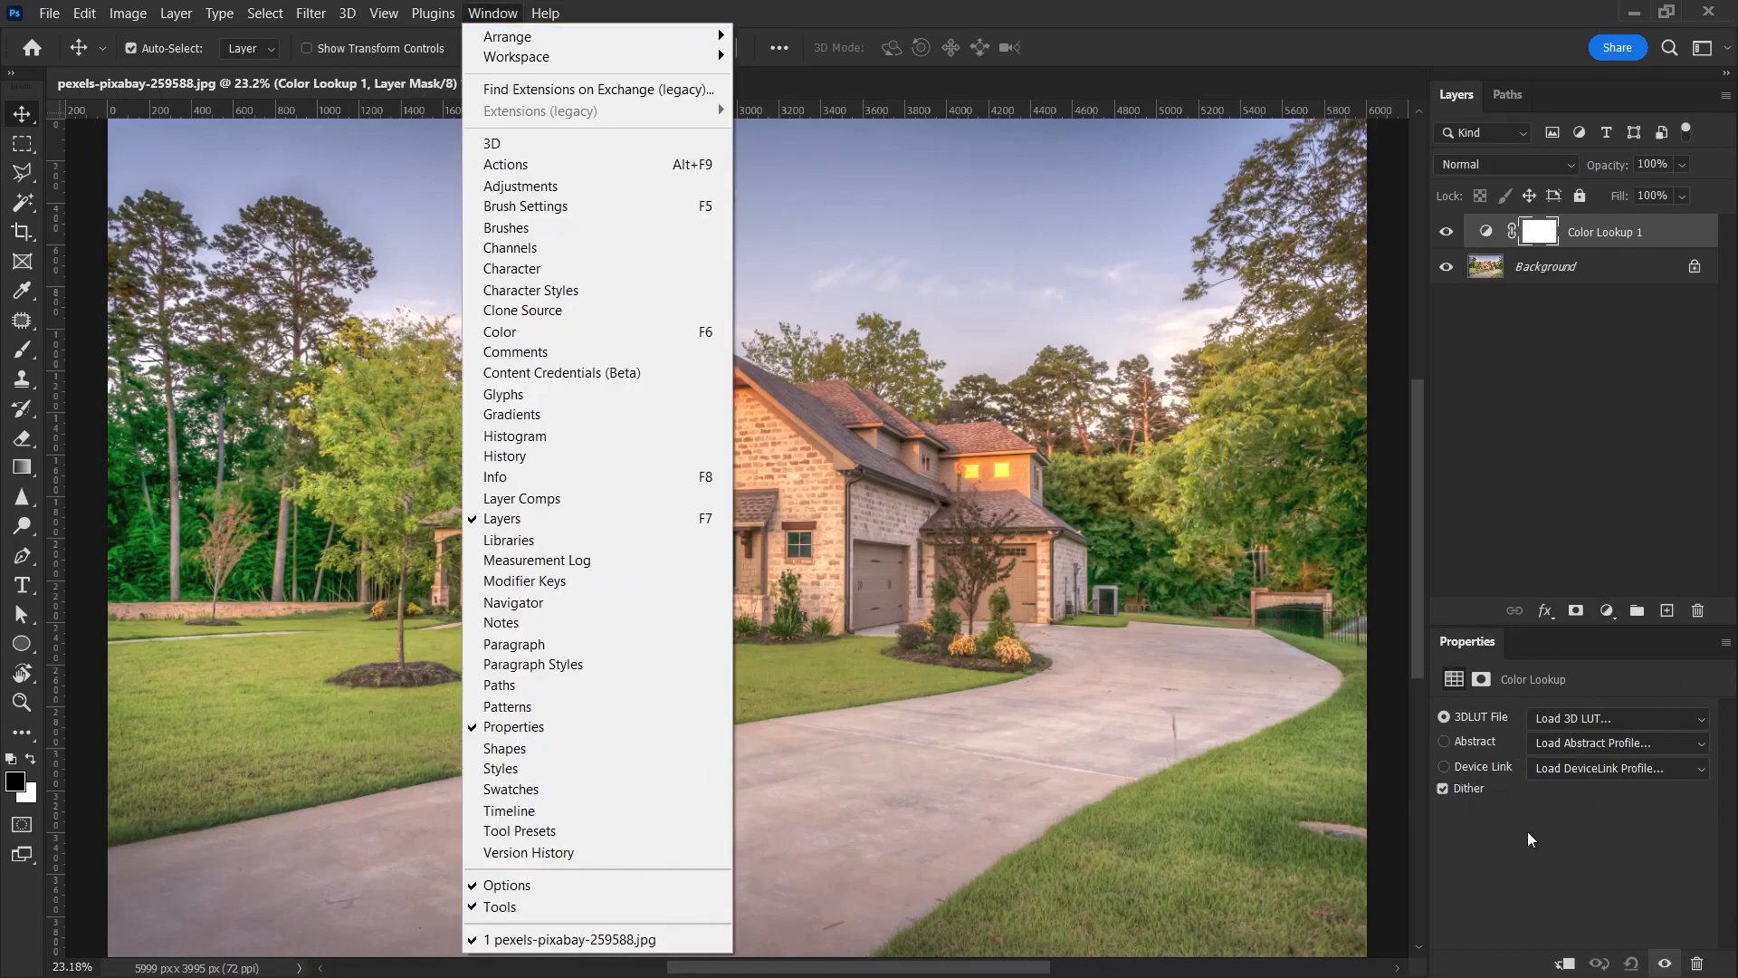
left_click(1614, 717)
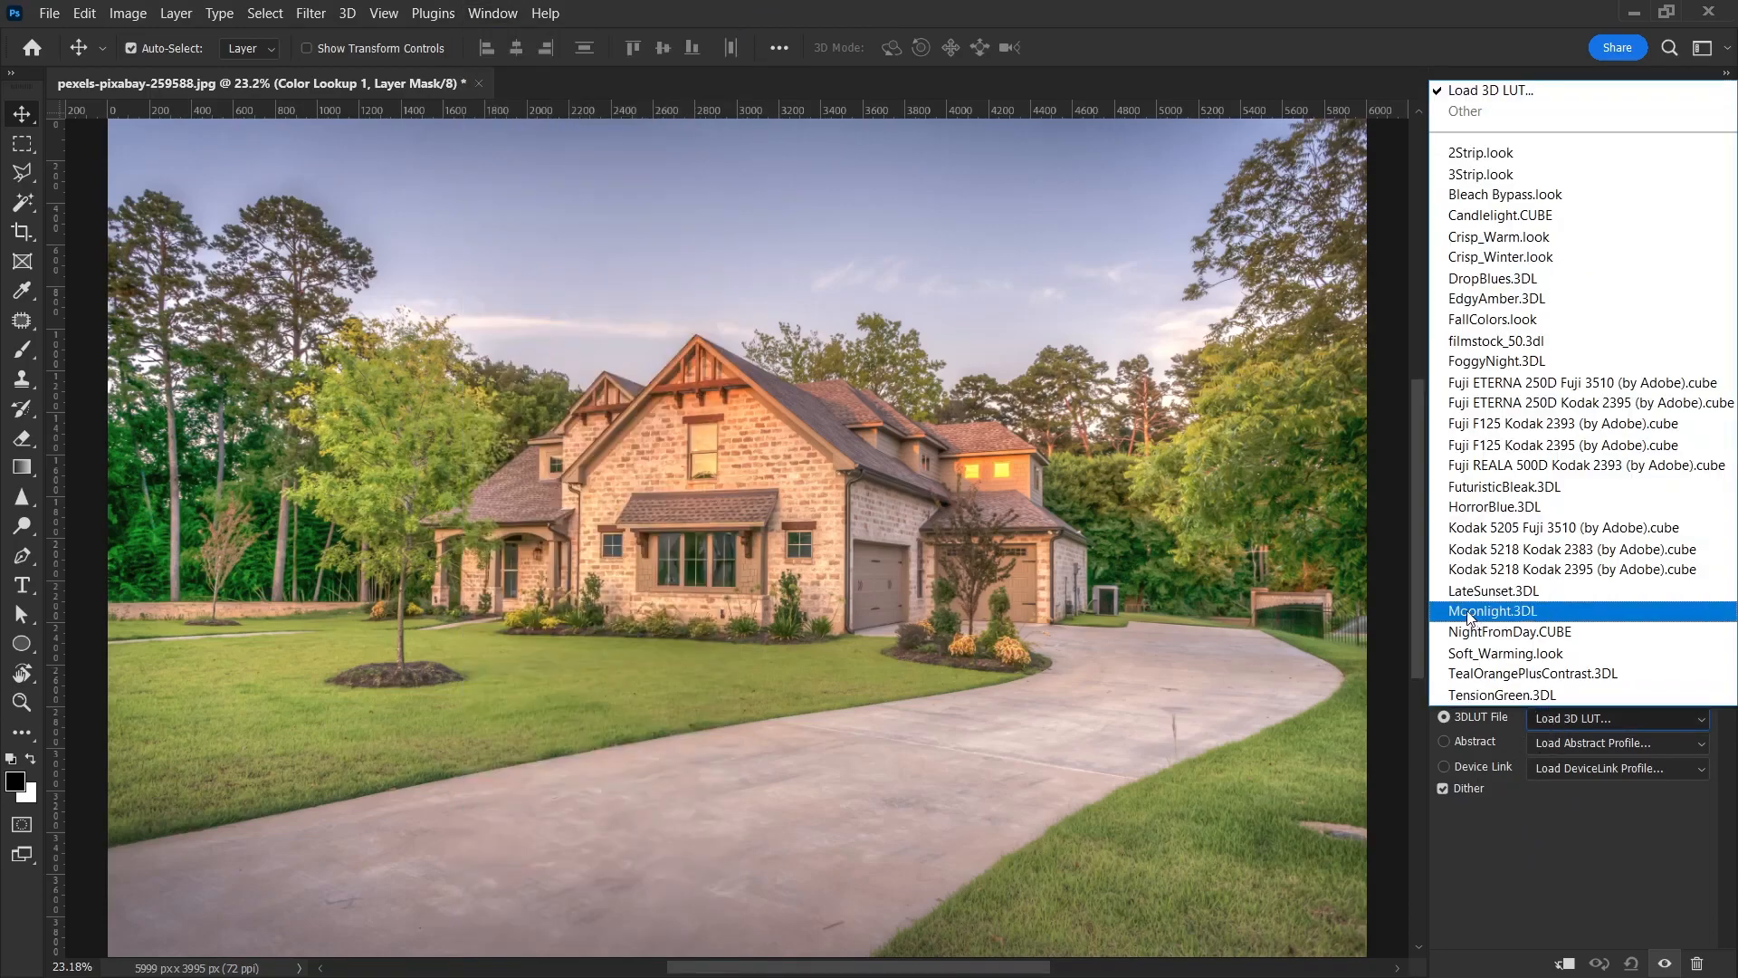
Apply the Moonlight.3DL preset to the Color Lookup layer
left_click(1491, 609)
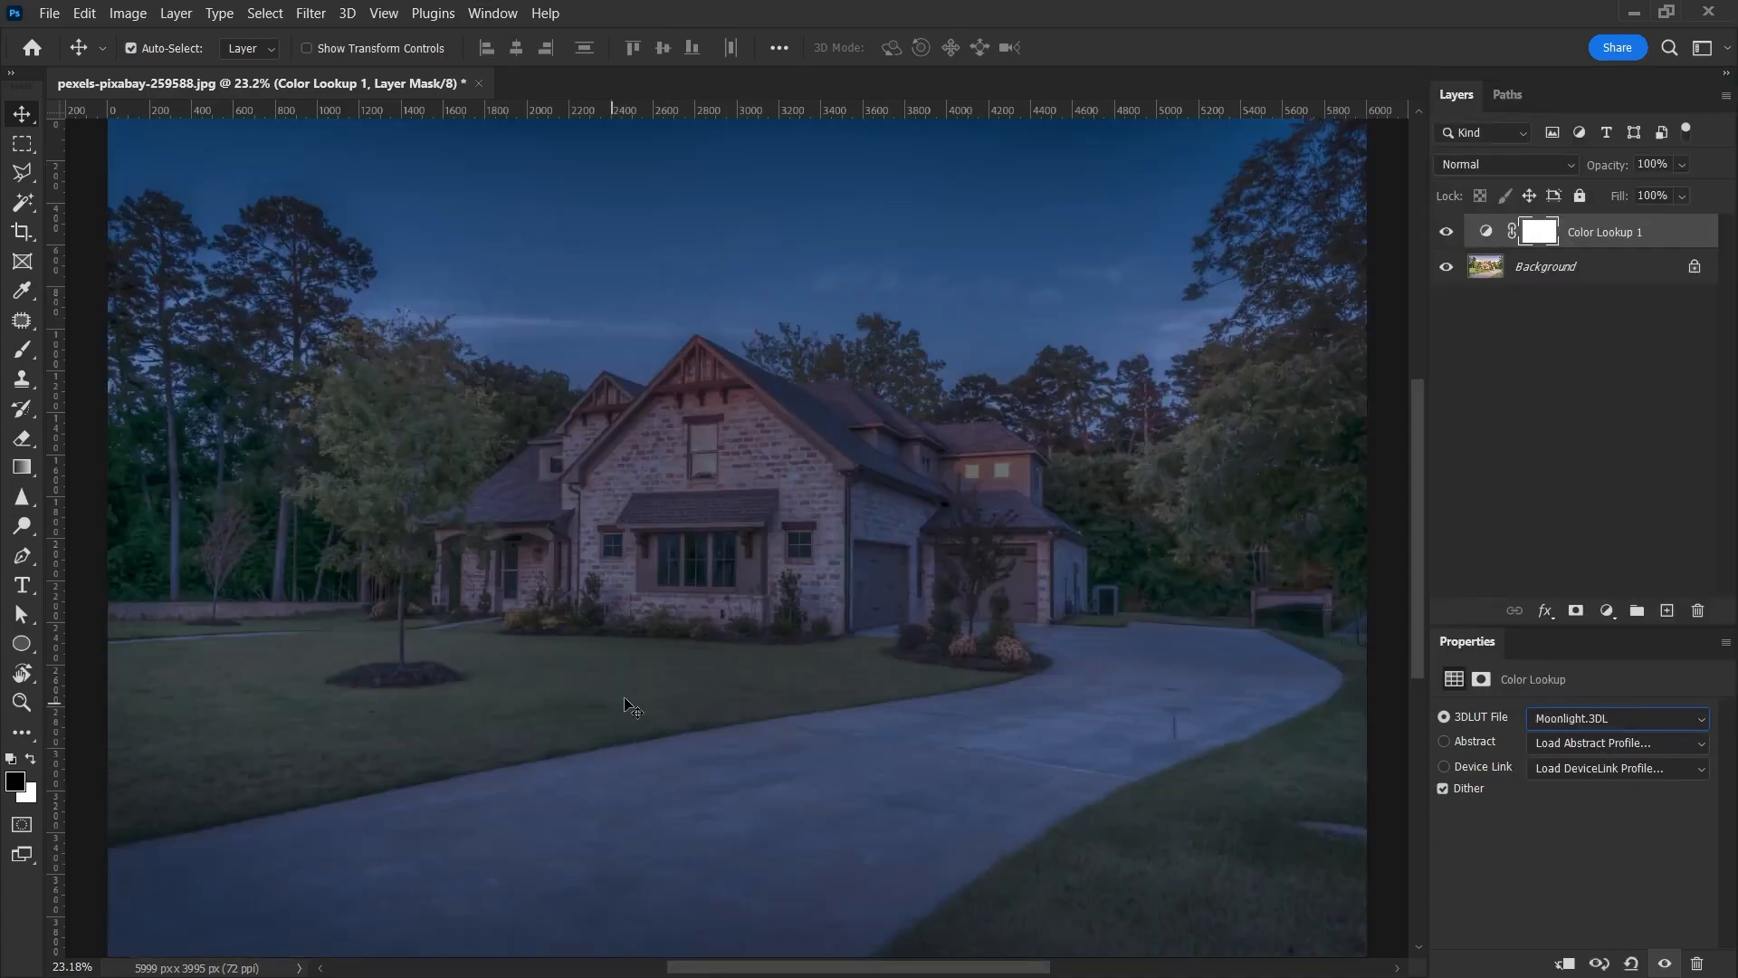
mouse_move(440, 433)
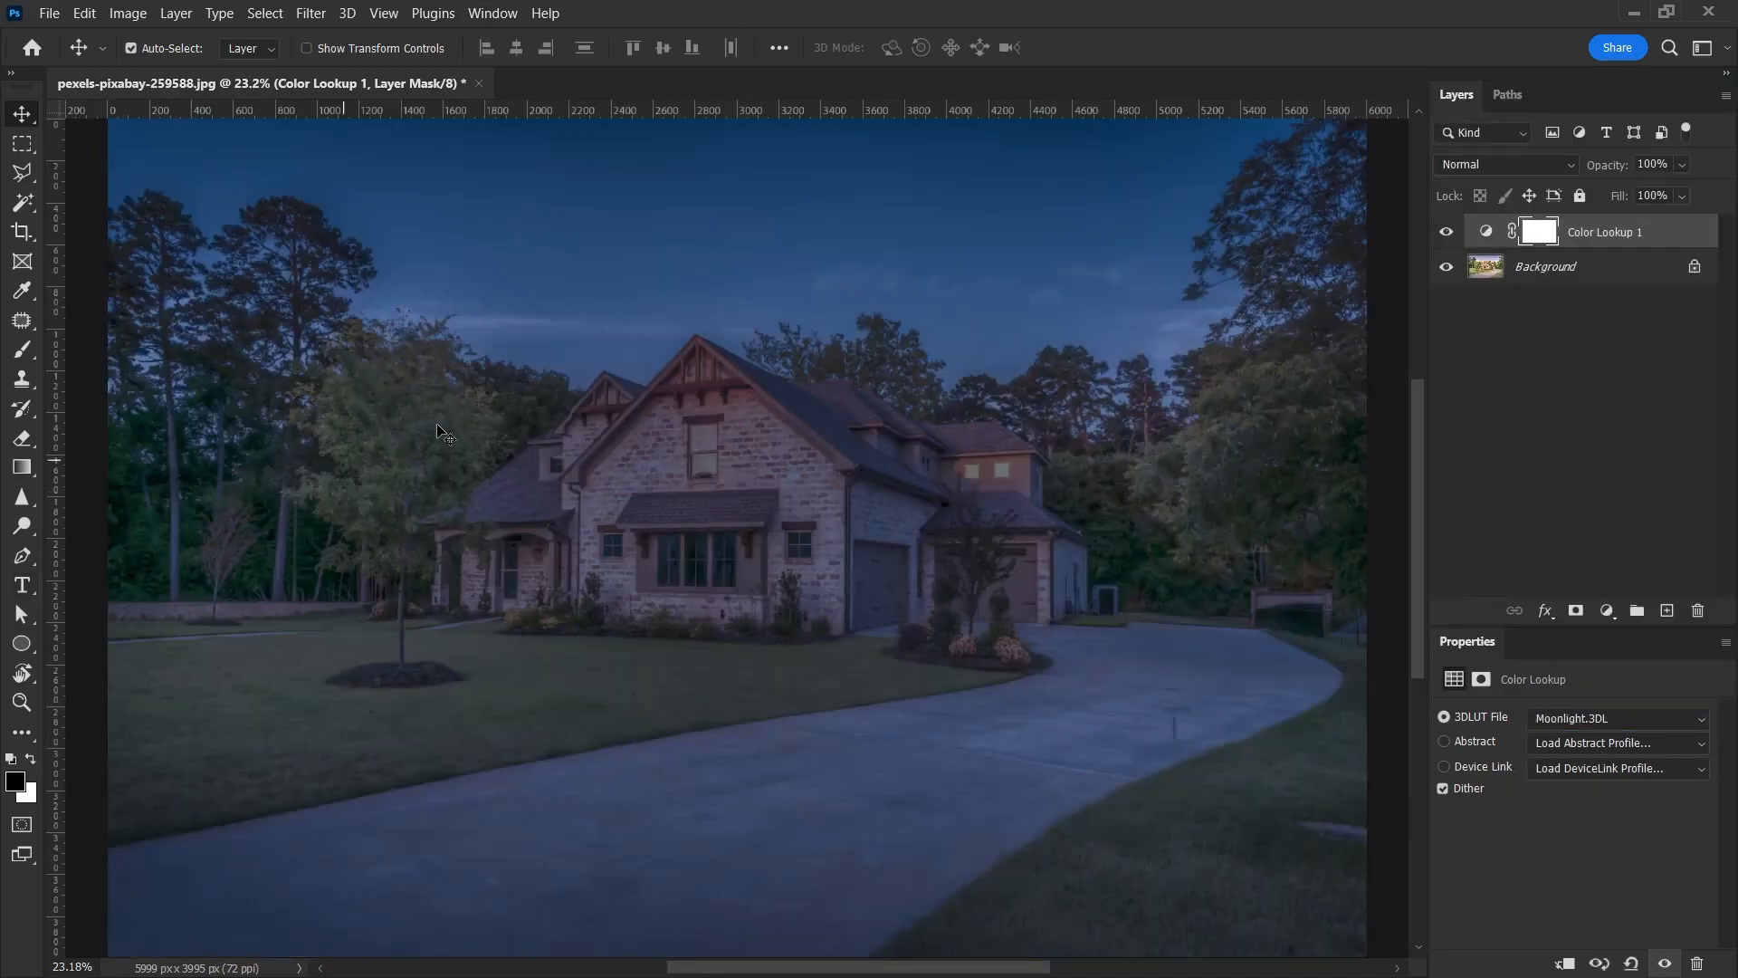
mouse_move(682, 405)
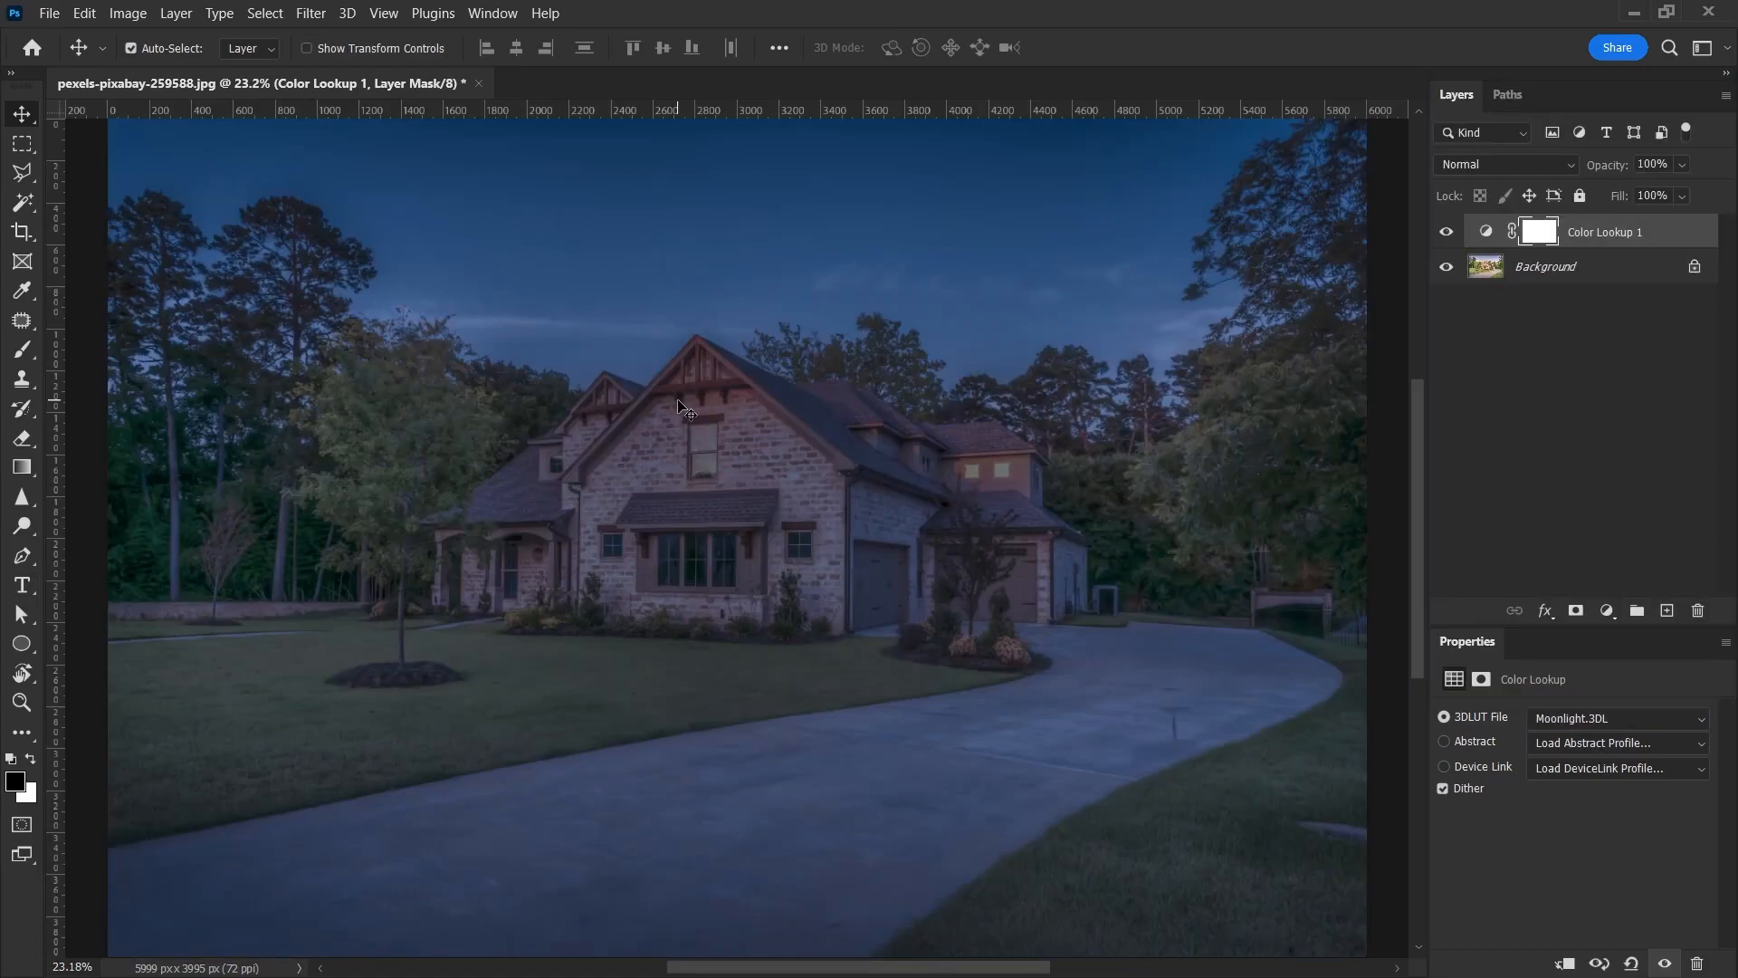
mouse_move(730, 244)
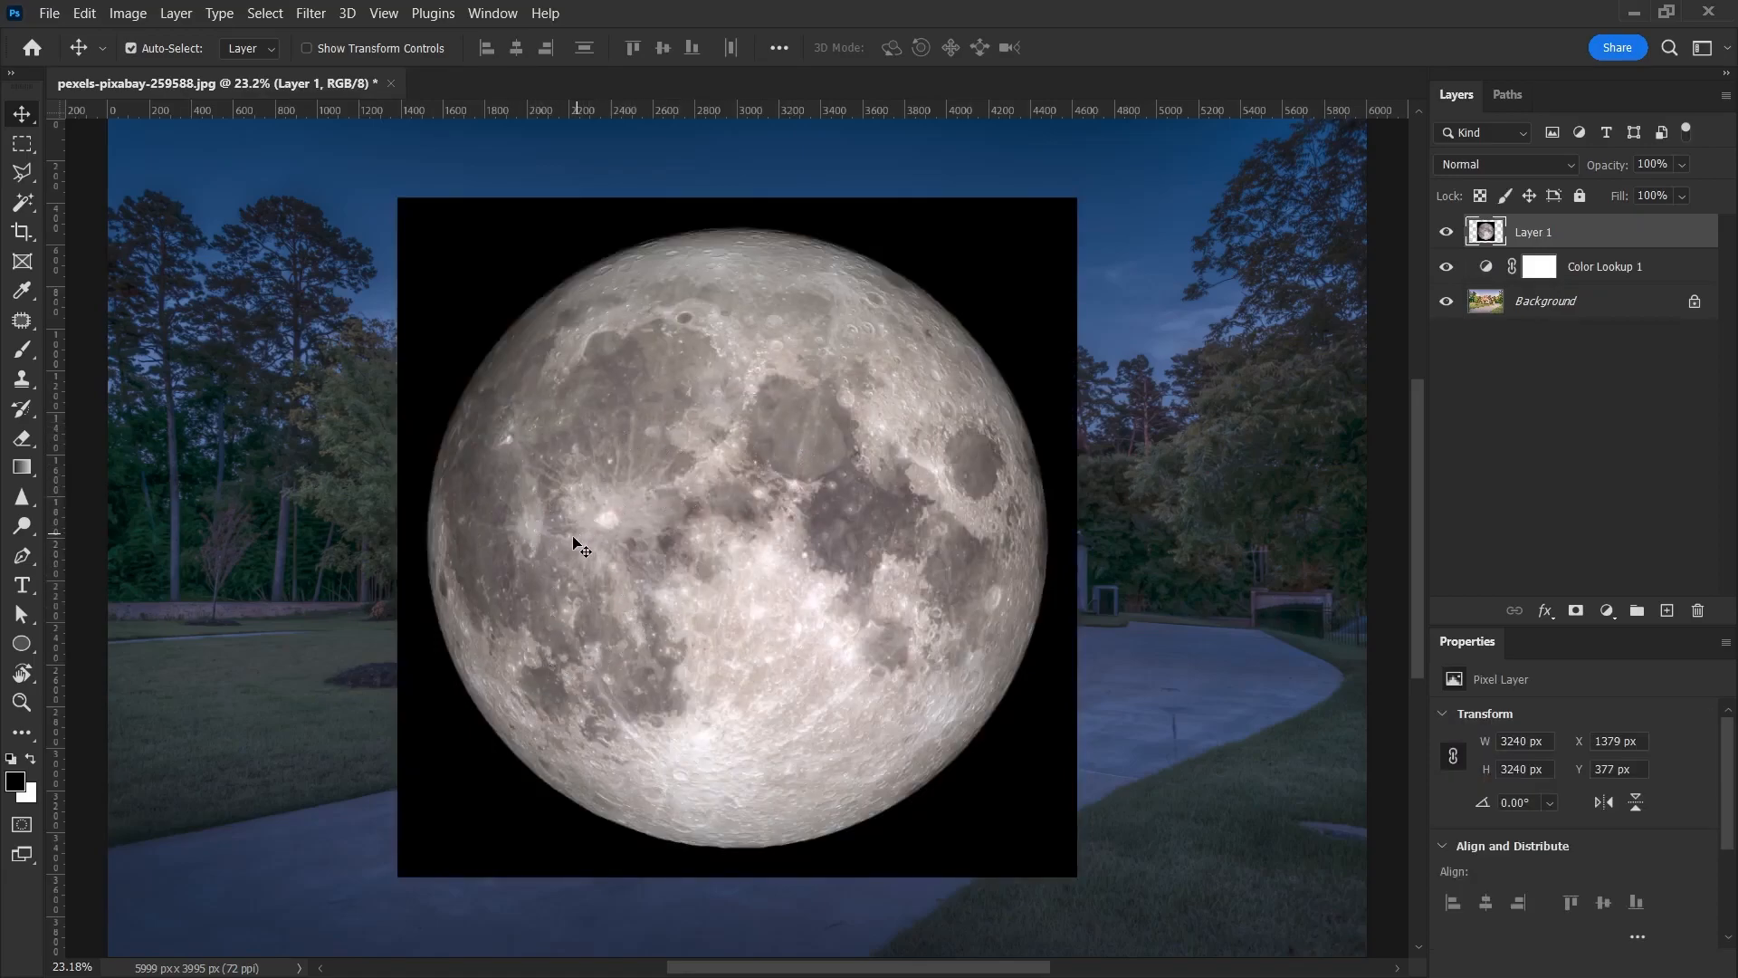
mouse_move(657, 311)
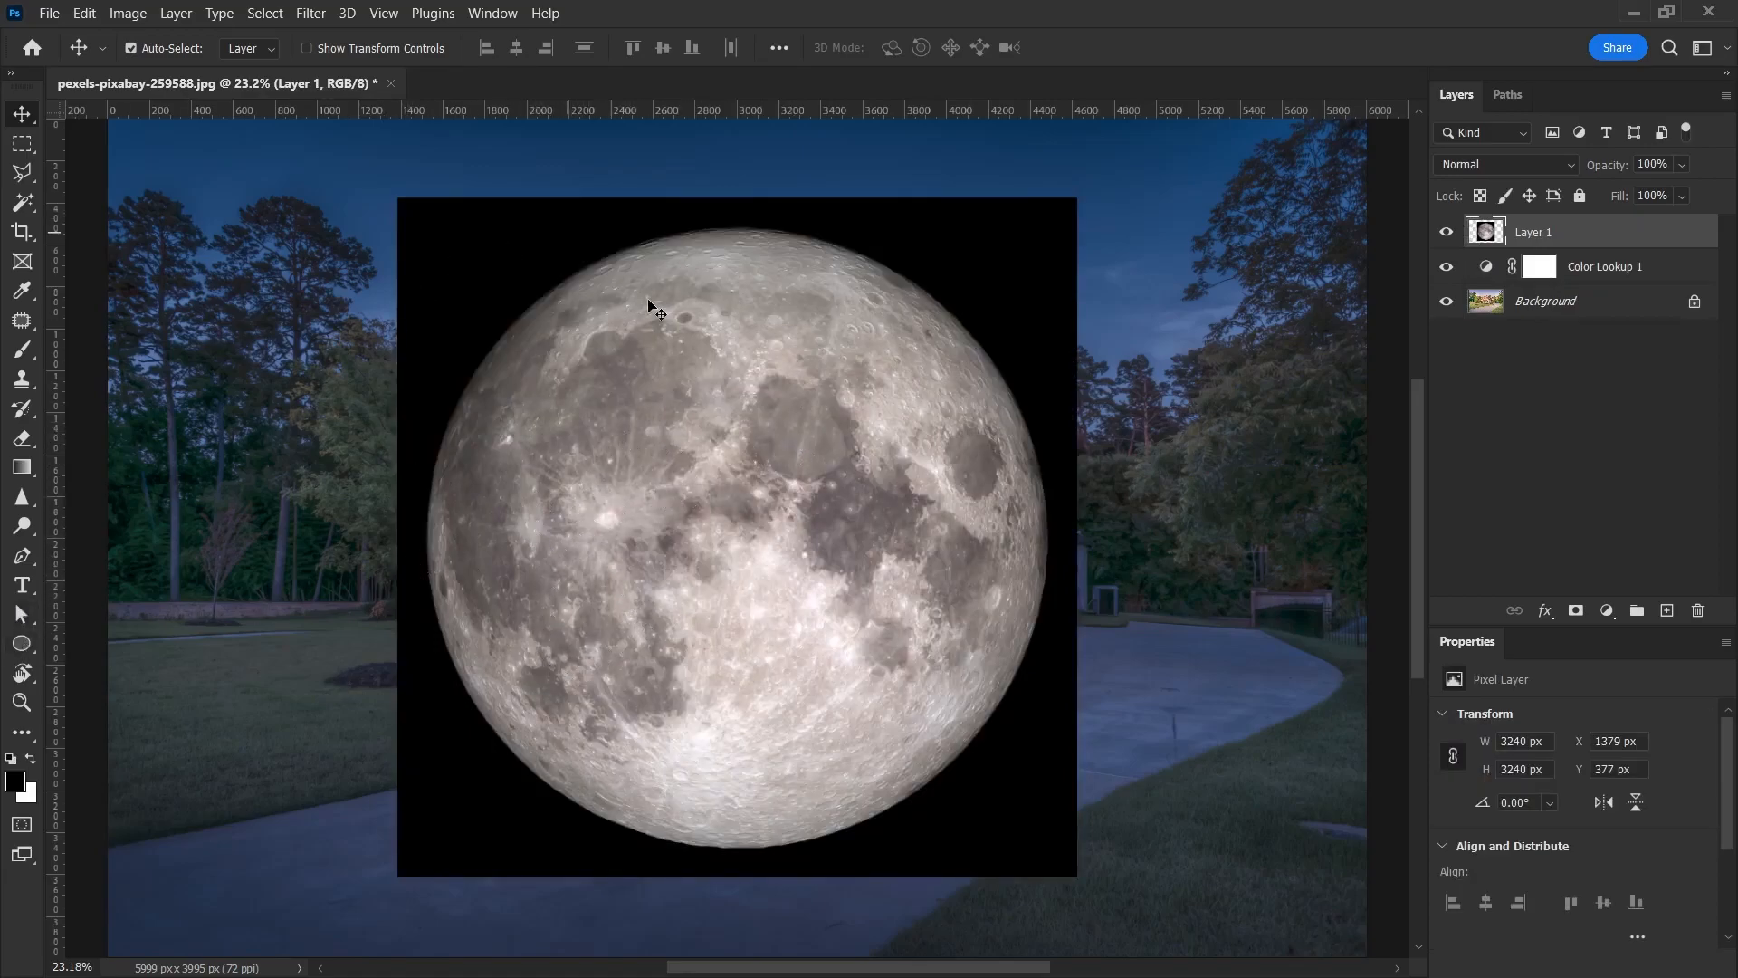
Mask the moon layer to an elliptical selection around the moon, hiding its black background
left_click(22, 142)
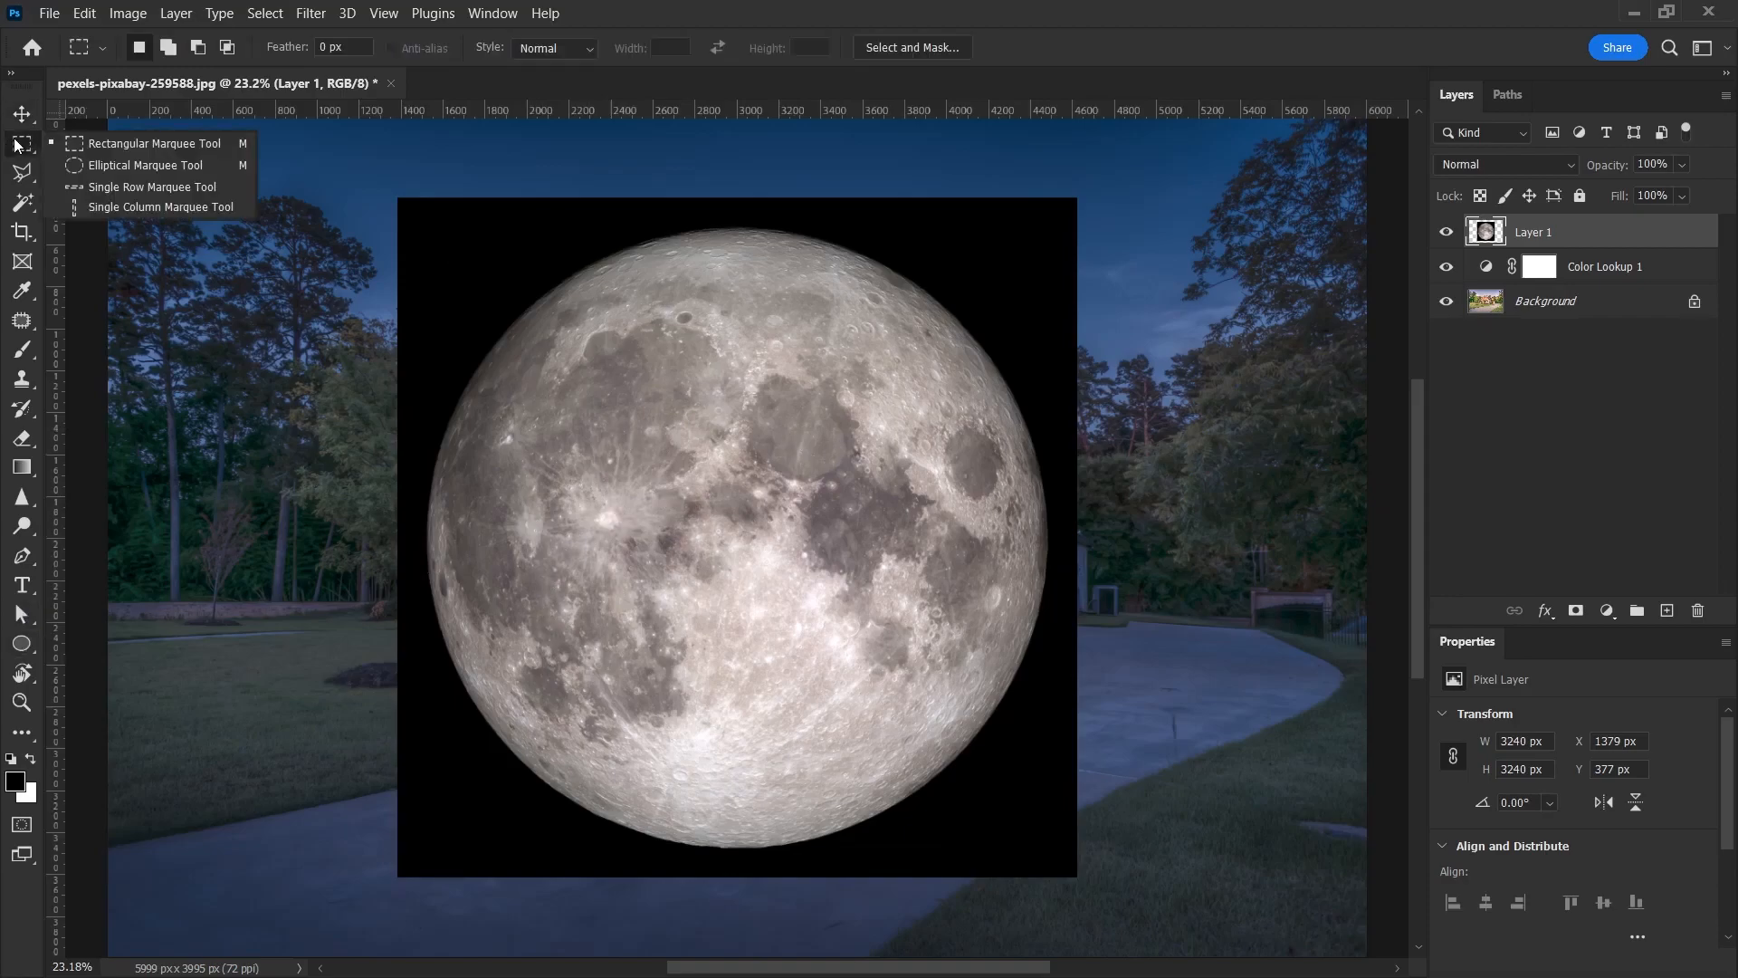
left_click(144, 164)
type("moon")
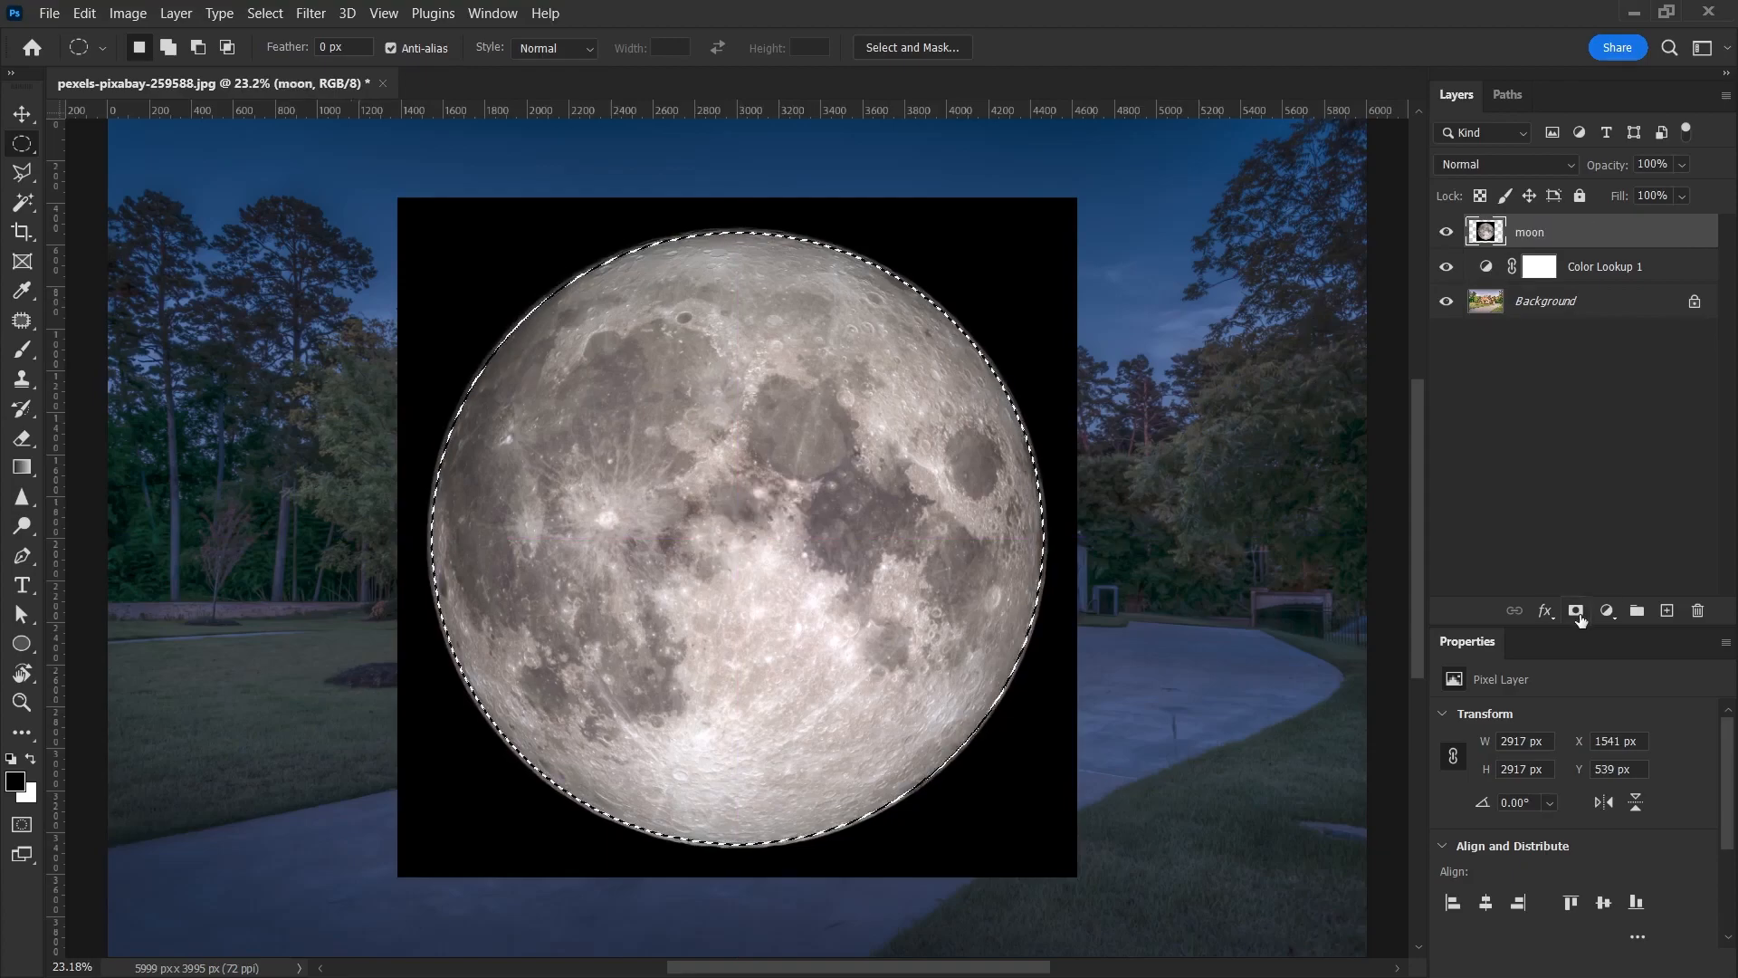
left_click(1576, 611)
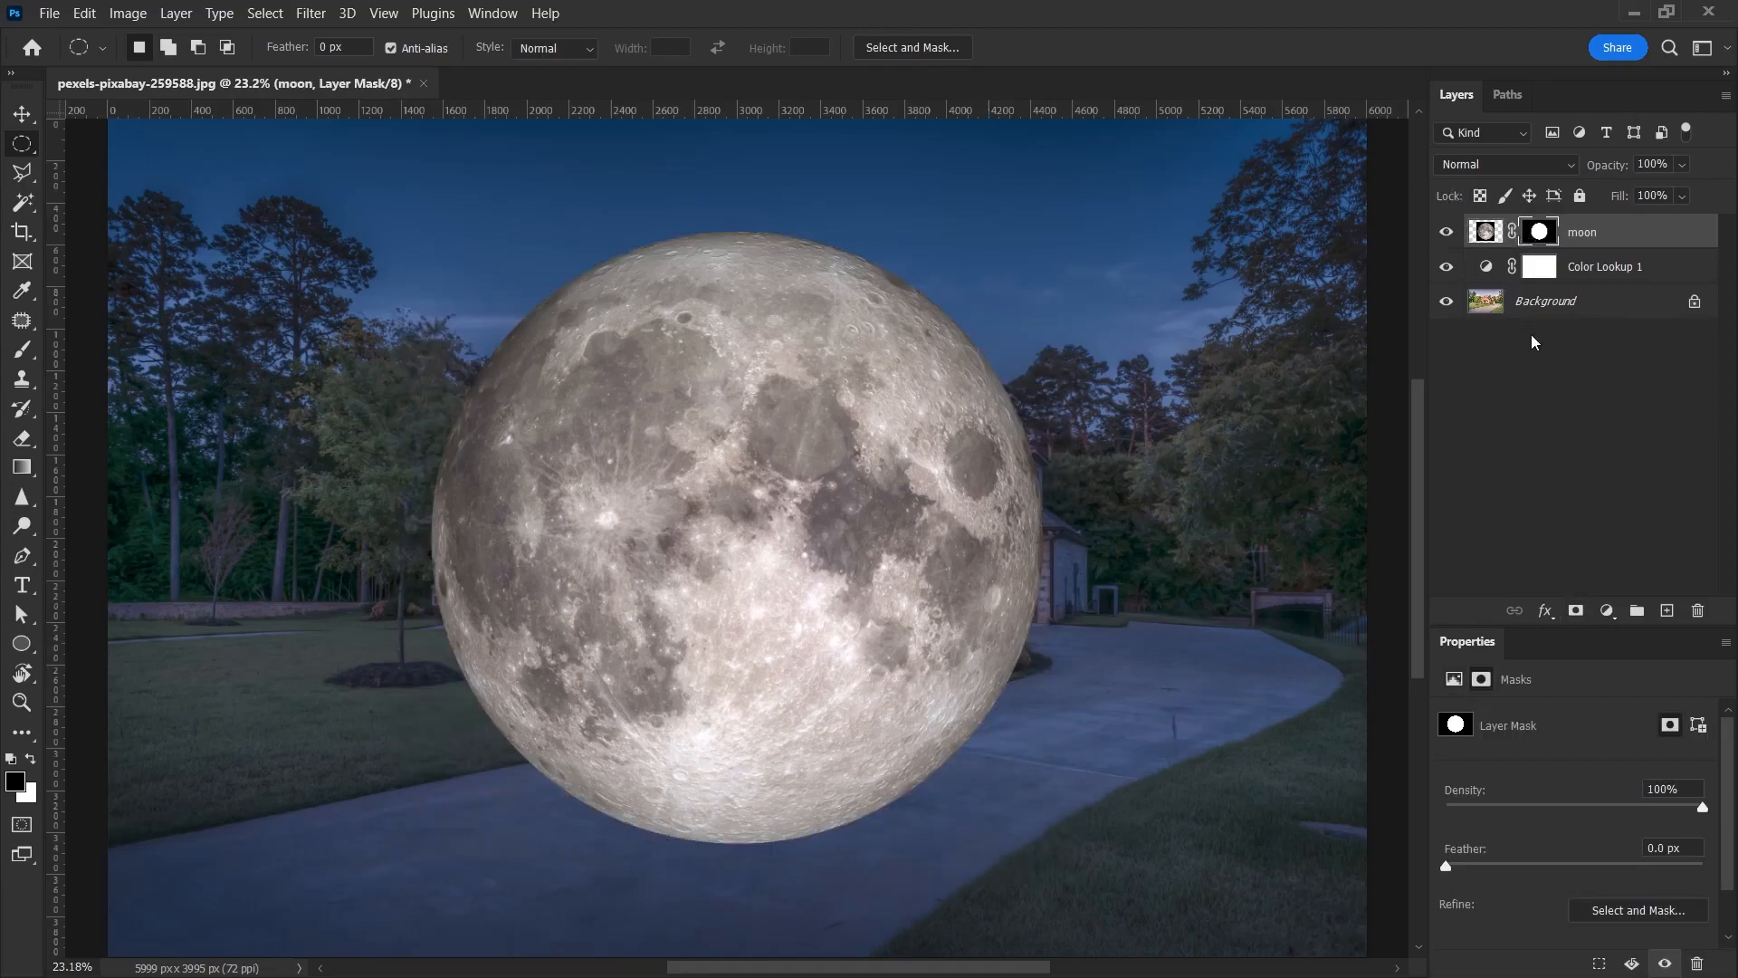
Convert the moon layer into an embedded smart object and switch to the Move Tool
left_click(1486, 231)
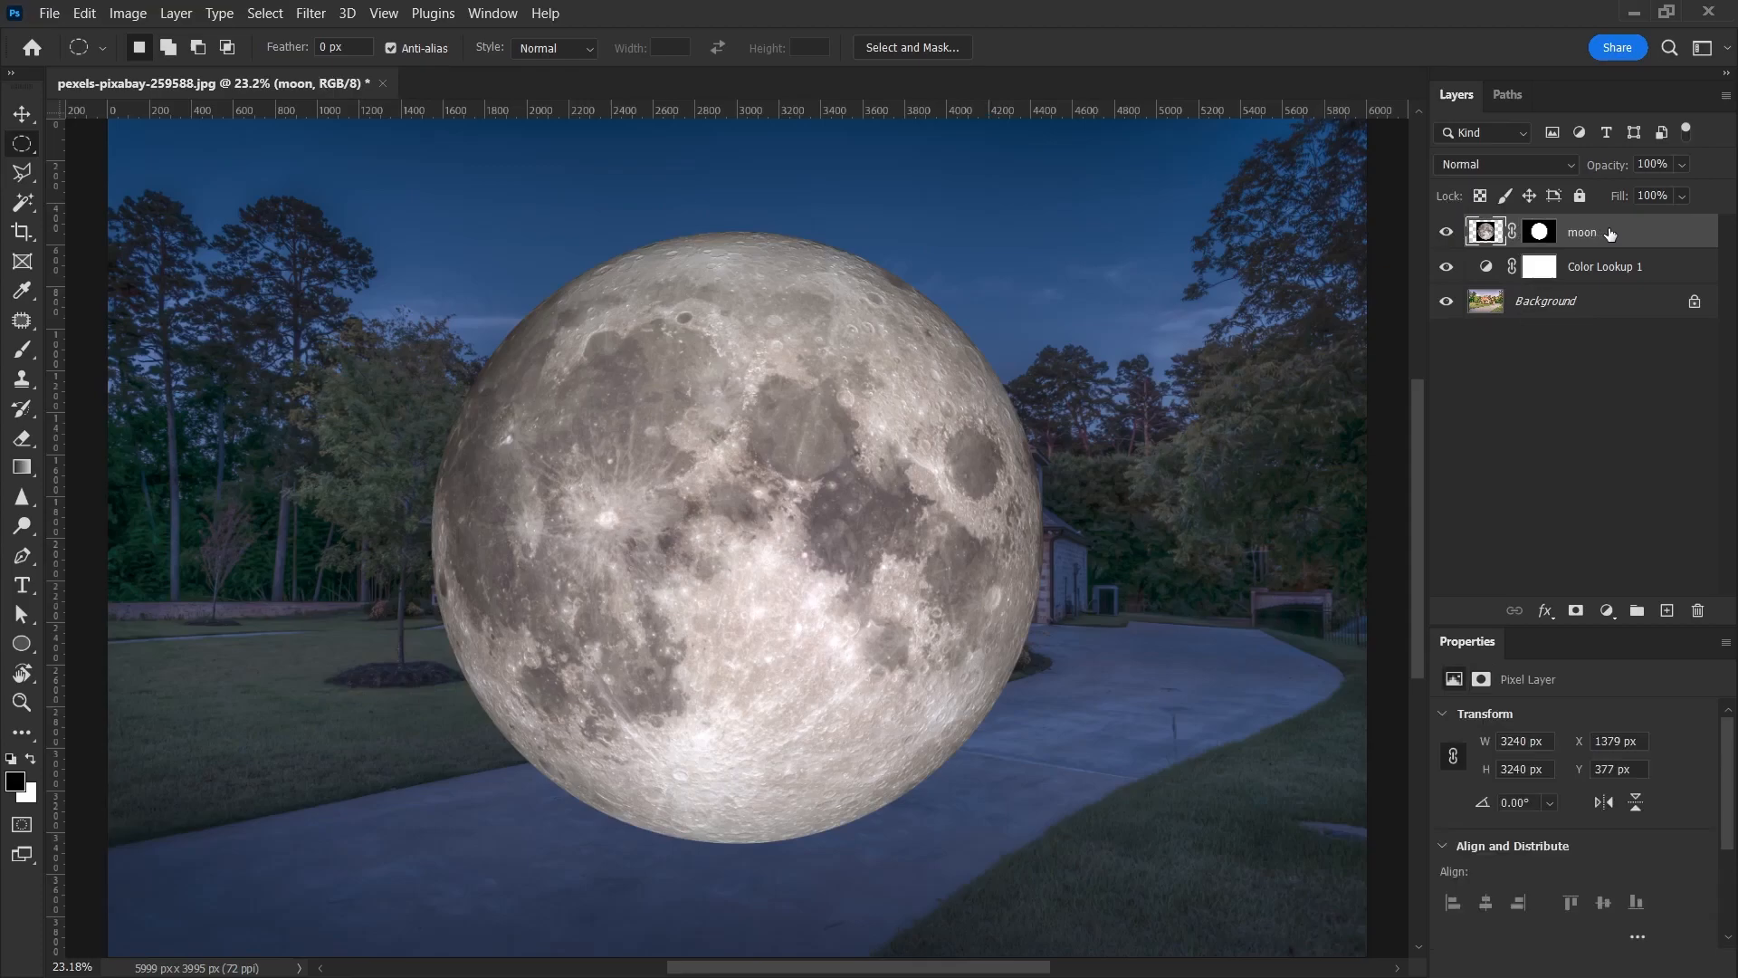
right_click(1583, 231)
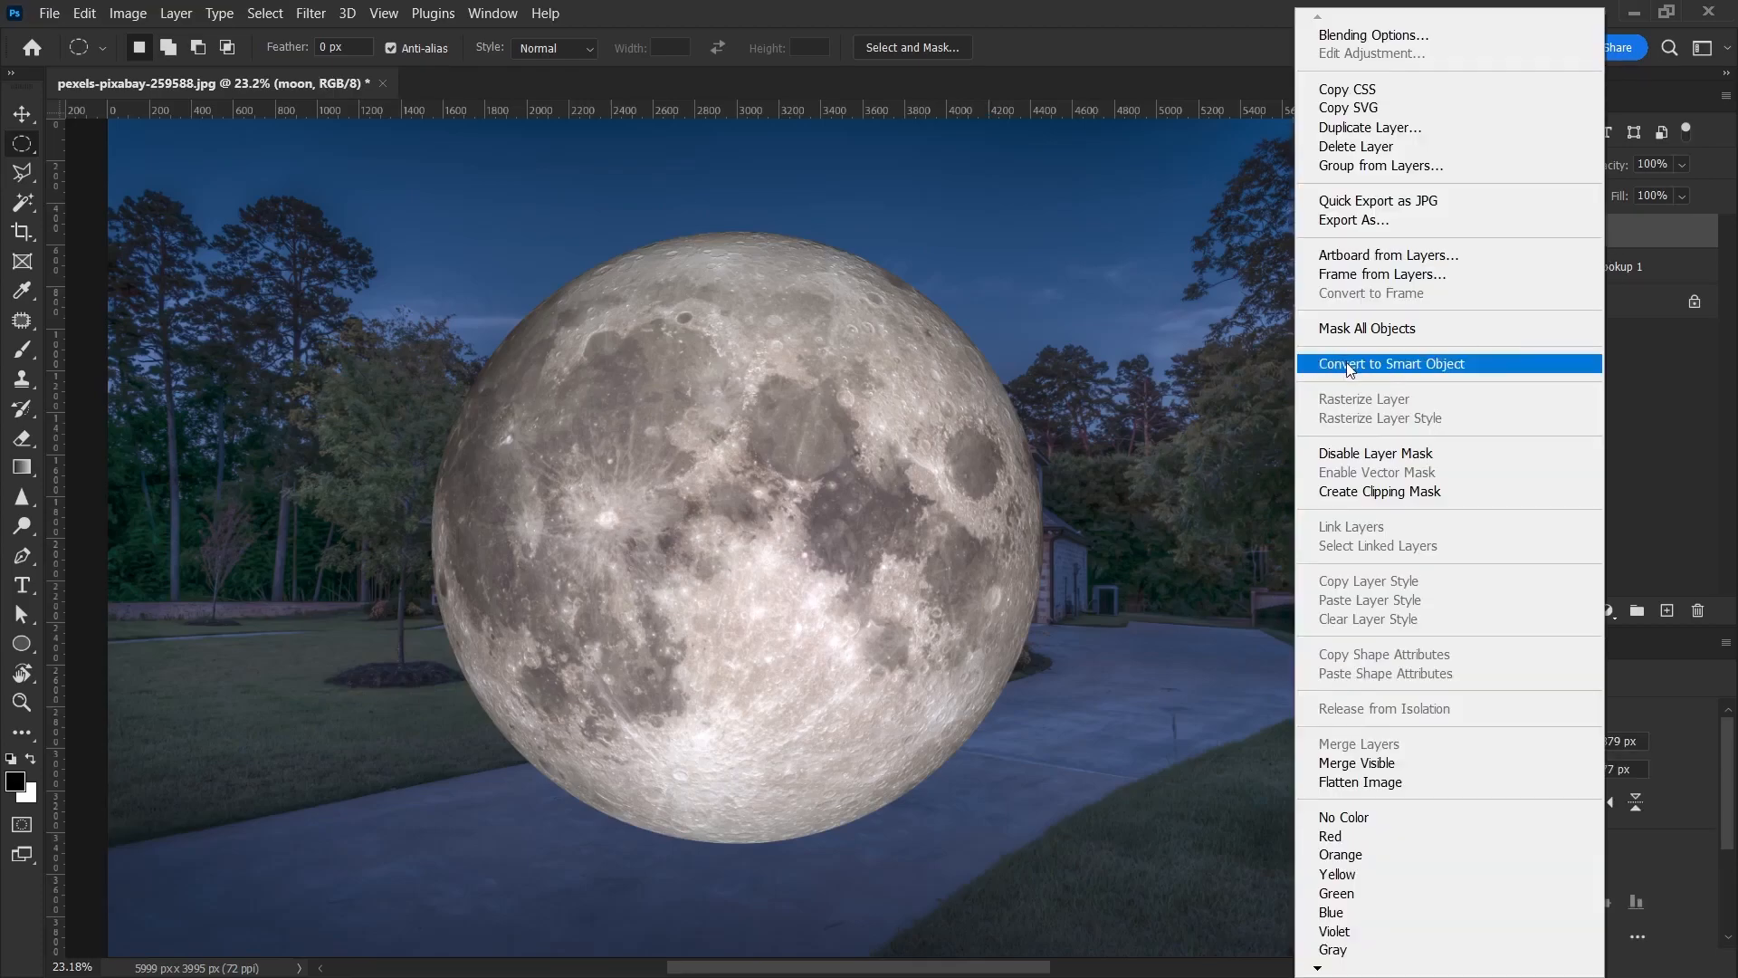
left_click(1390, 364)
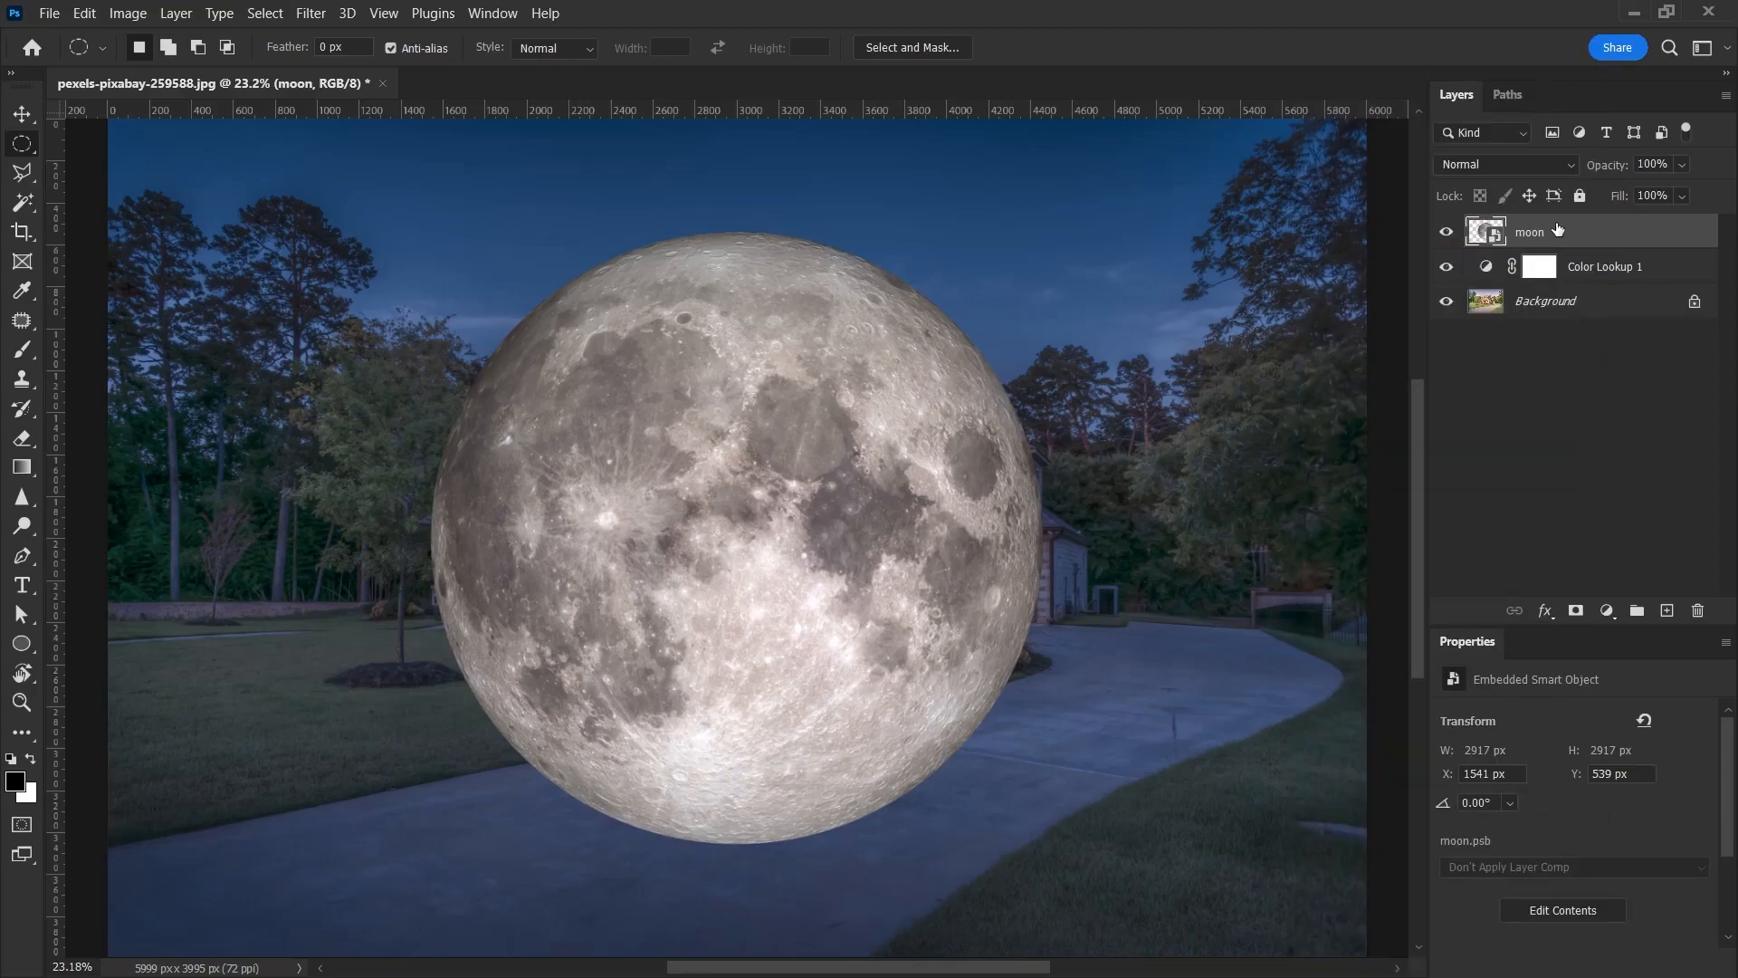
left_click(20, 113)
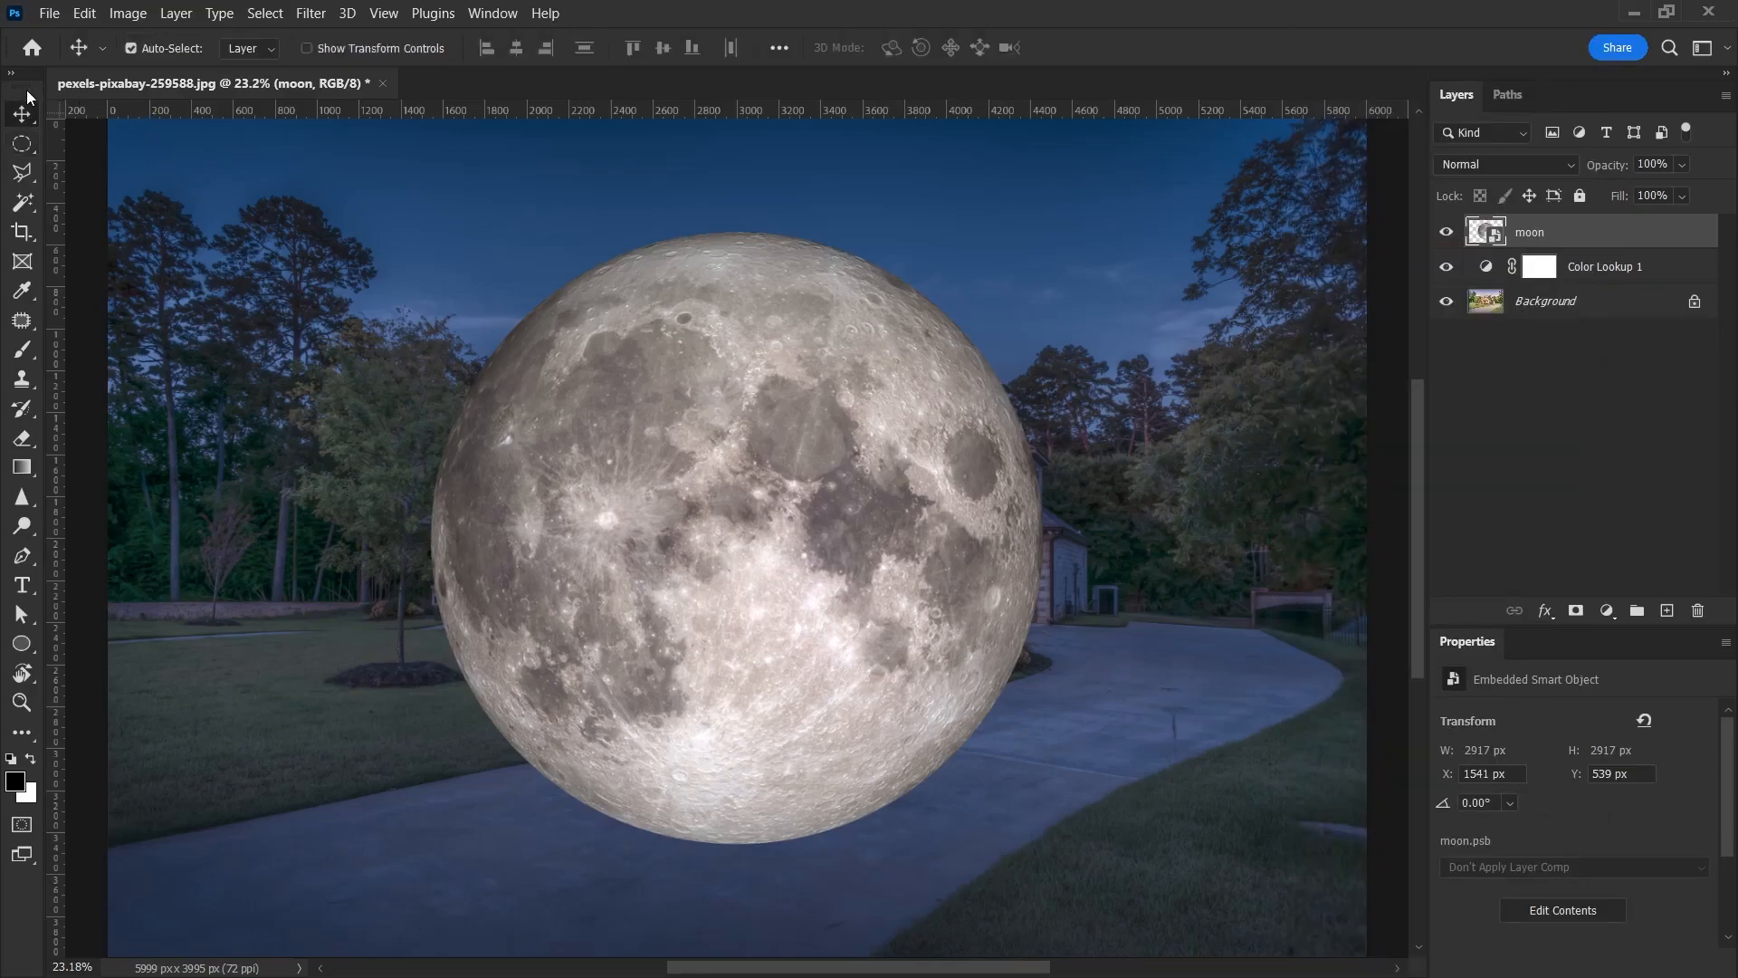
Free-transform the moon smaller and move it into the sky above the left roof
key("ctrl+t")
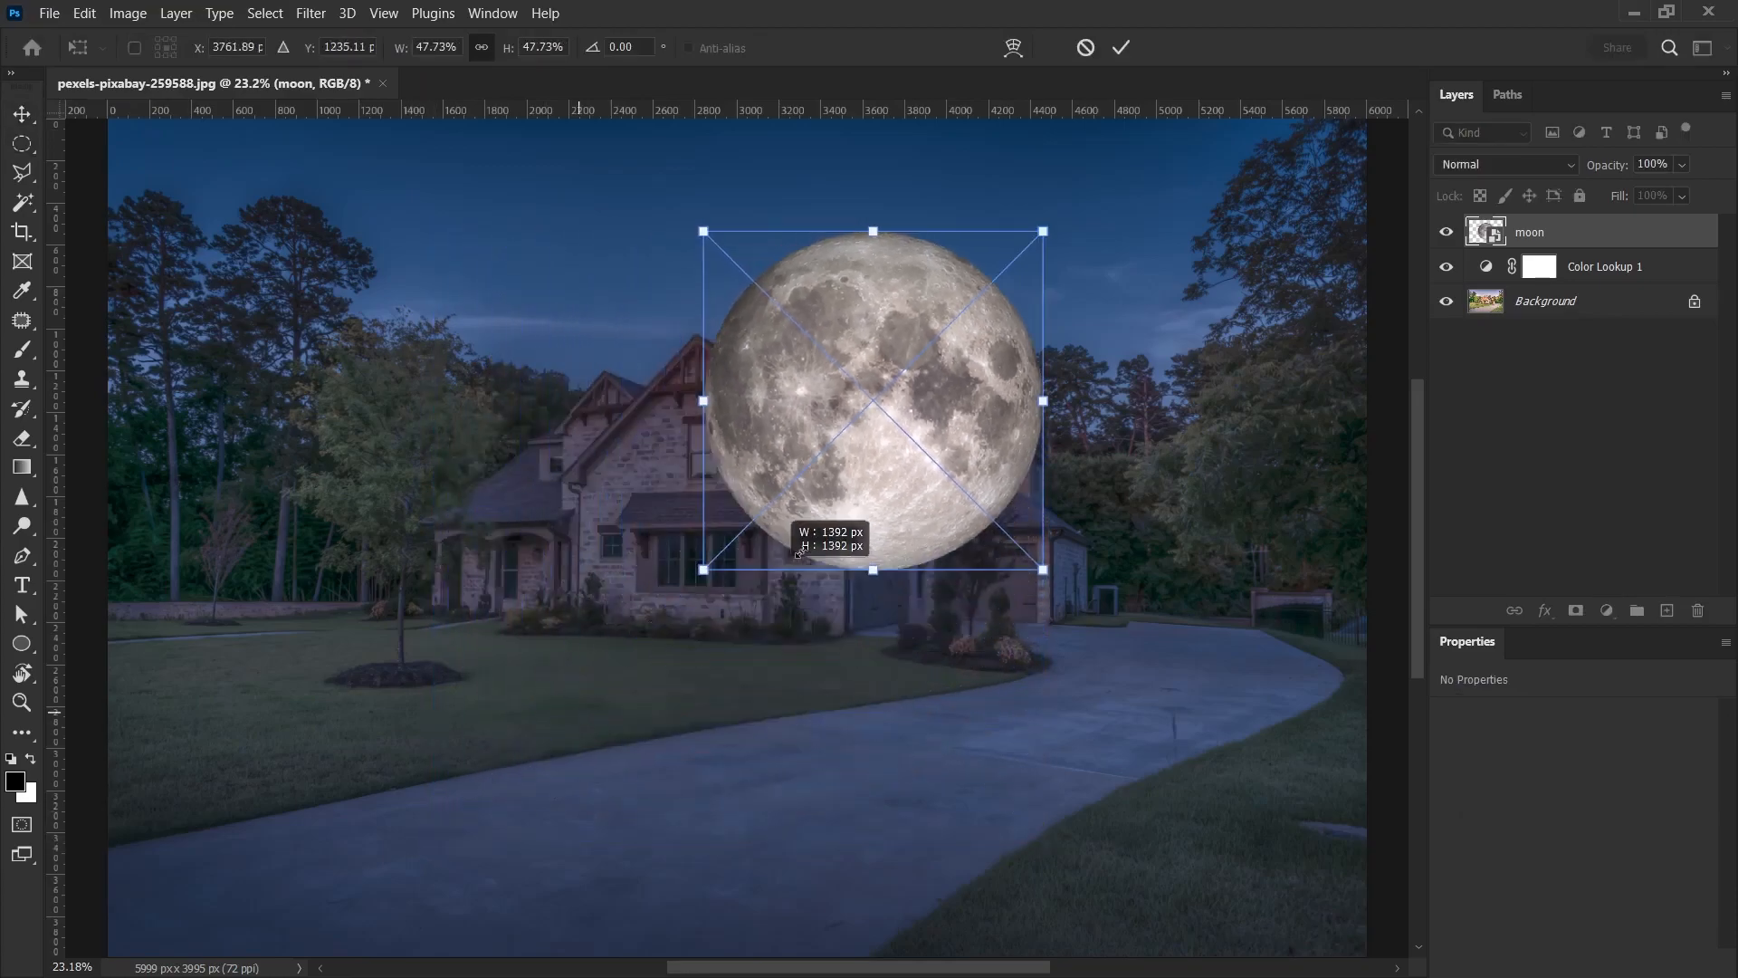
left_click(1119, 46)
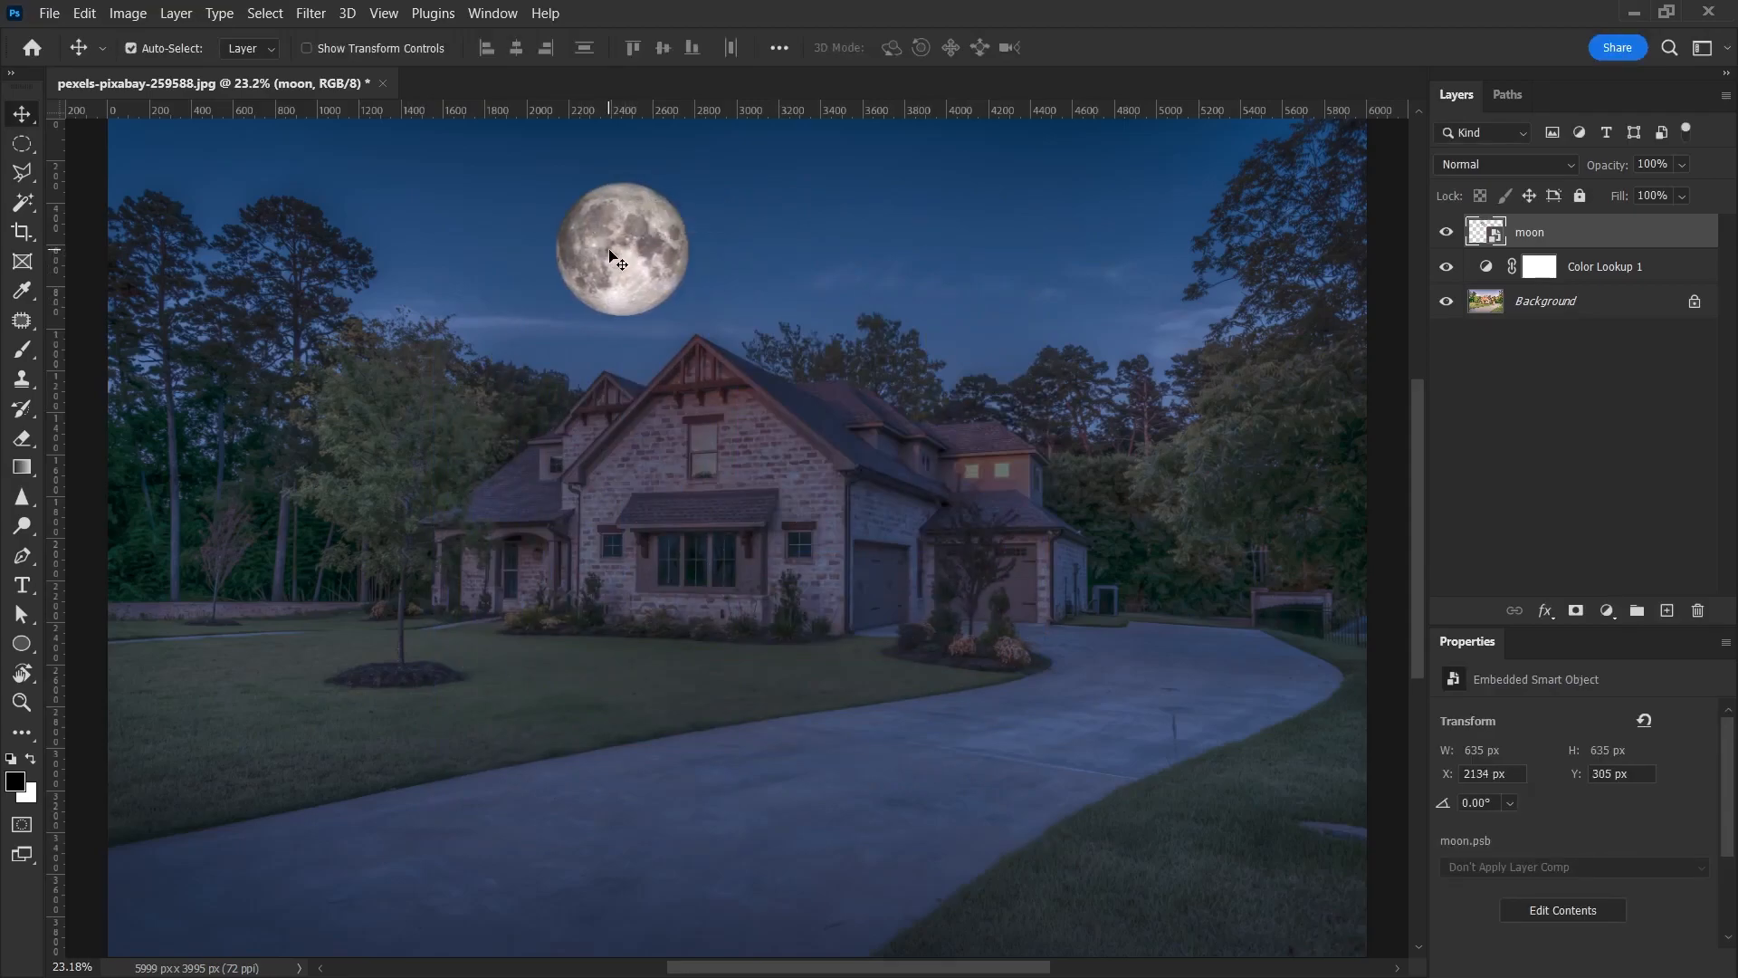
key("ctrl+t")
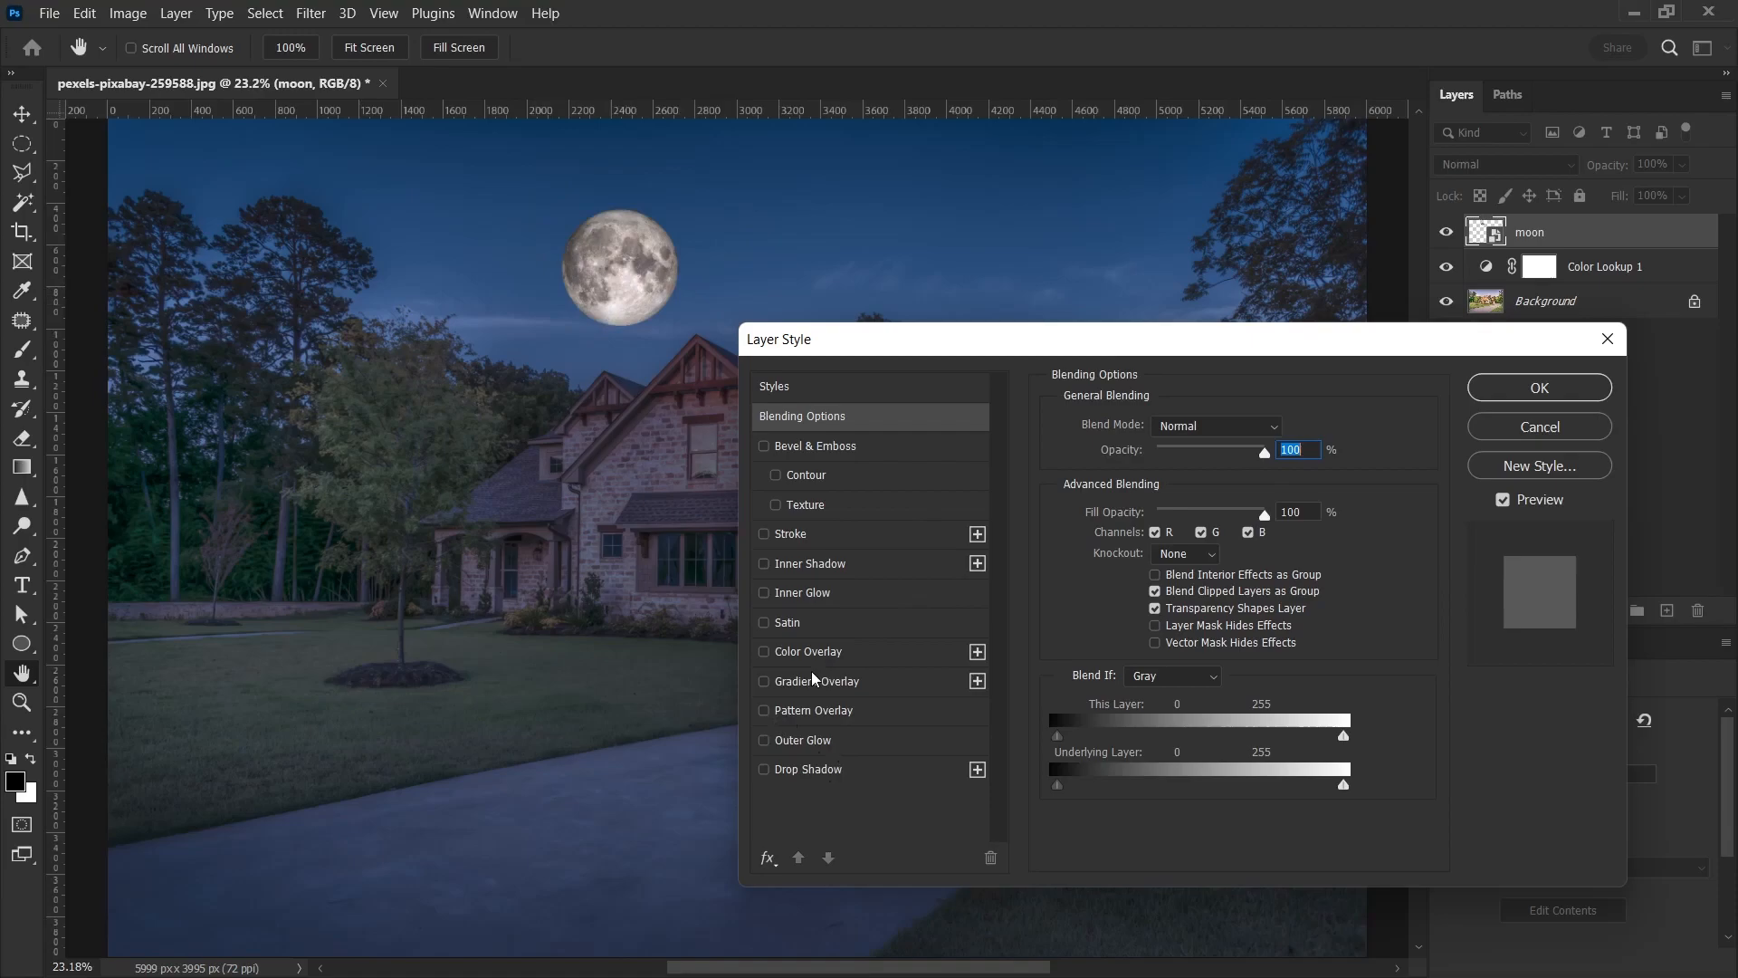
Give the moon a white Normal Color Overlay at 50% opacity and enable Outer Glow
left_click(764, 652)
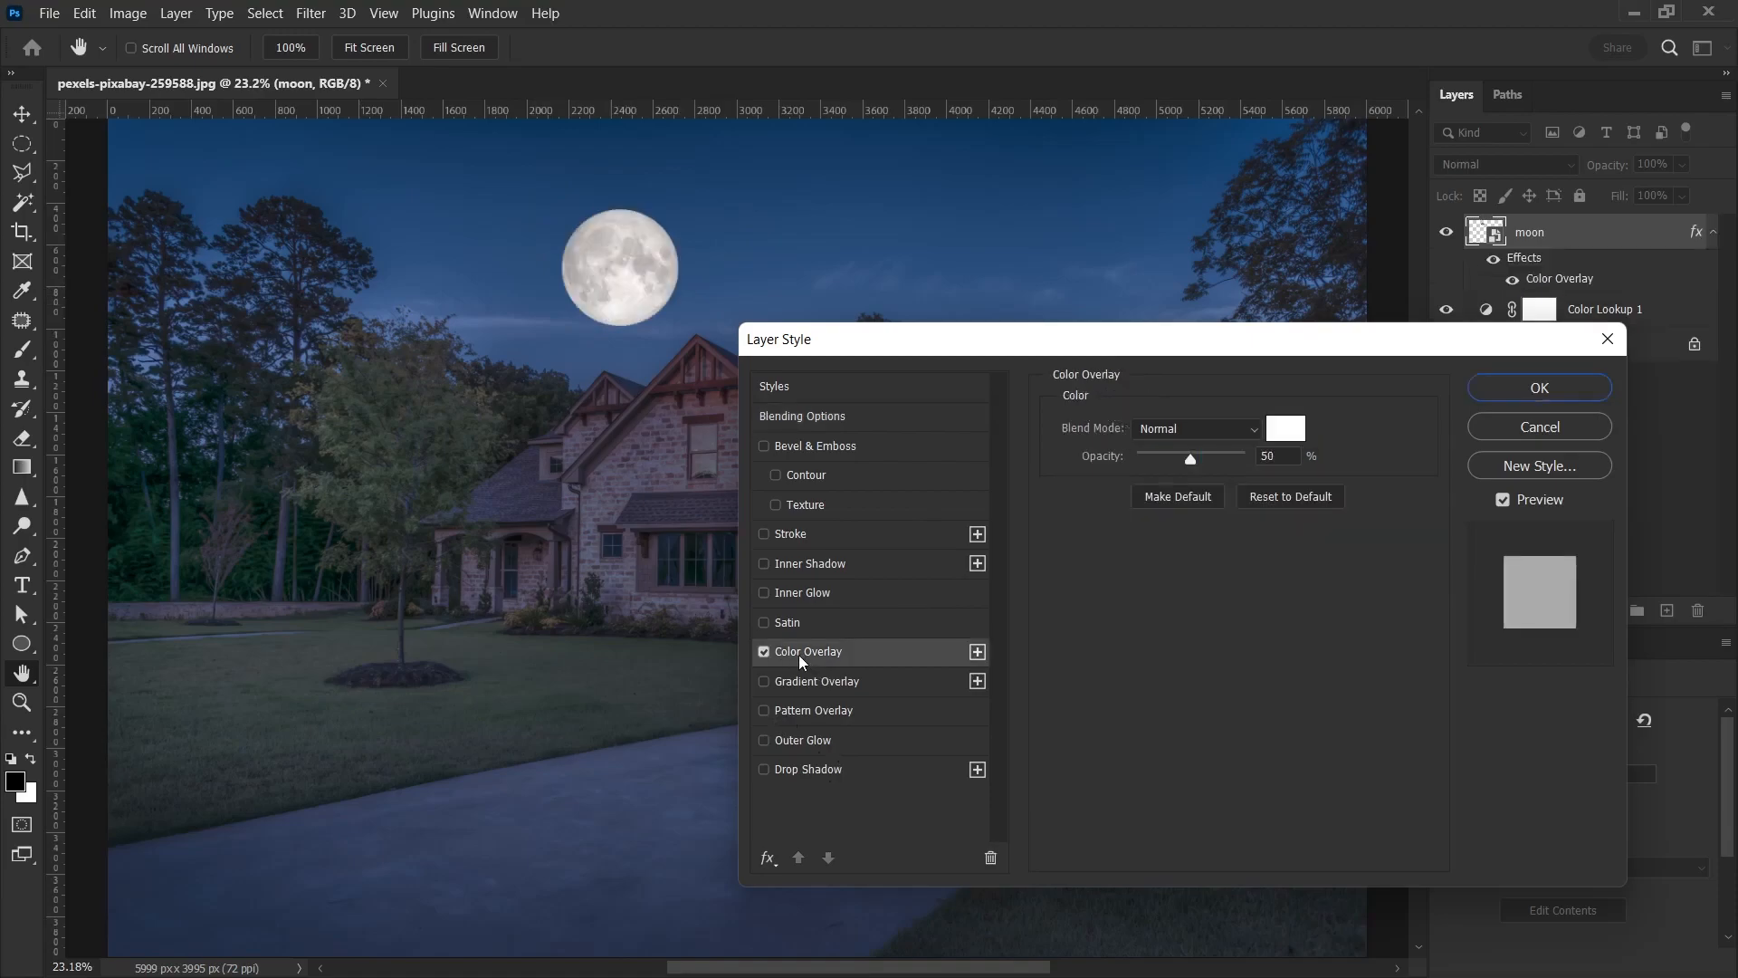
left_click(1195, 428)
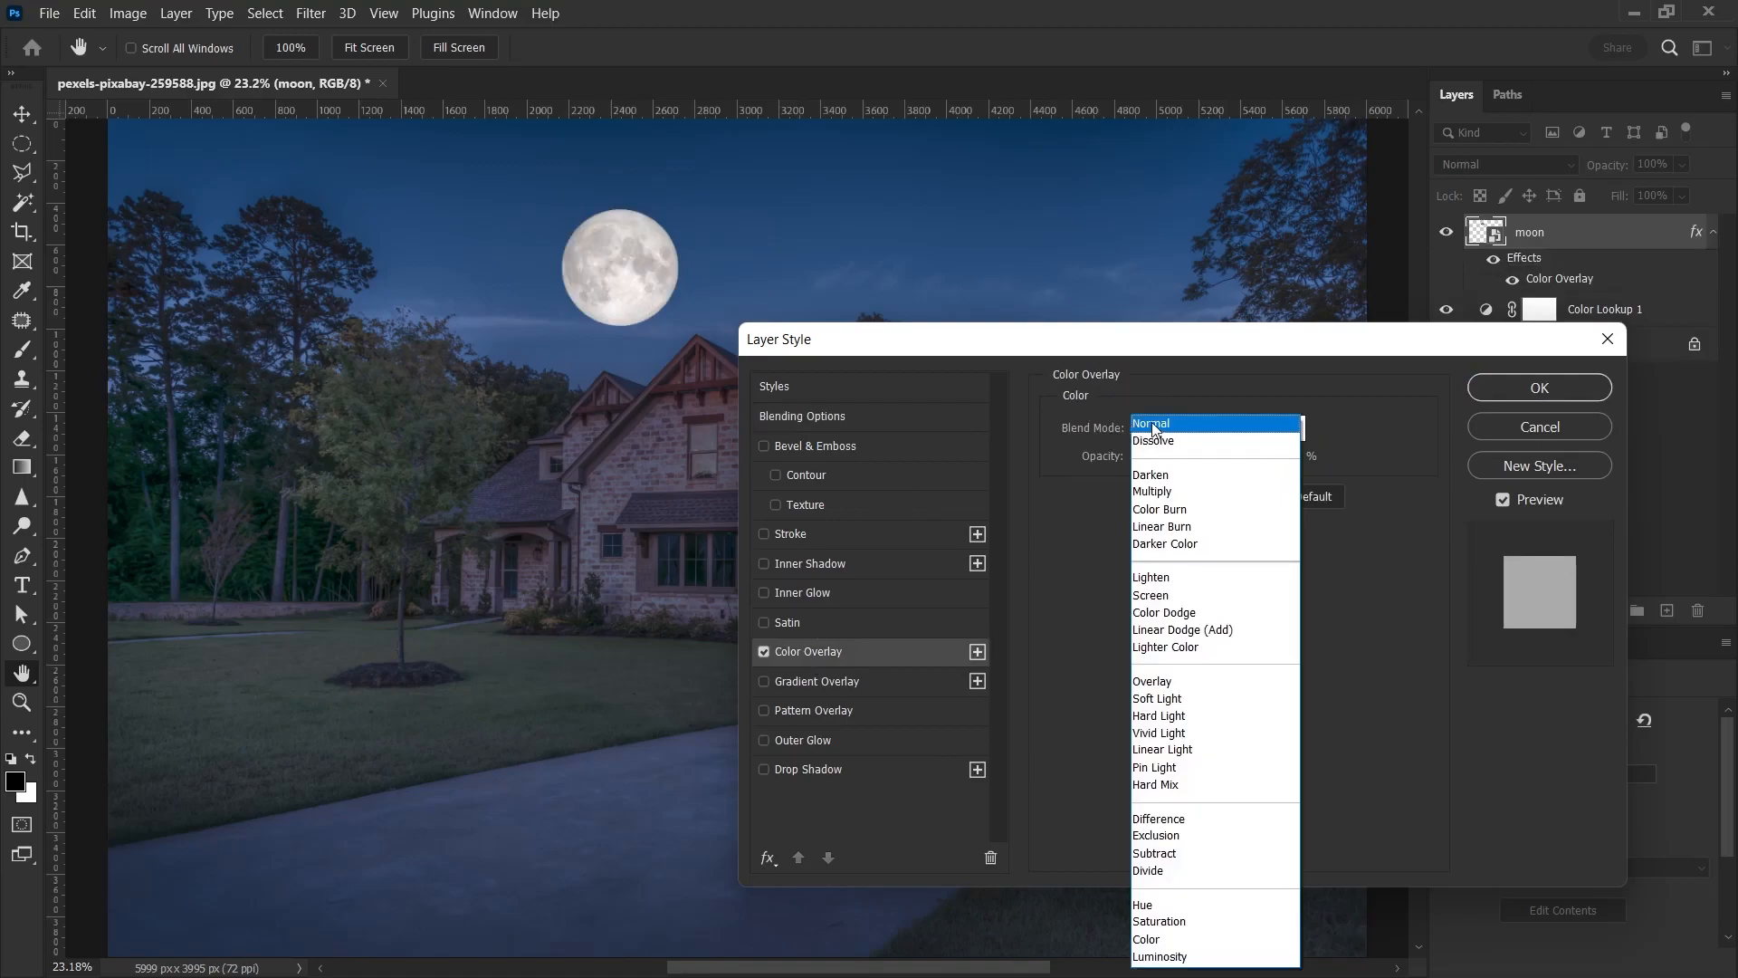
left_click(1150, 424)
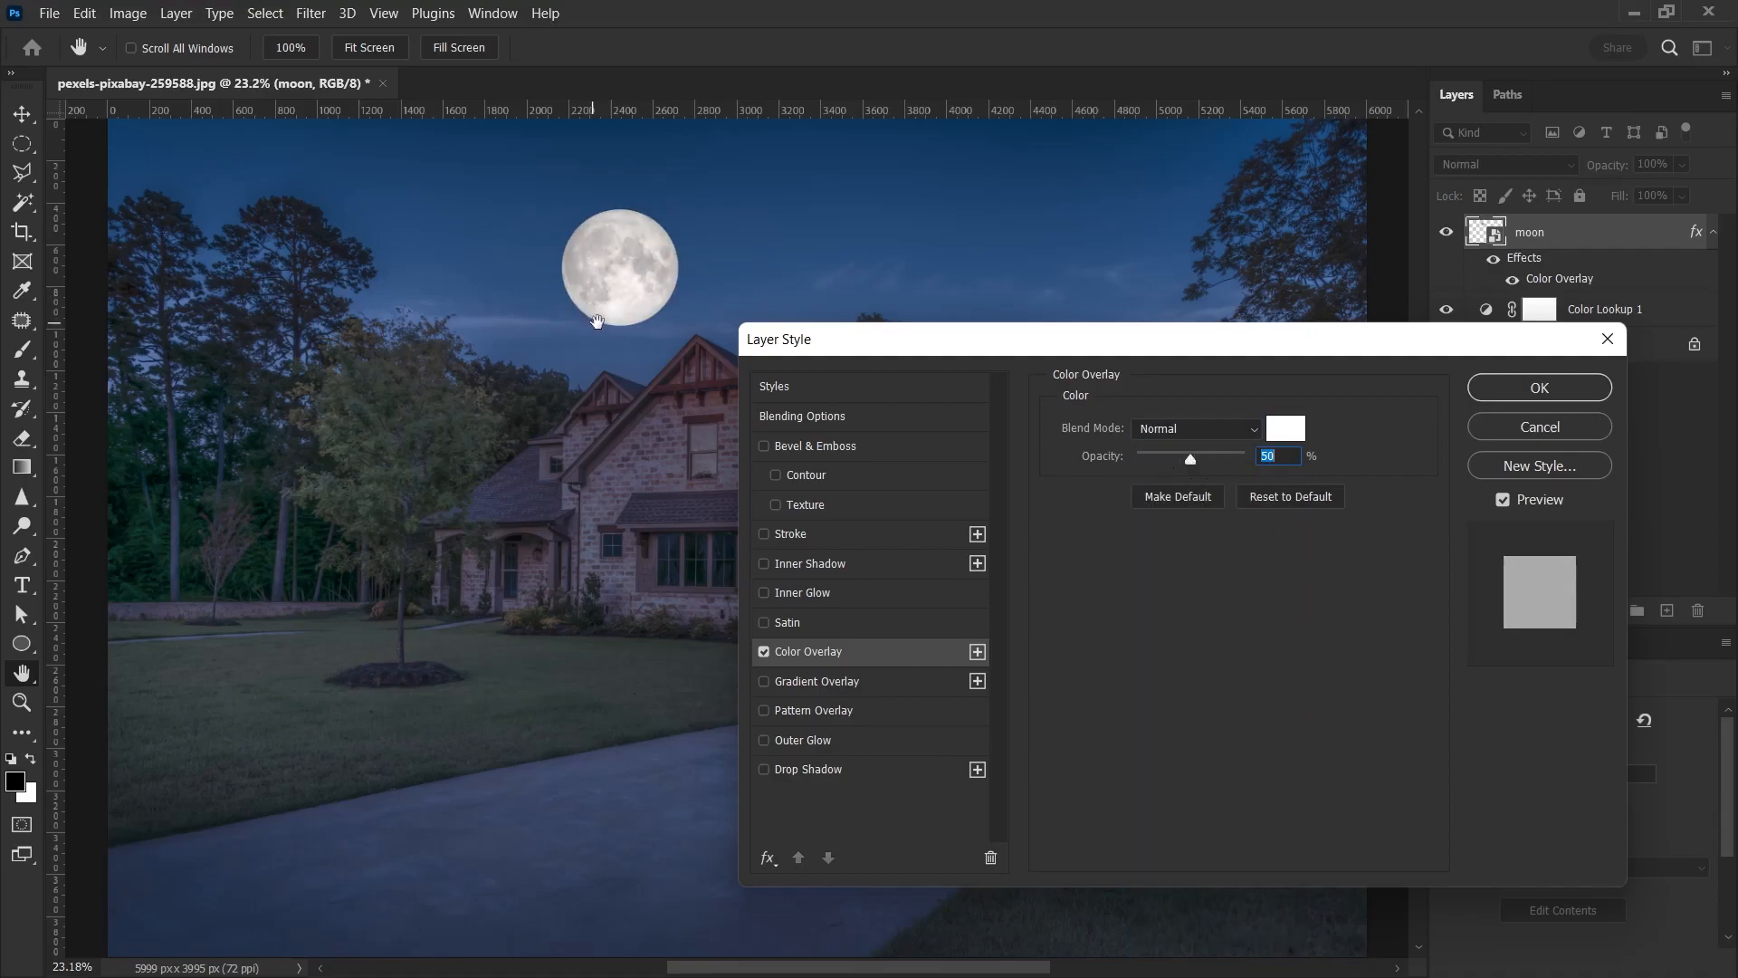
mouse_move(811, 757)
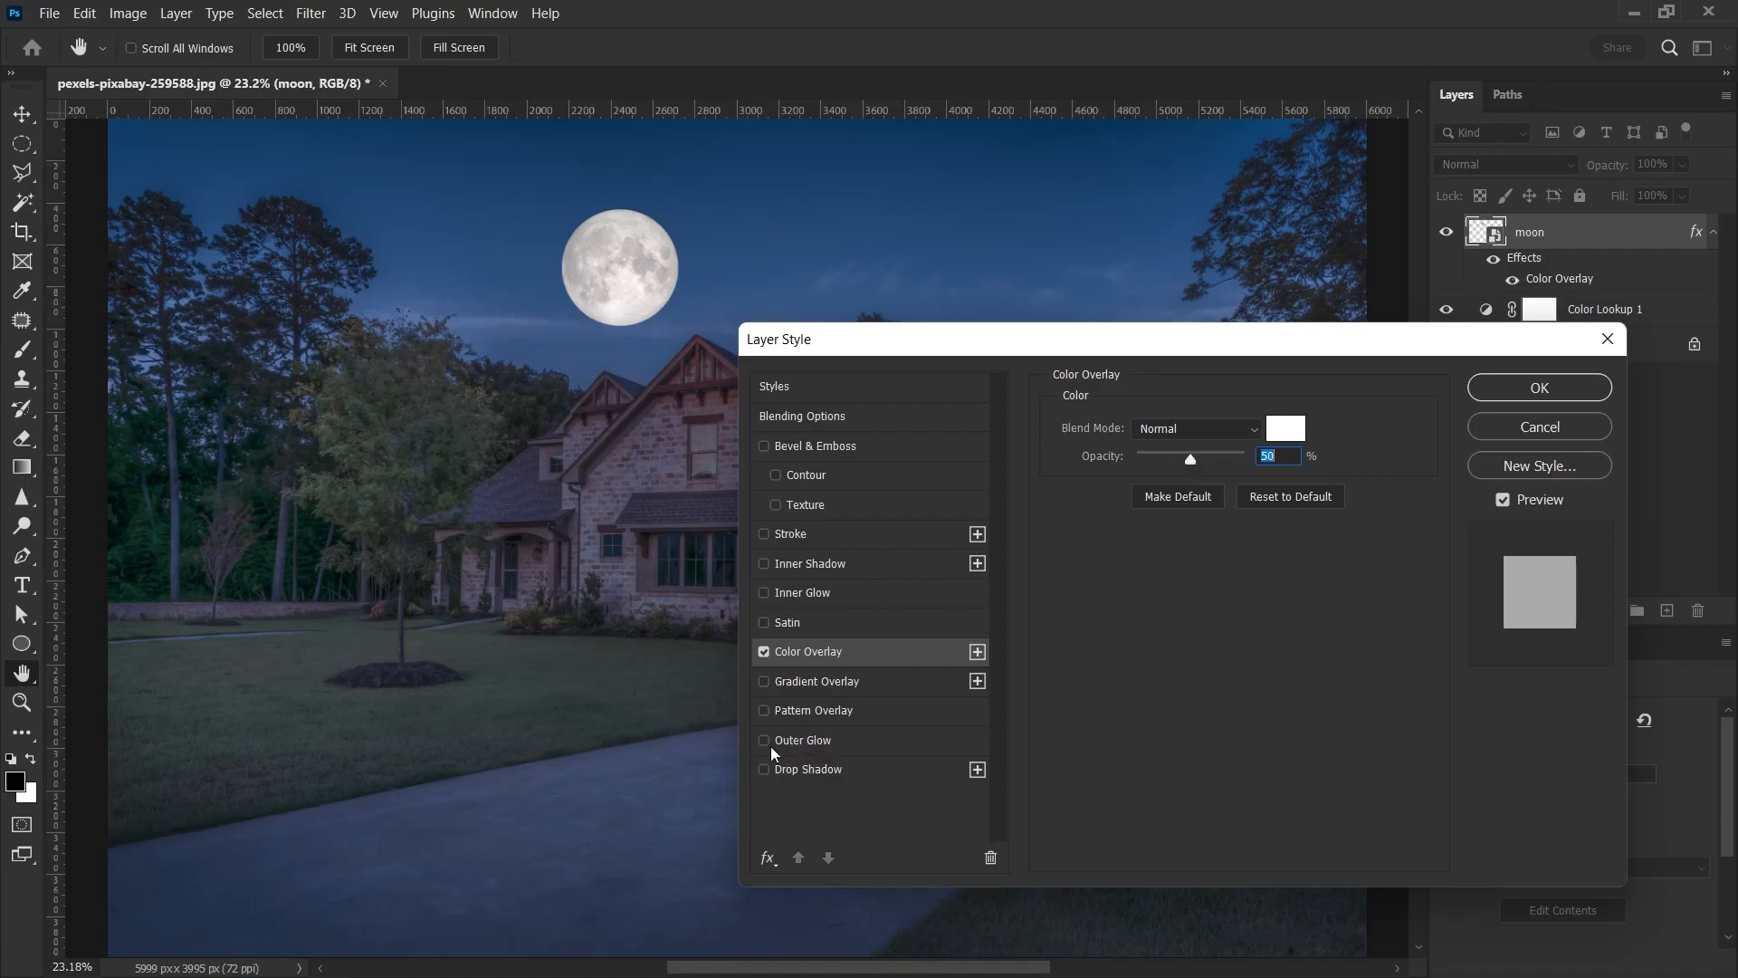
left_click(764, 739)
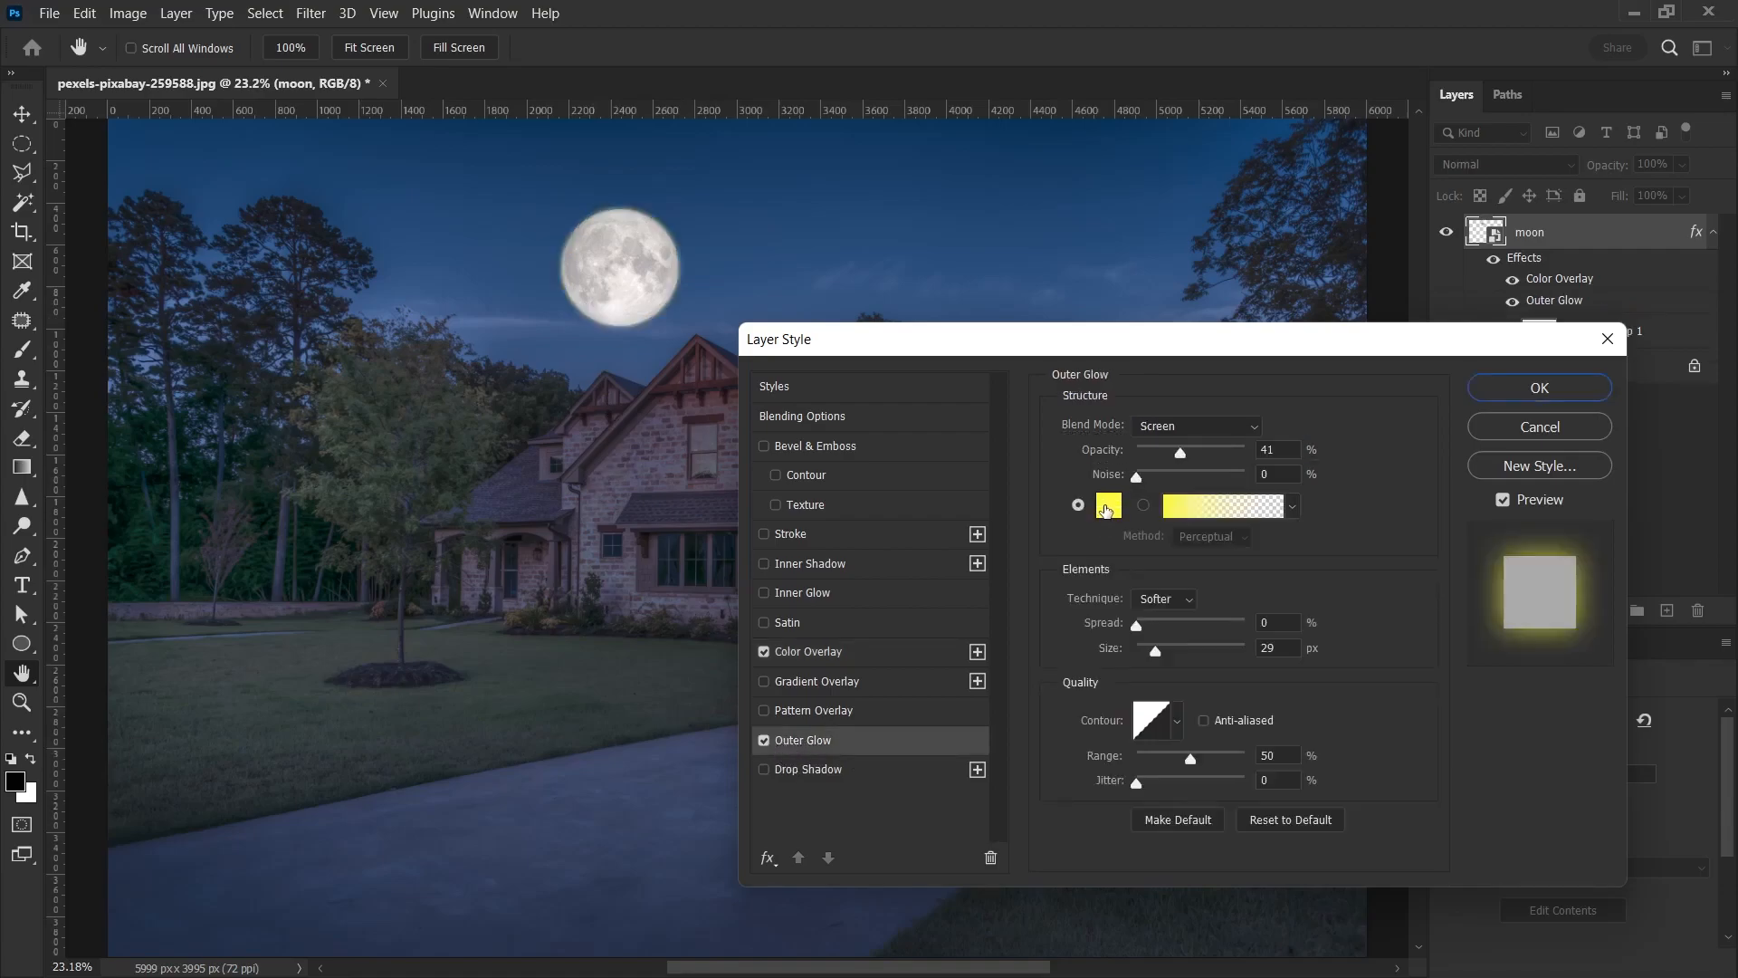
Set the moon's Outer Glow to white, Screen mode, 30% opacity and 166 px size
left_click(1108, 505)
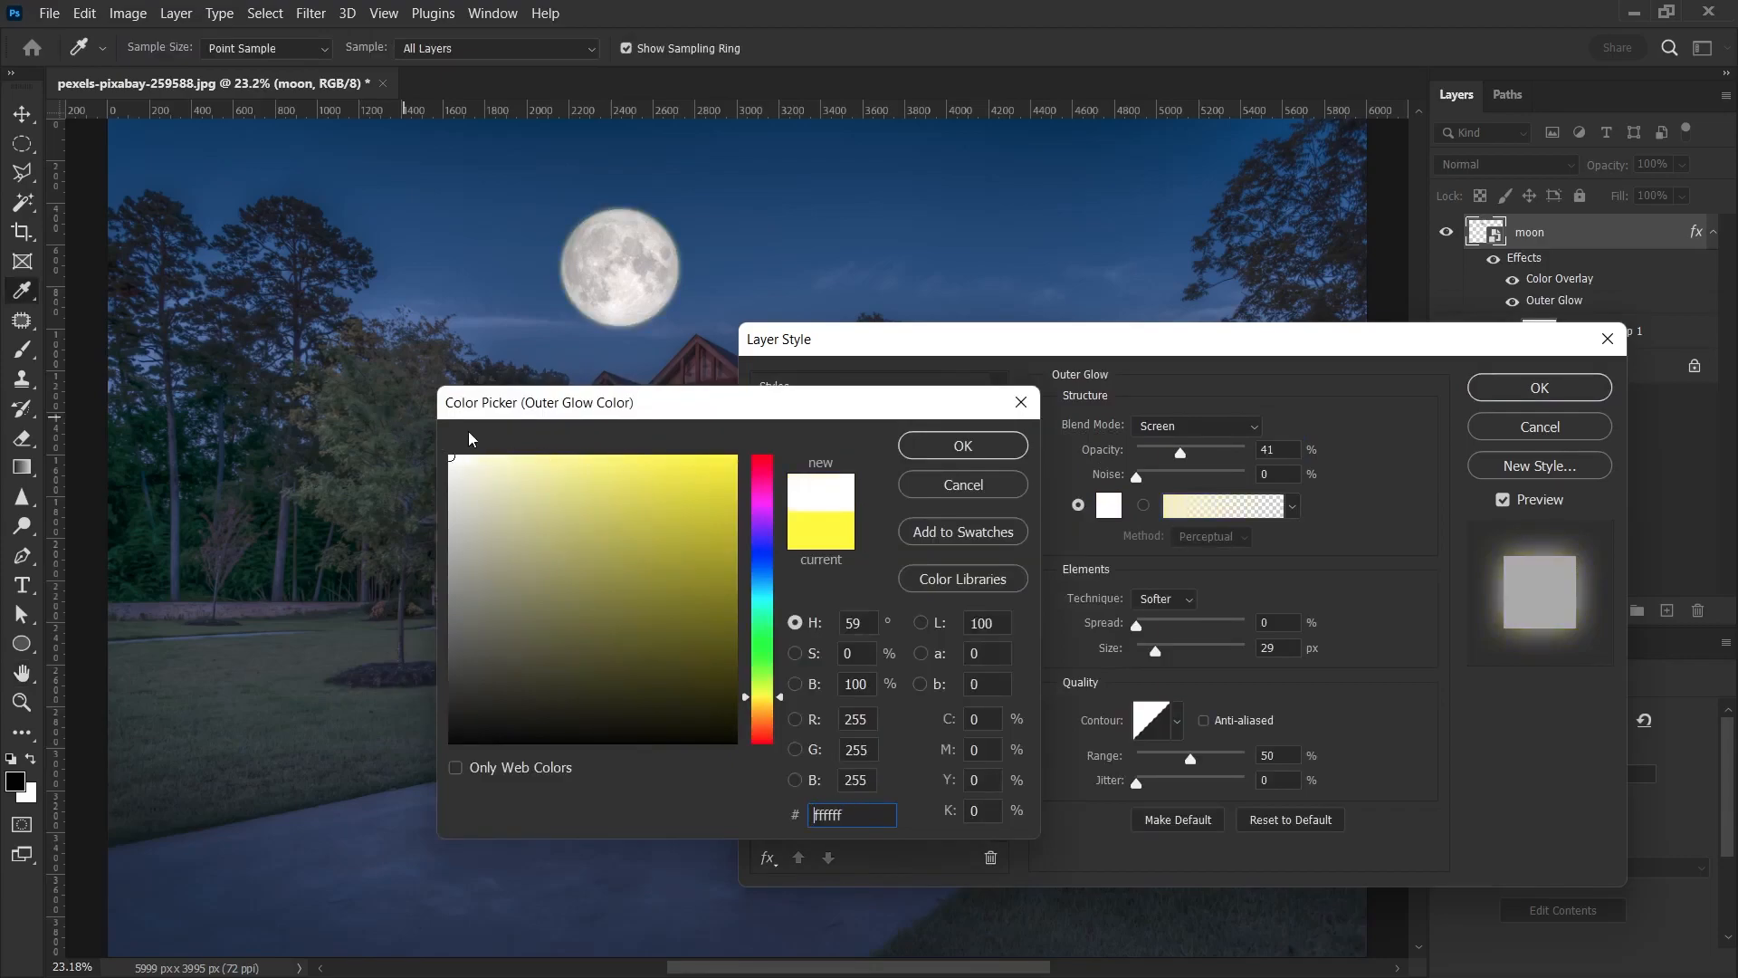
left_click(960, 444)
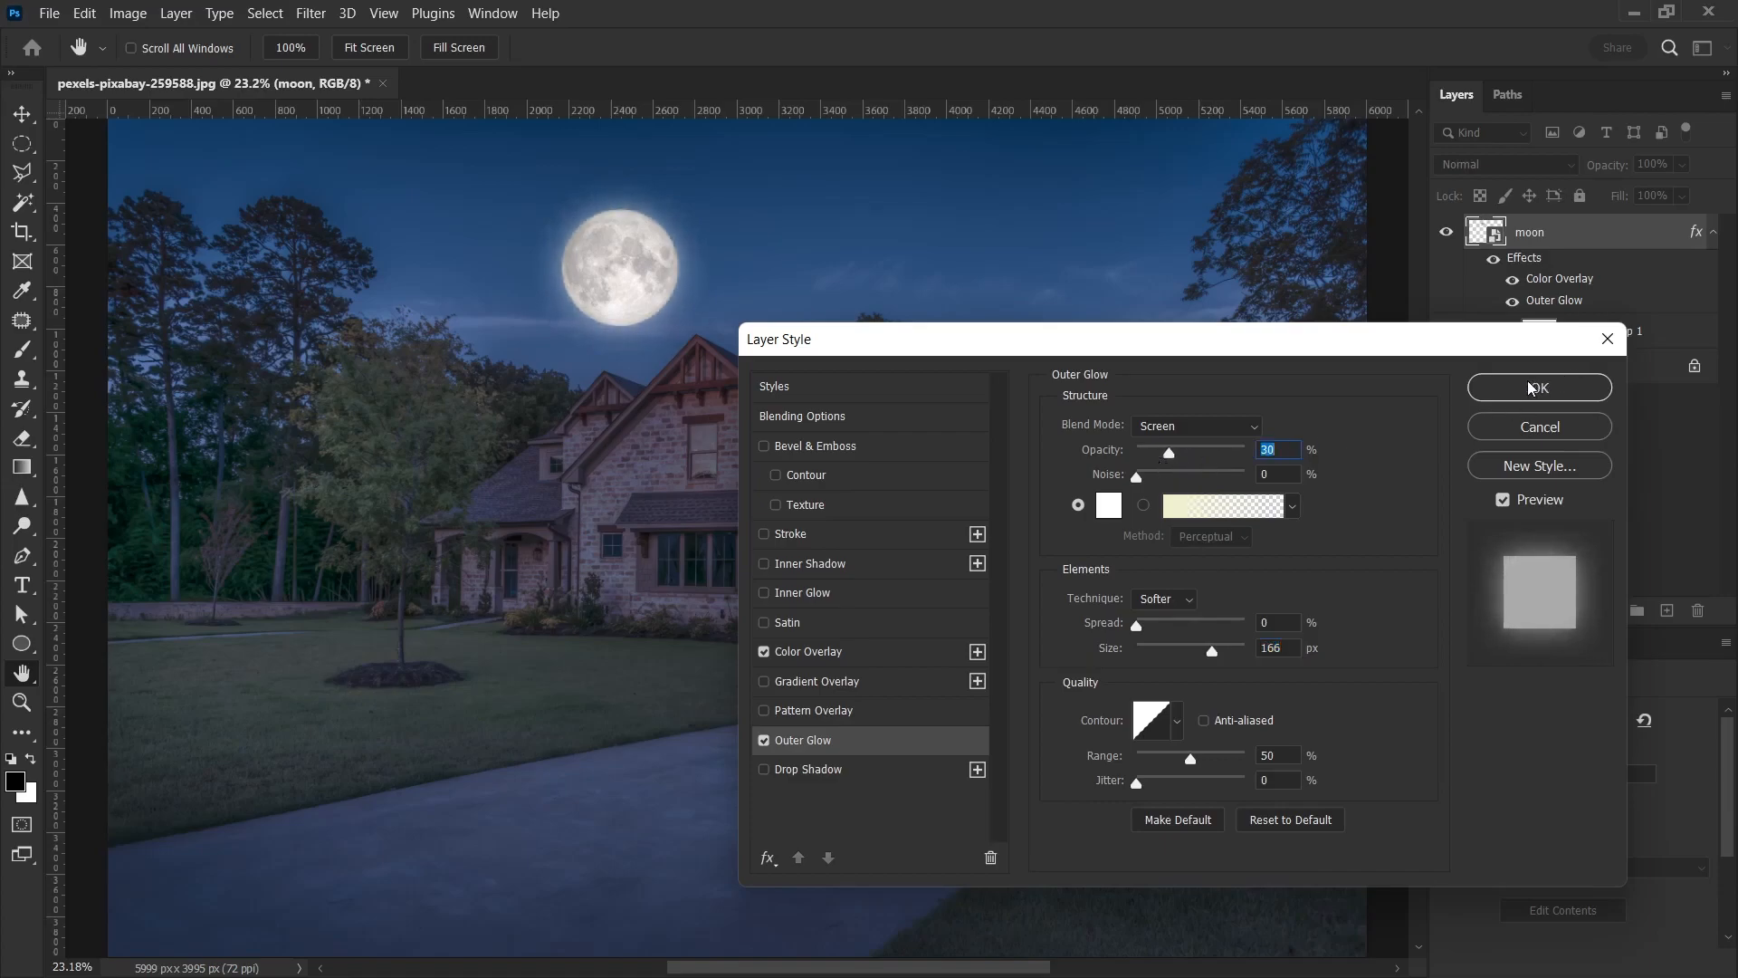
mouse_move(1447, 431)
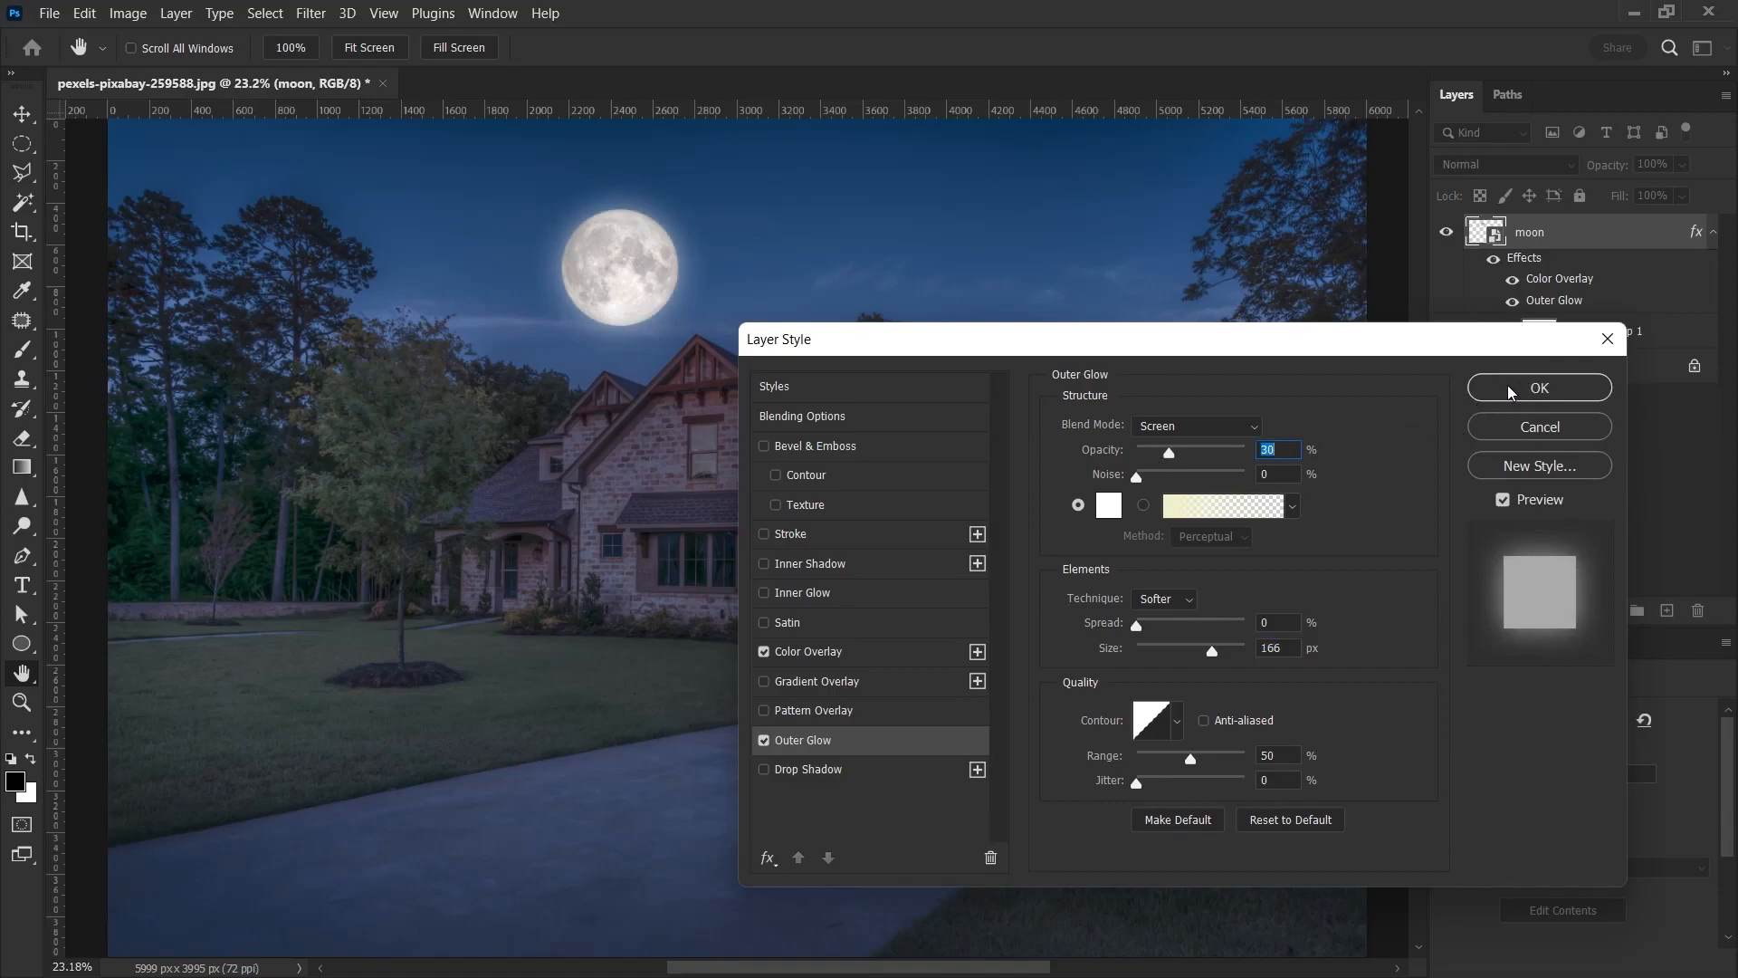
Apply the layer styles and drag the glowing moon into the sky above the roof
left_click(1537, 387)
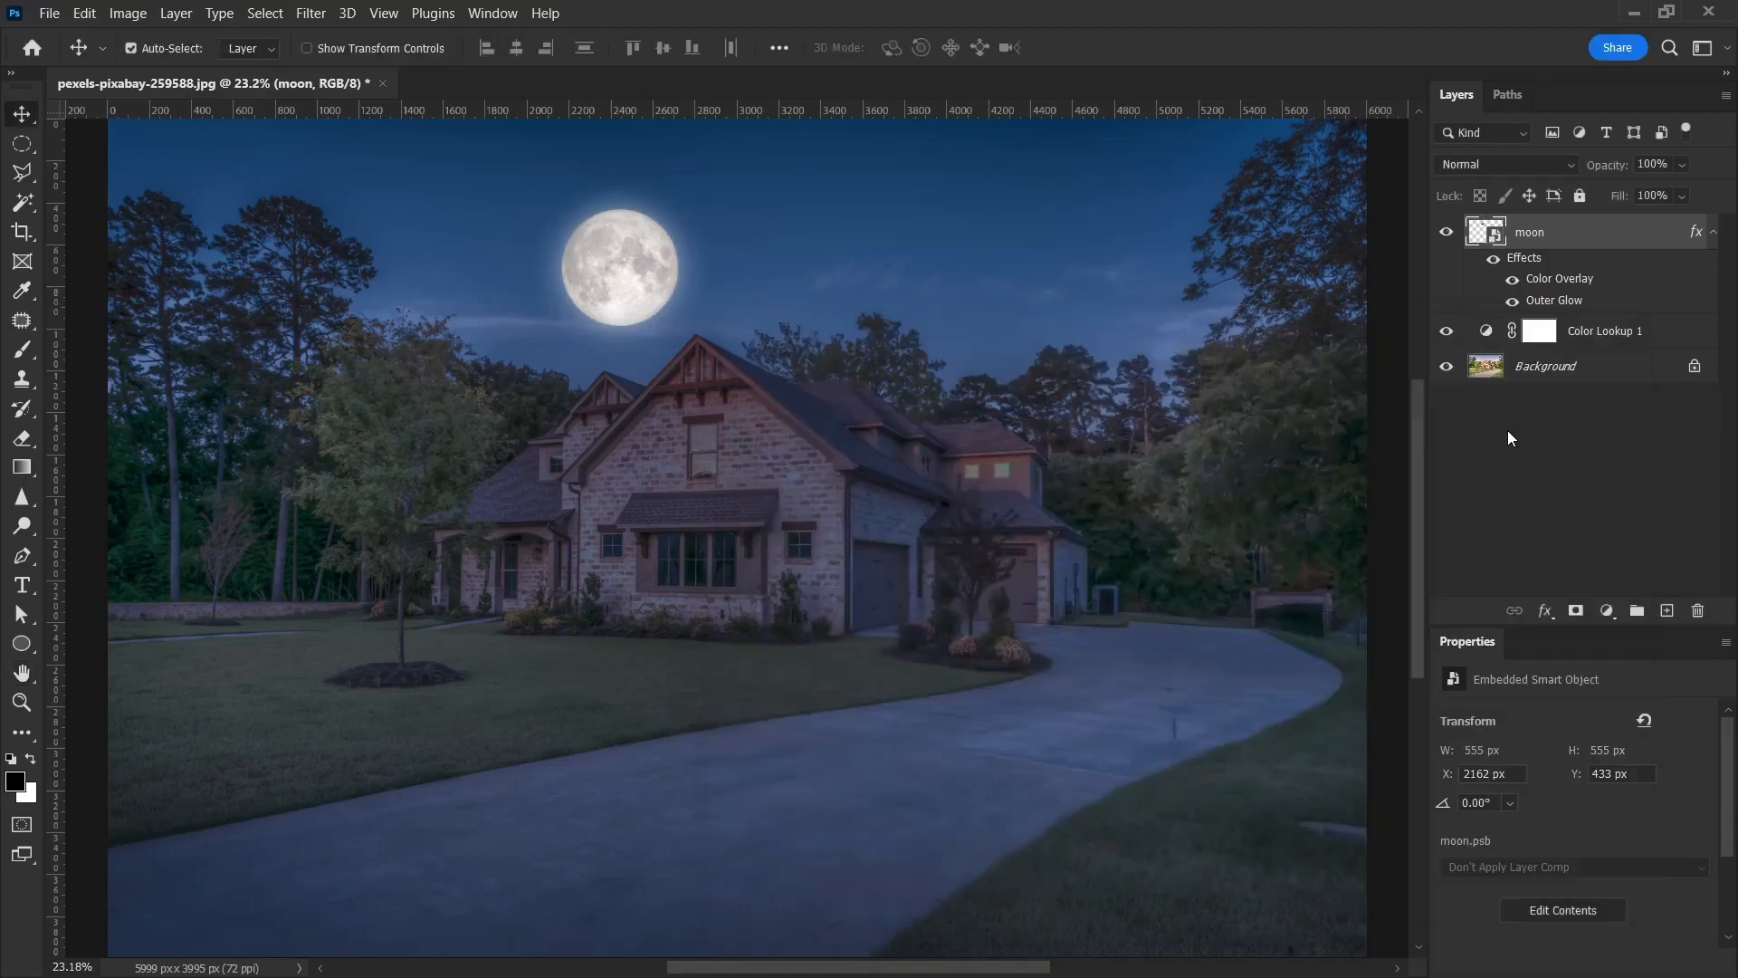
left_click_drag(621, 267, 485, 229)
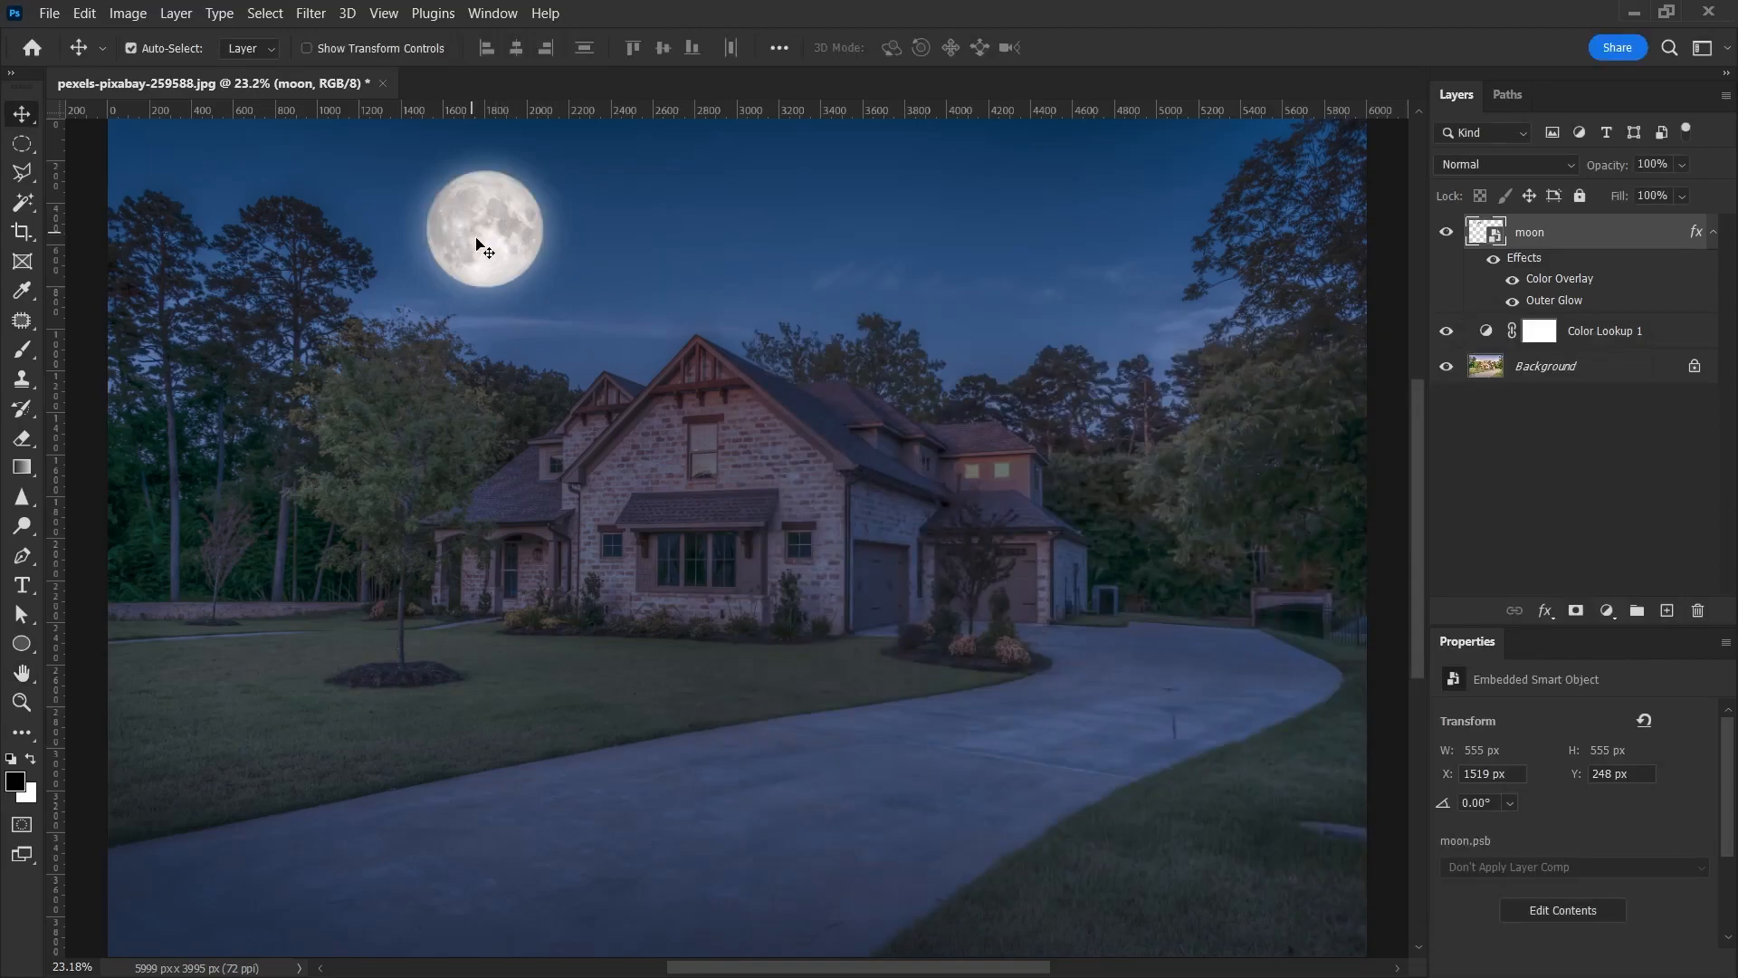
left_click_drag(485, 227, 507, 238)
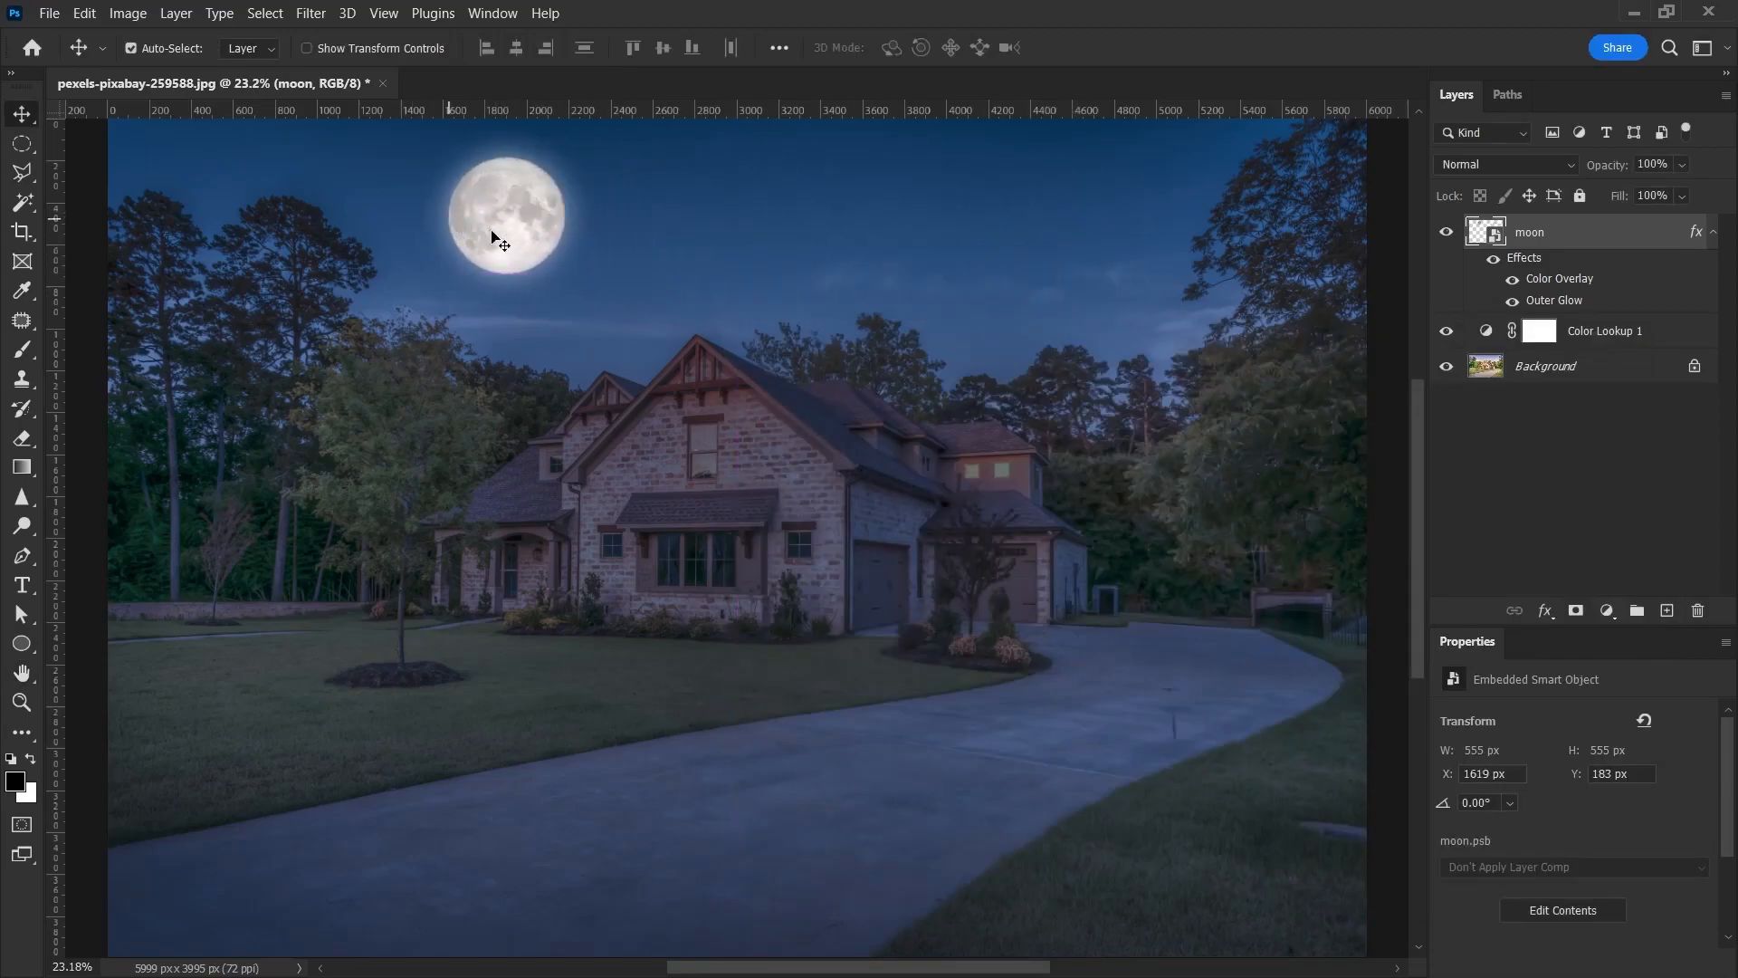
left_click_drag(508, 213, 650, 341)
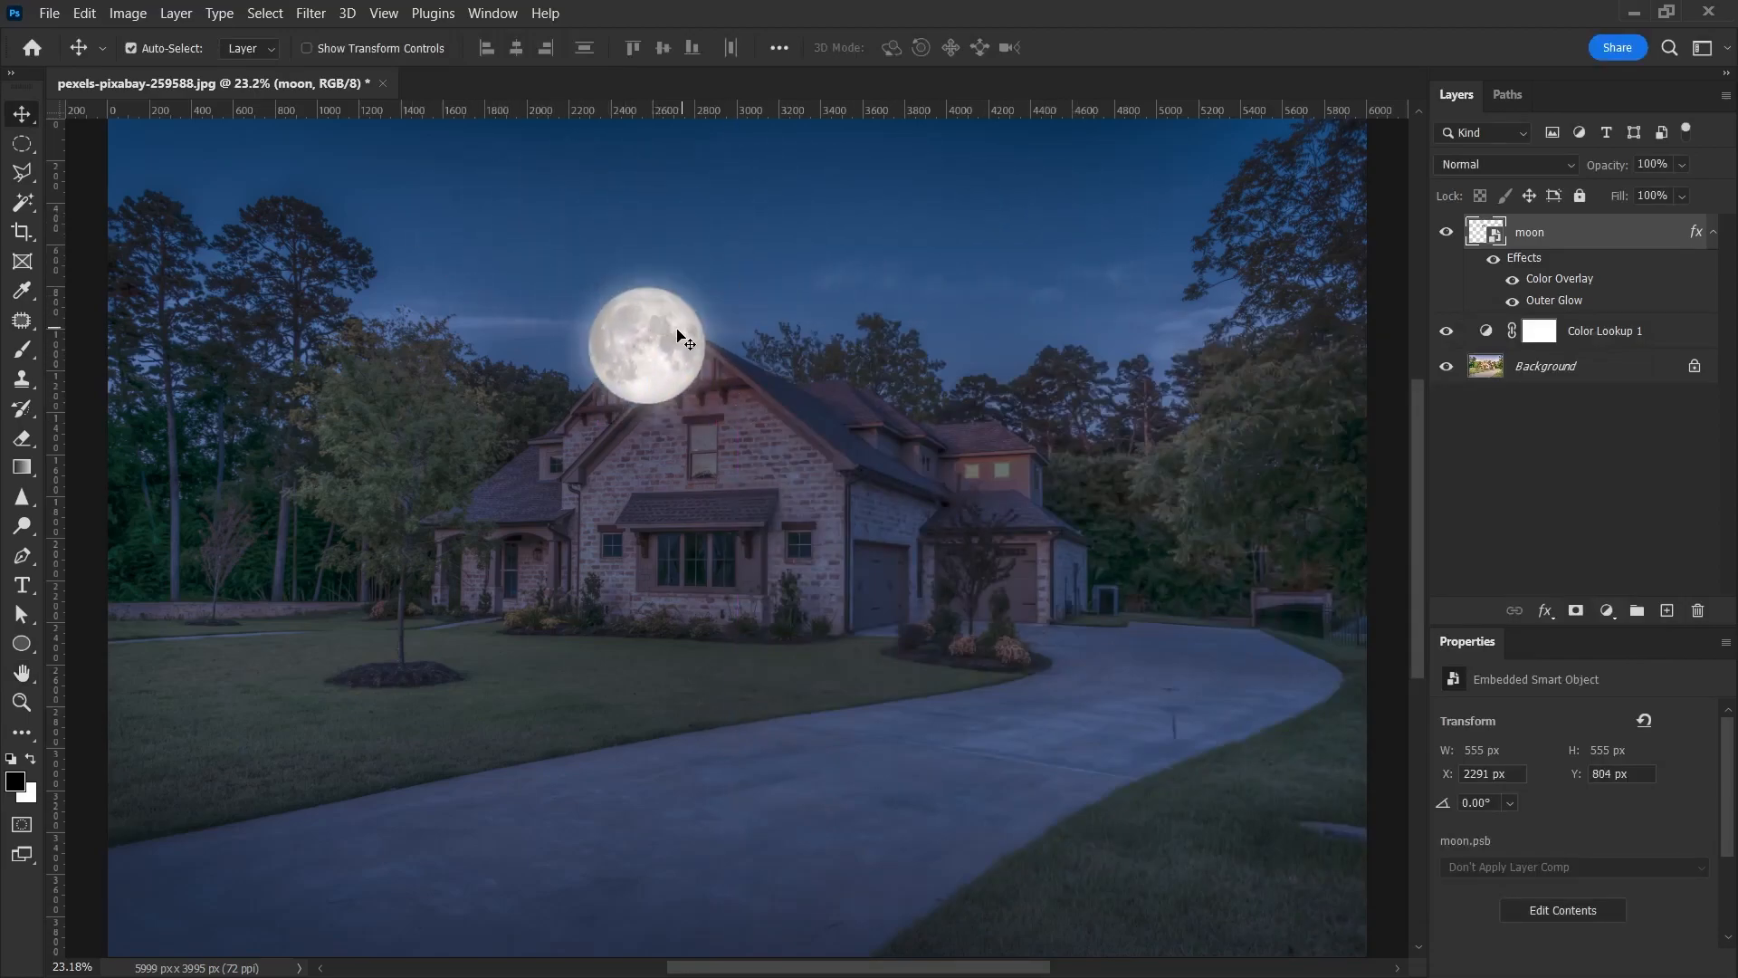
mouse_move(565, 352)
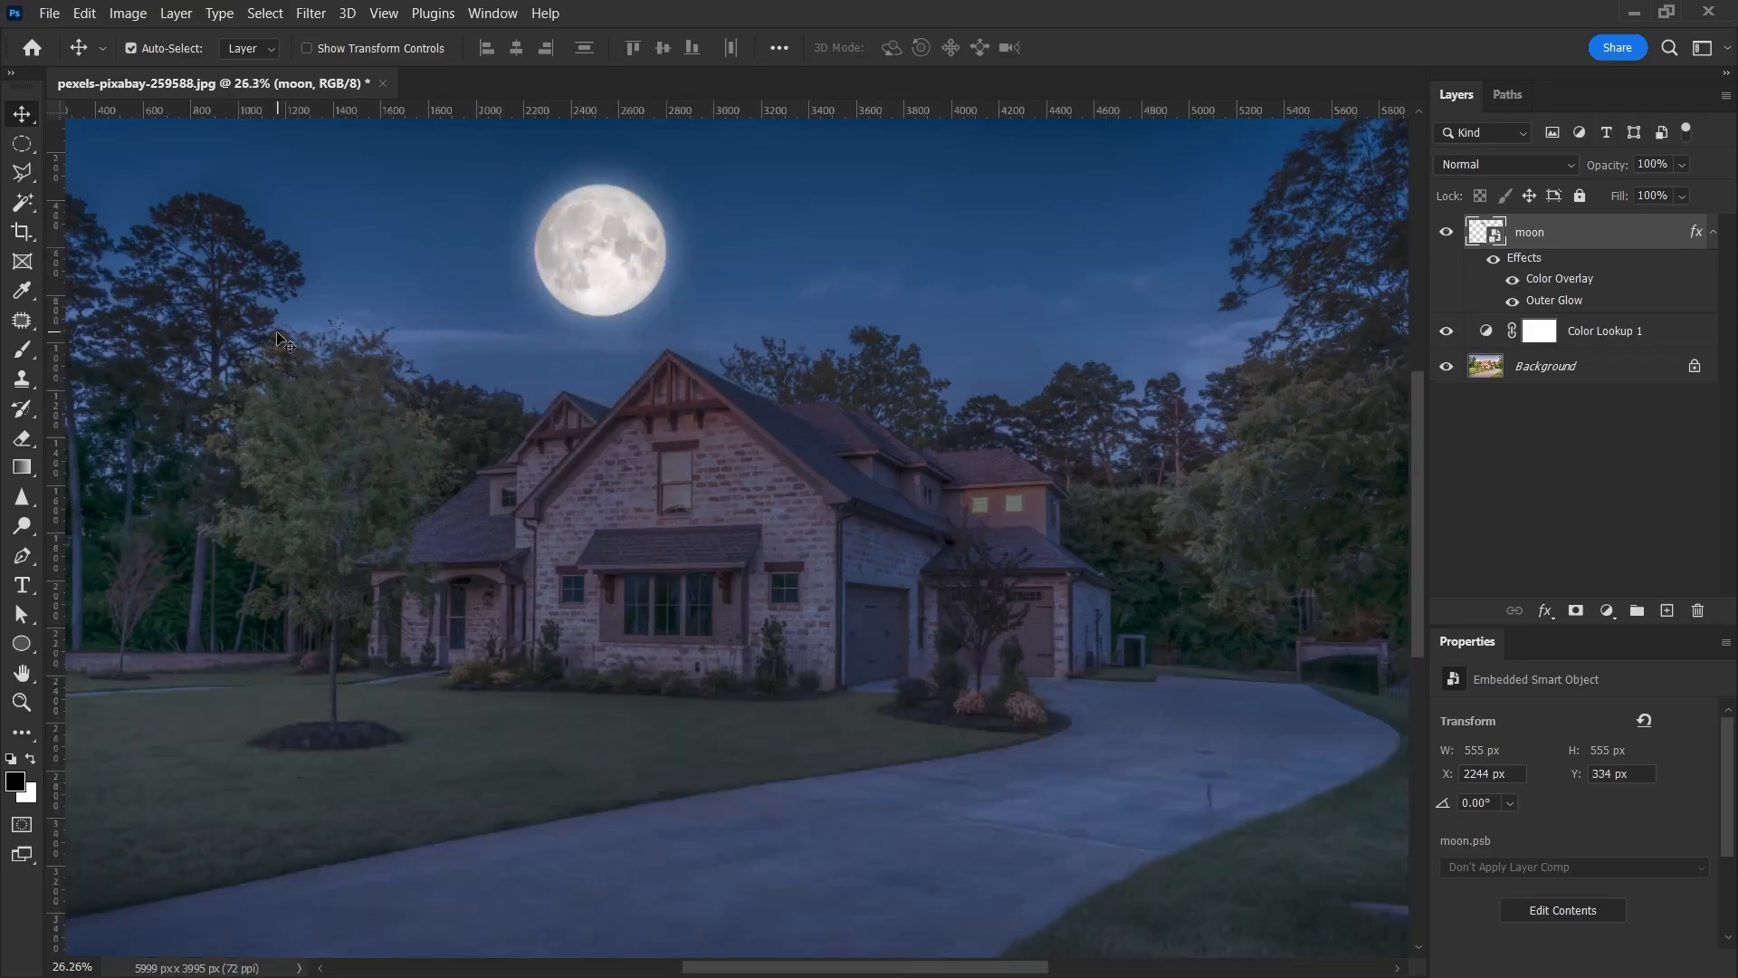
mouse_move(360, 376)
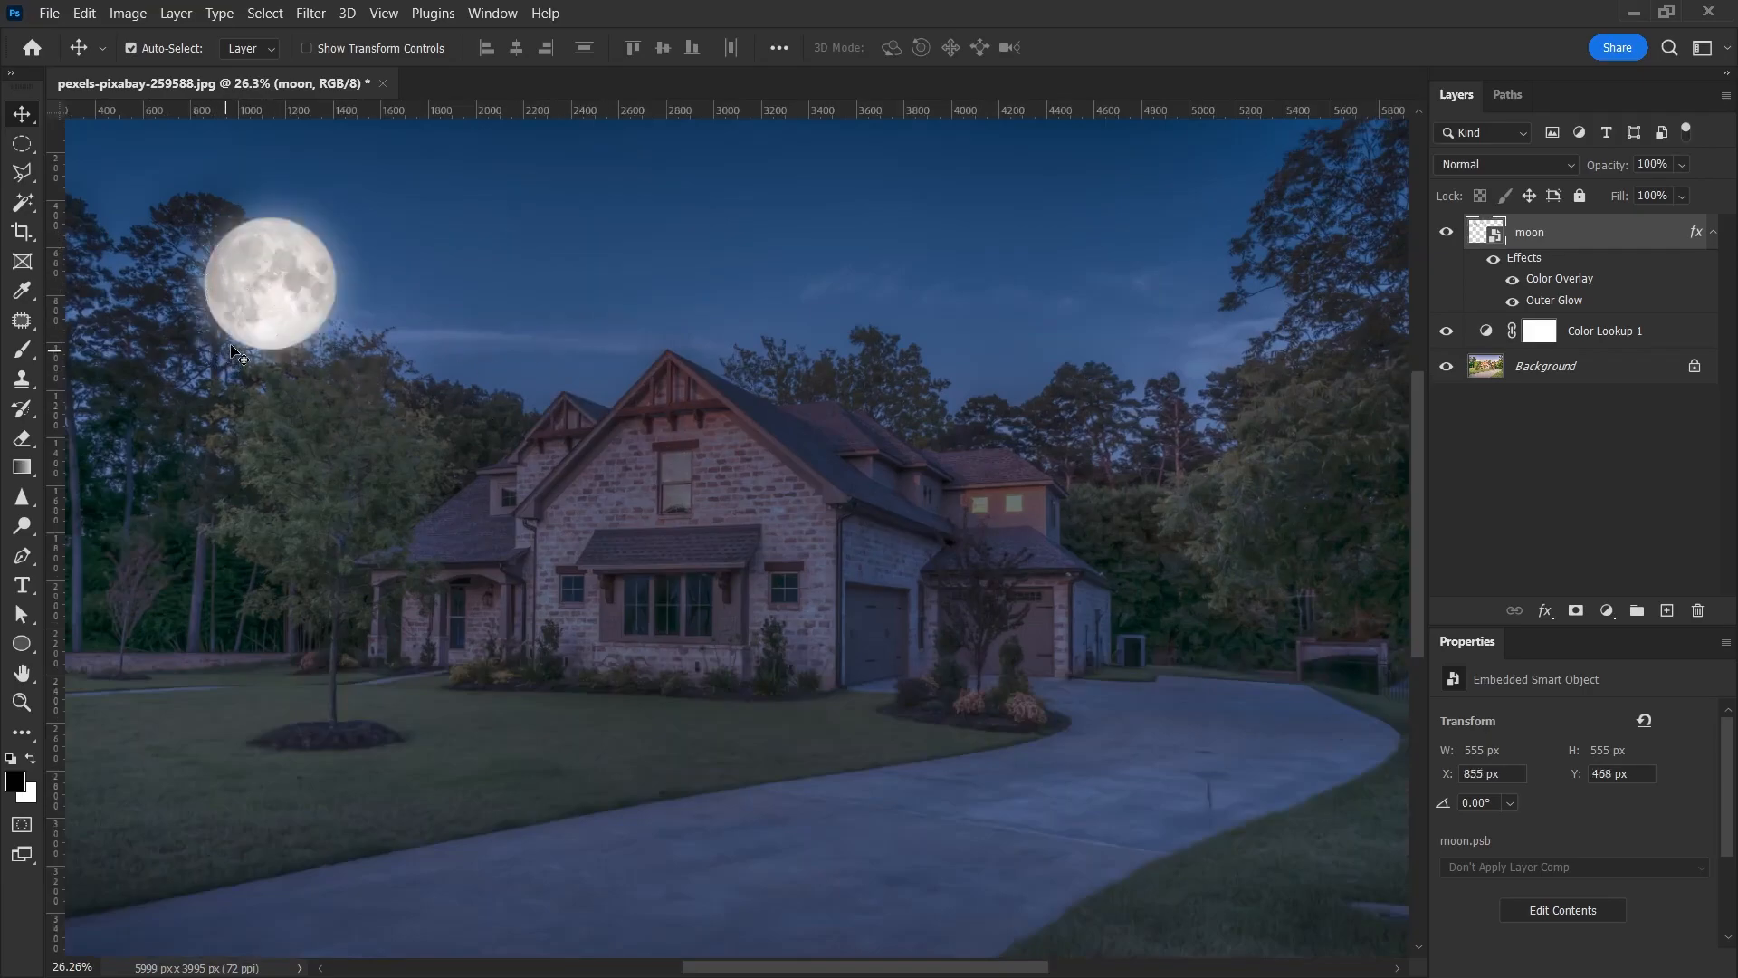
mouse_move(260, 310)
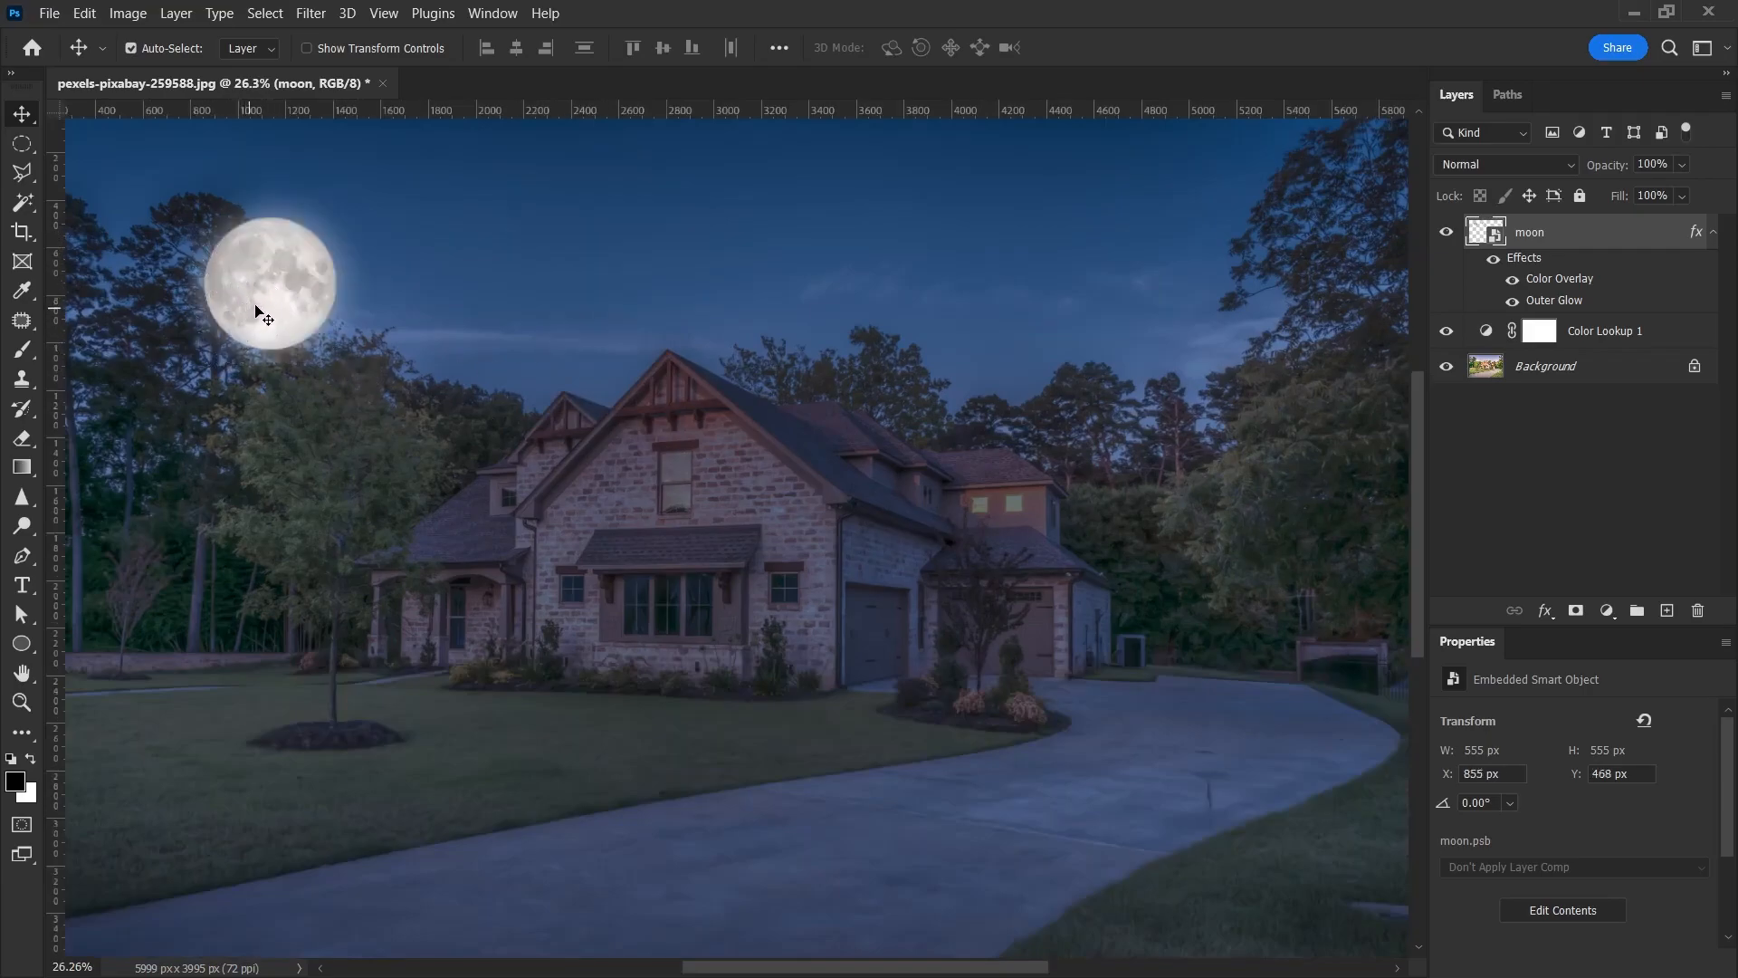
mouse_move(318, 311)
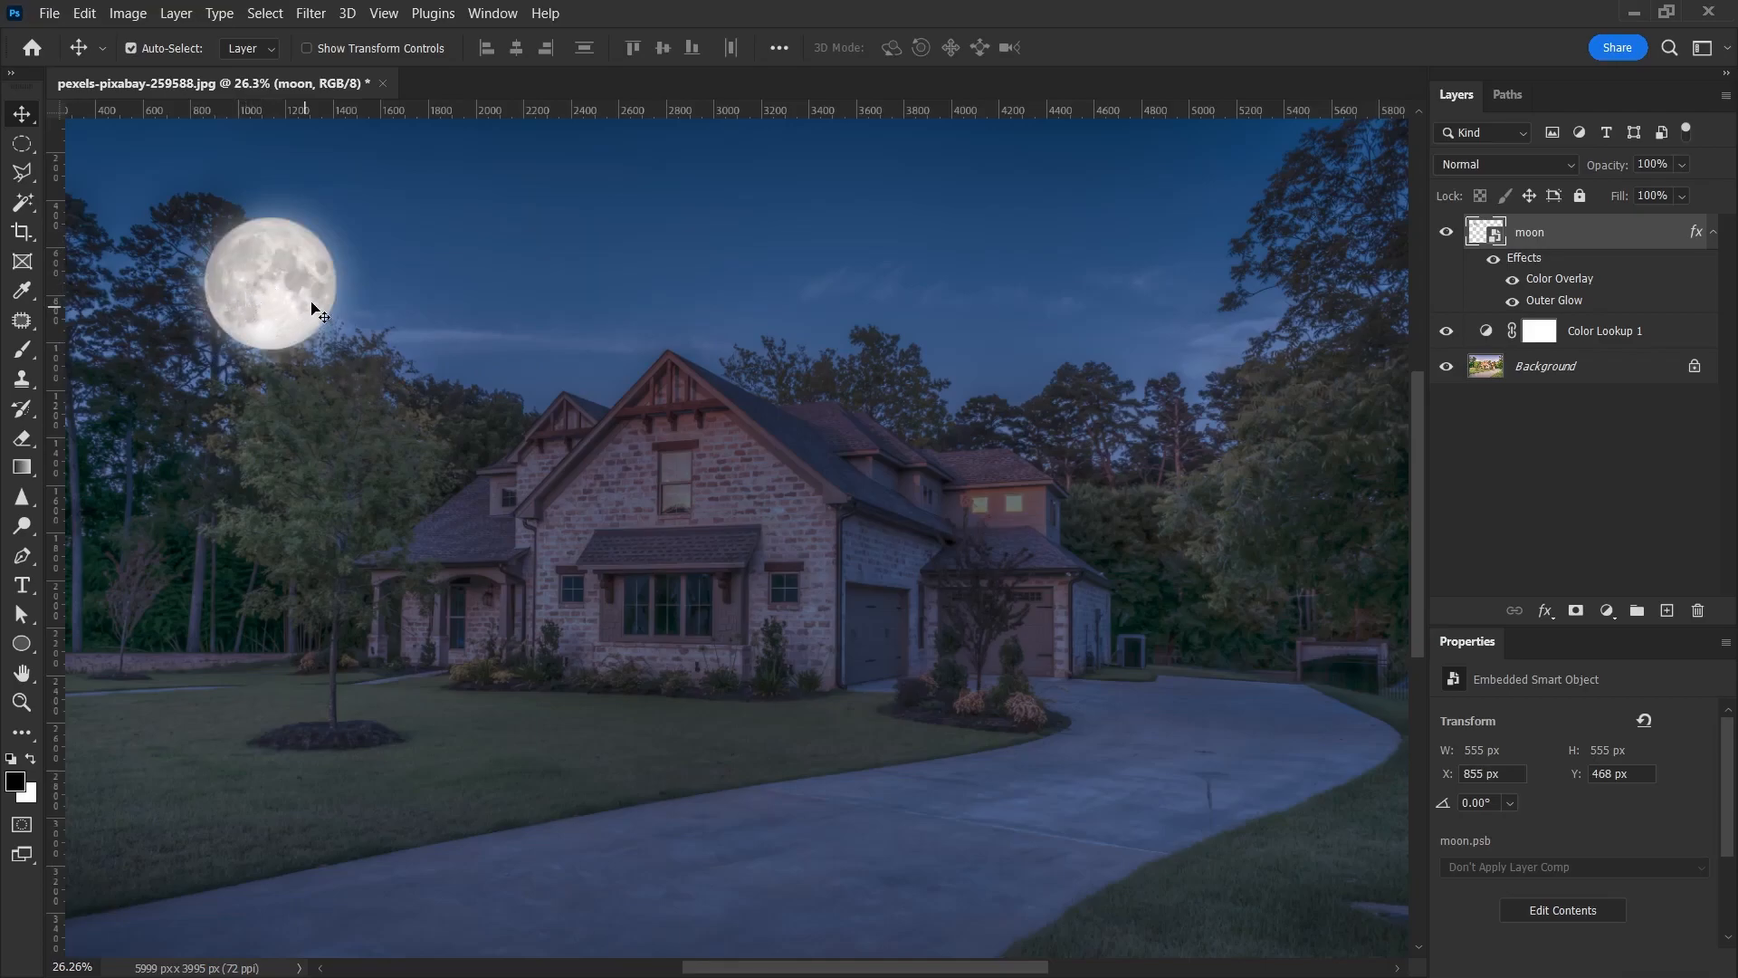
mouse_move(246, 292)
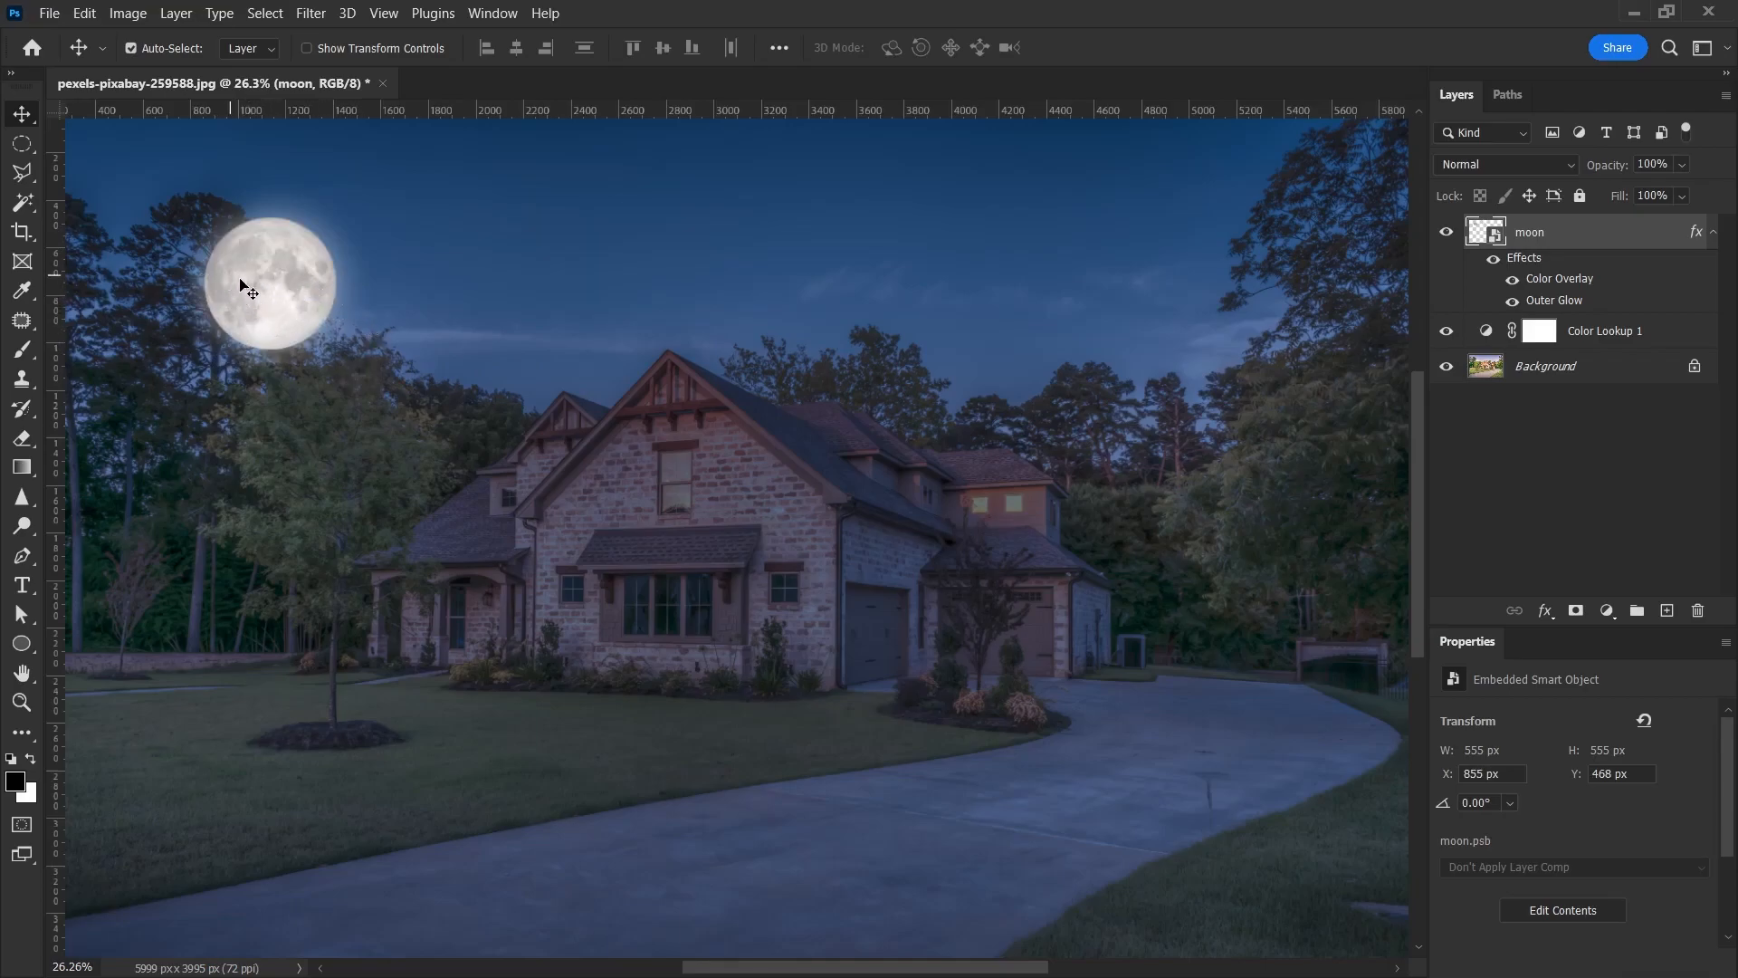
left_click_drag(270, 281, 593, 388)
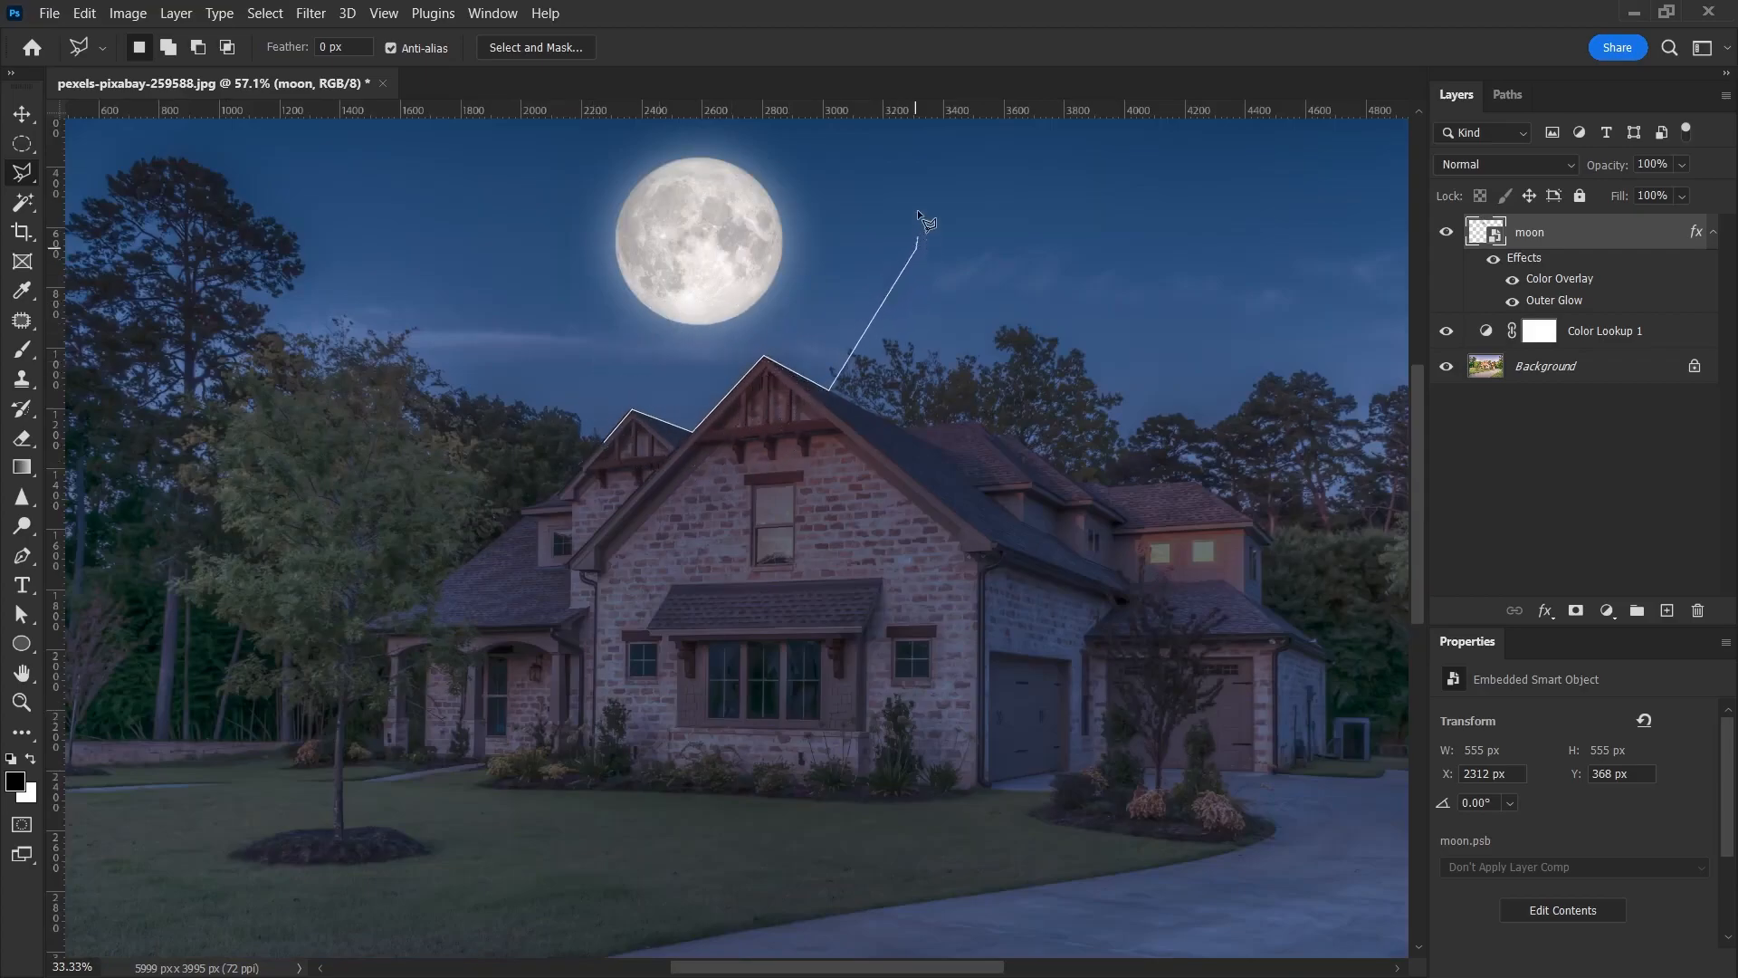
Trace a polygonal lasso selection around the moon and sky along the roof edge
left_click(554, 149)
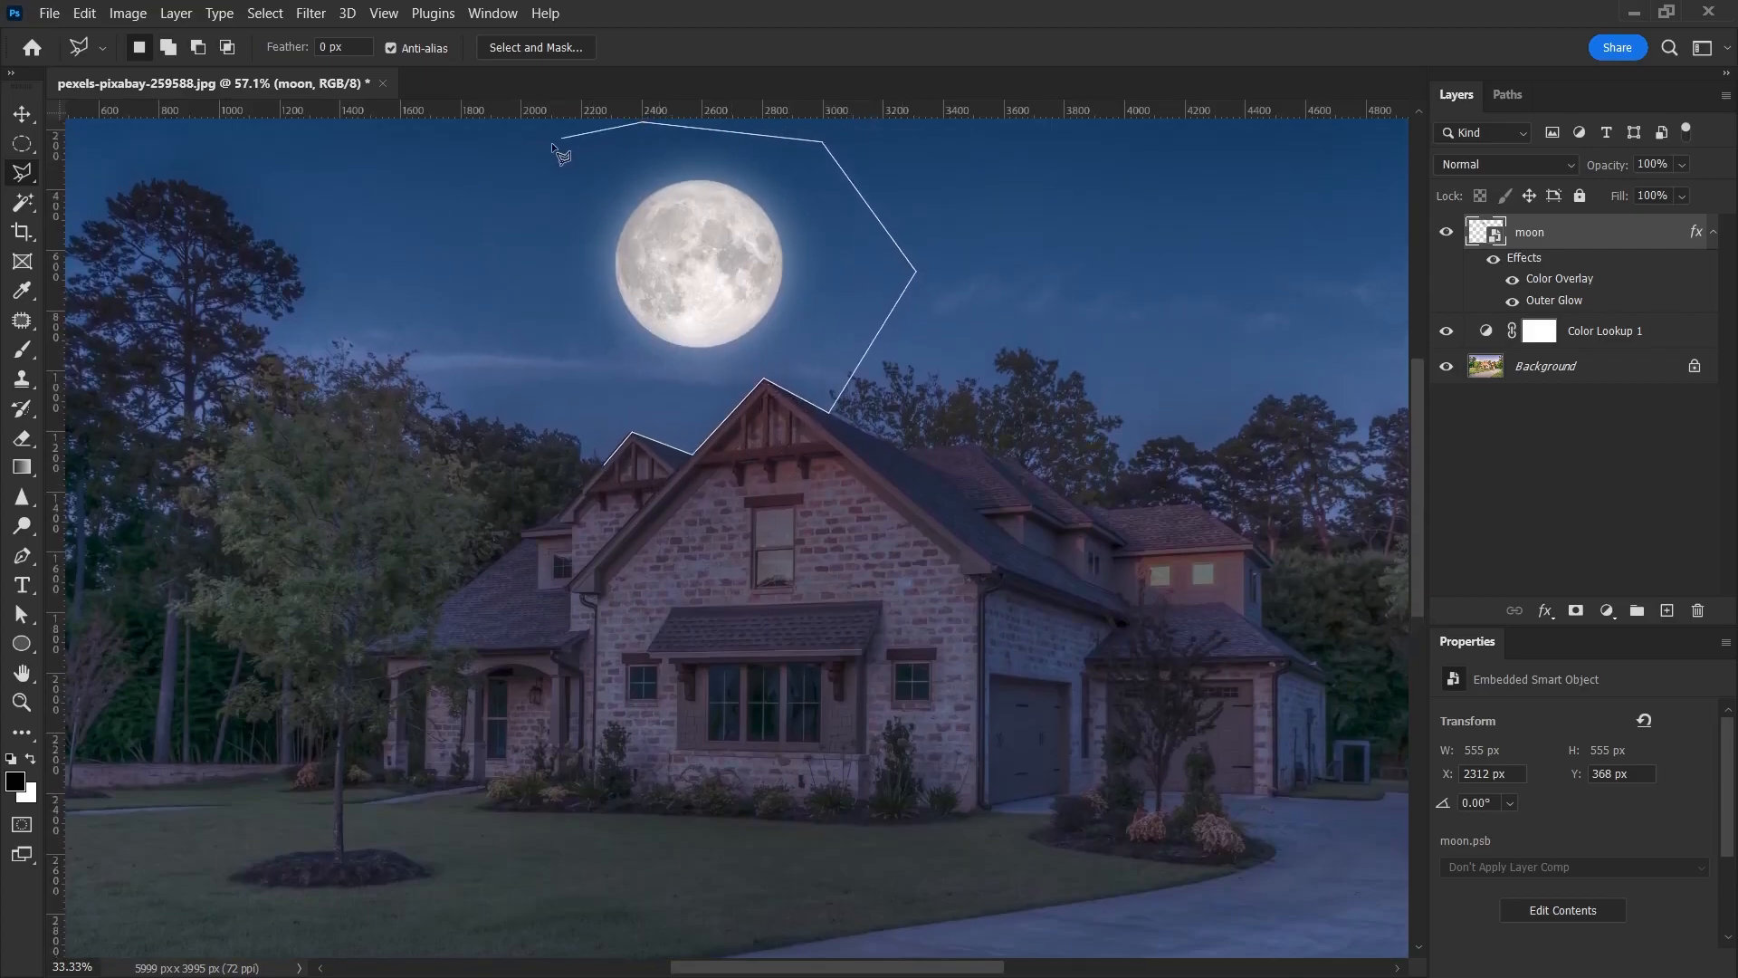
left_click(459, 272)
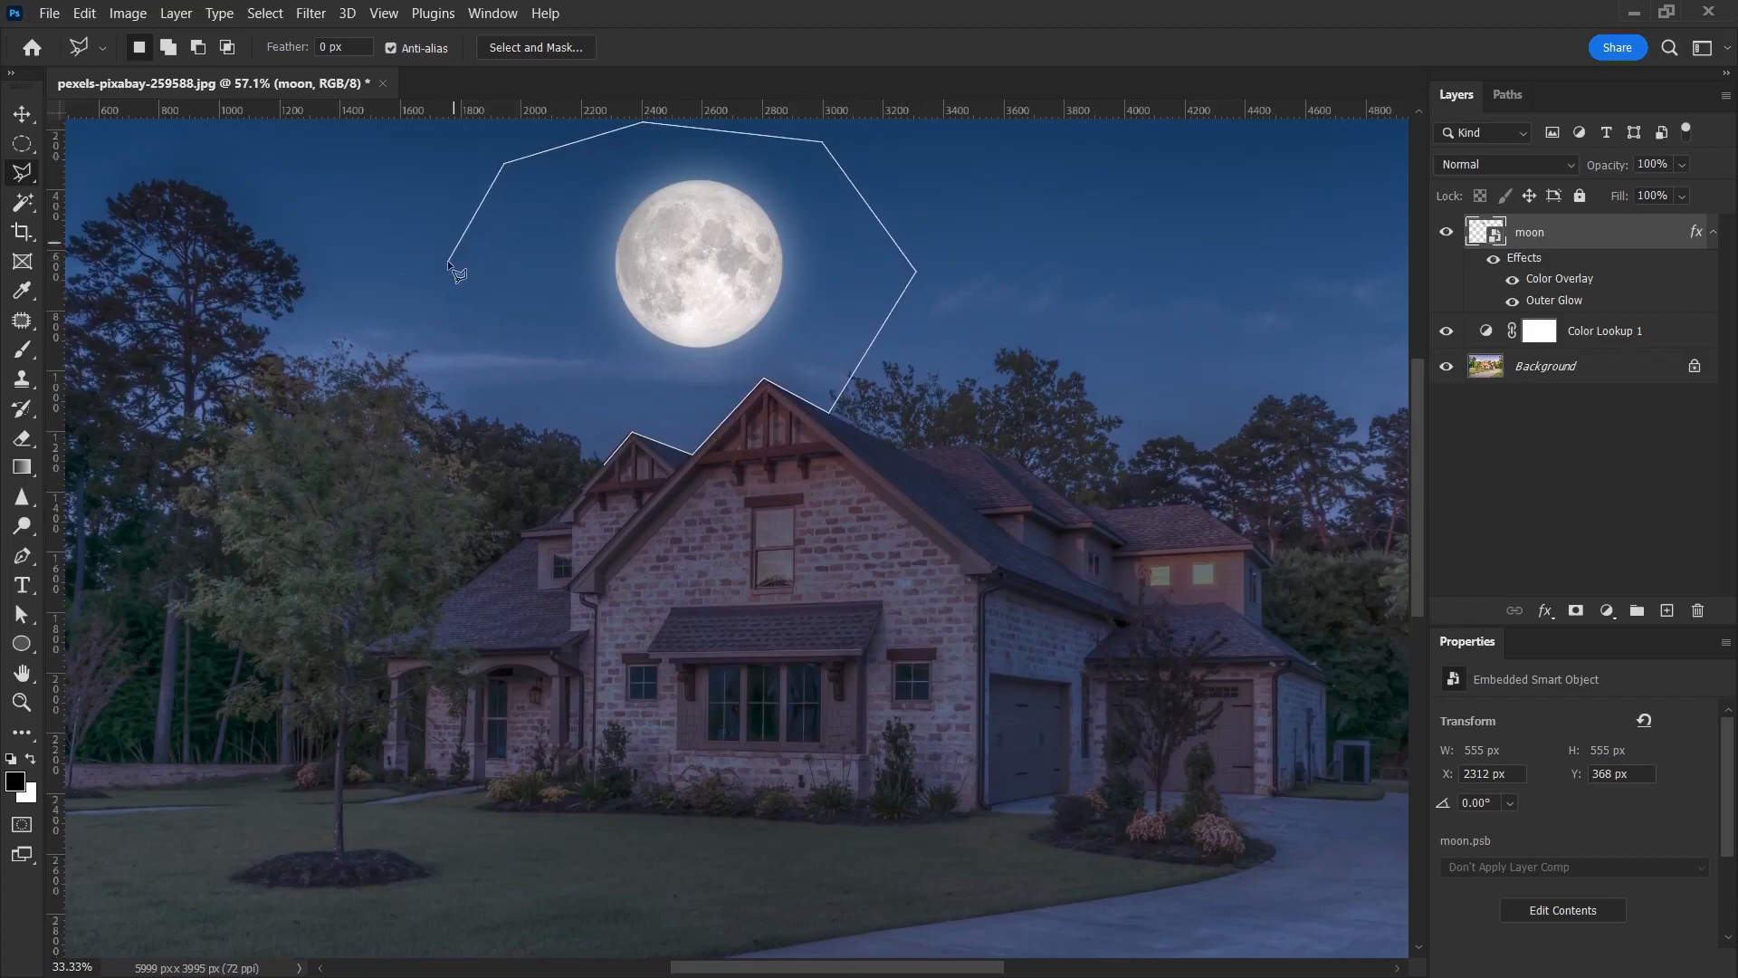
left_click(586, 460)
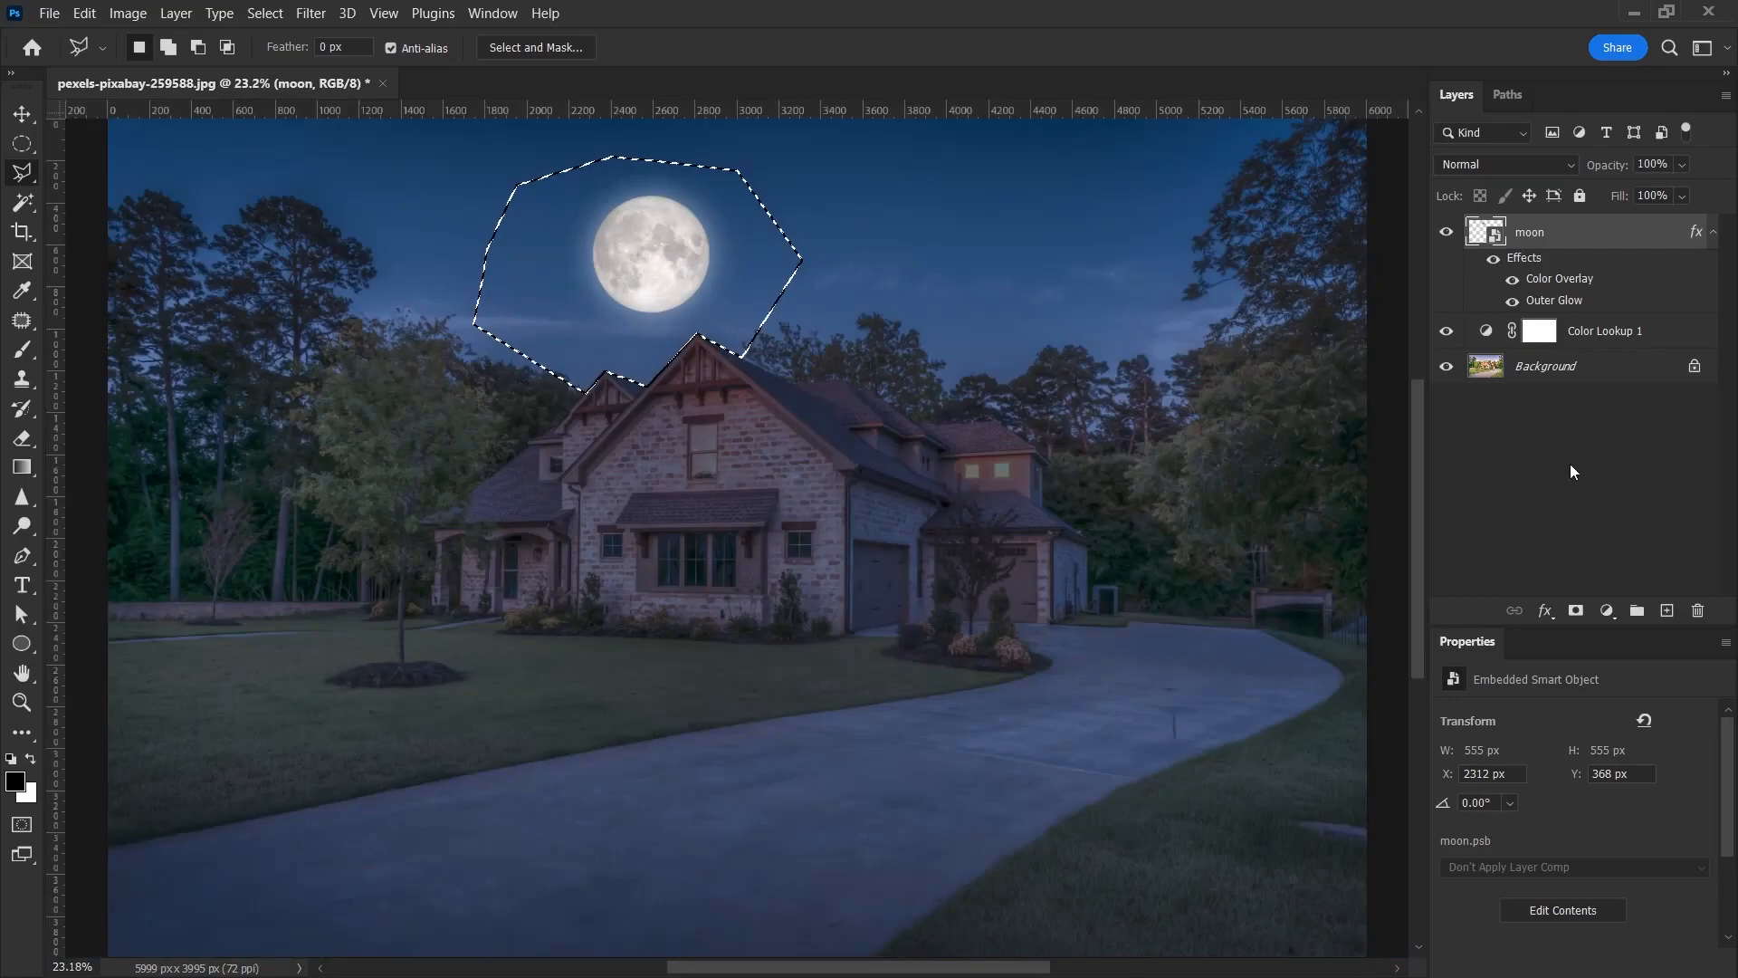
Add a mask from the selection to the moon layer, unlink it, and target the image thumbnail
left_click(1576, 609)
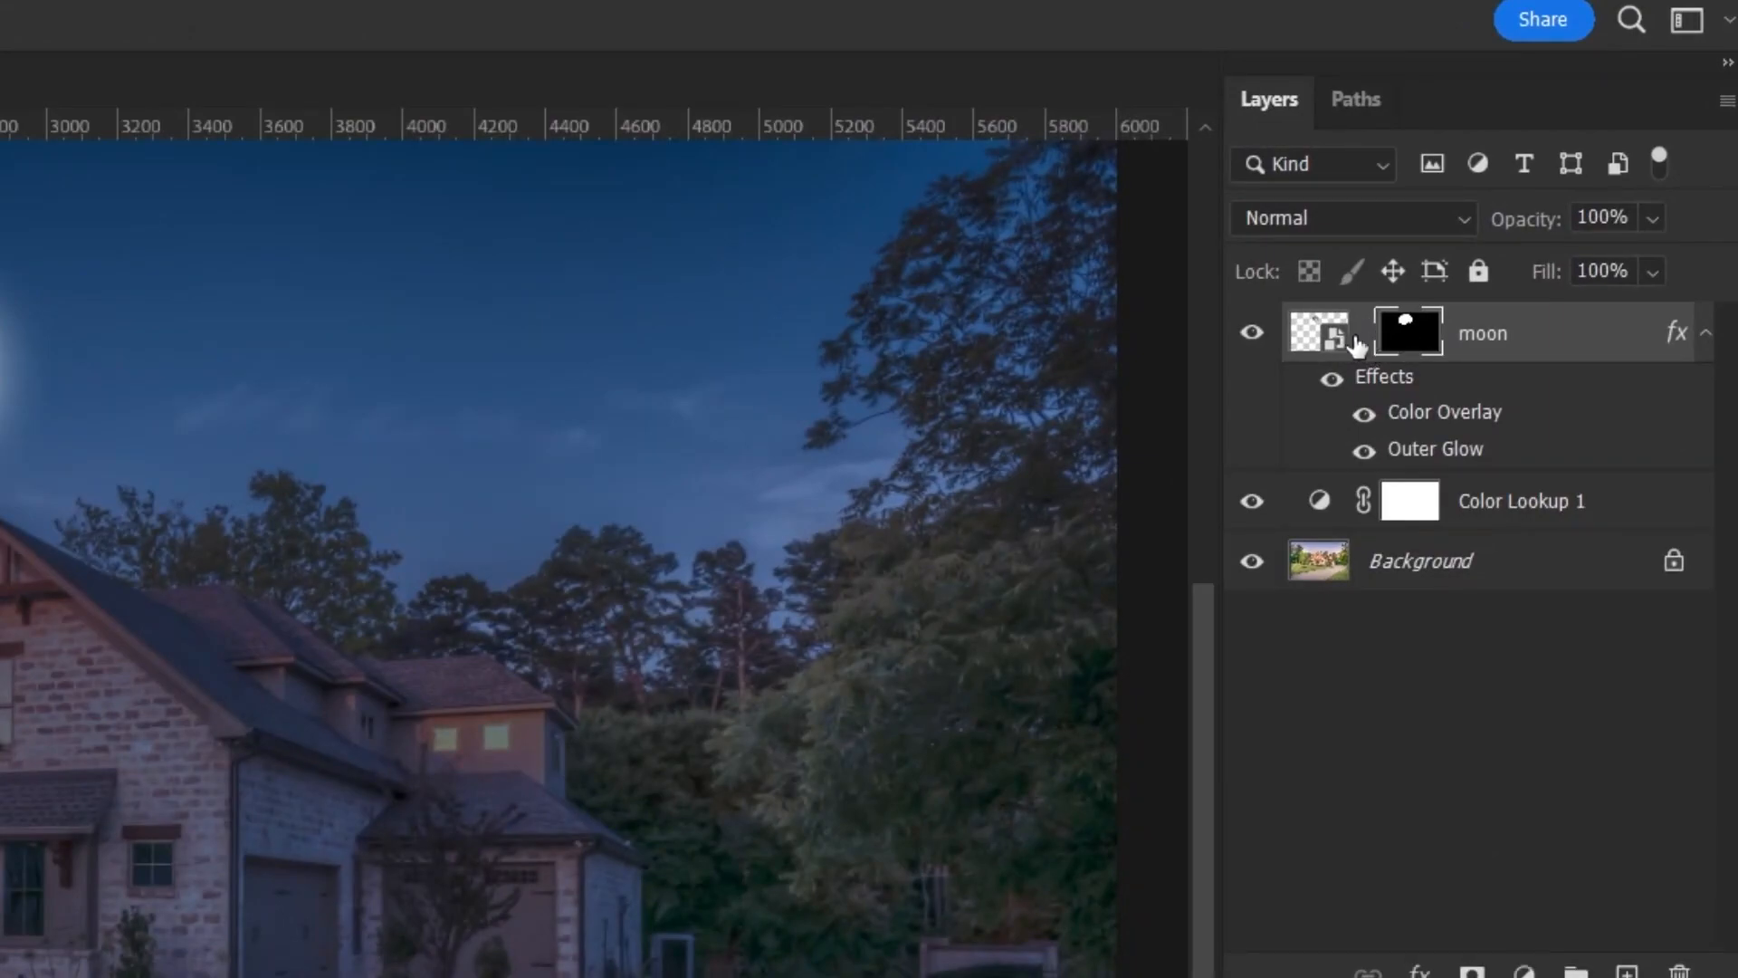
left_click(1318, 332)
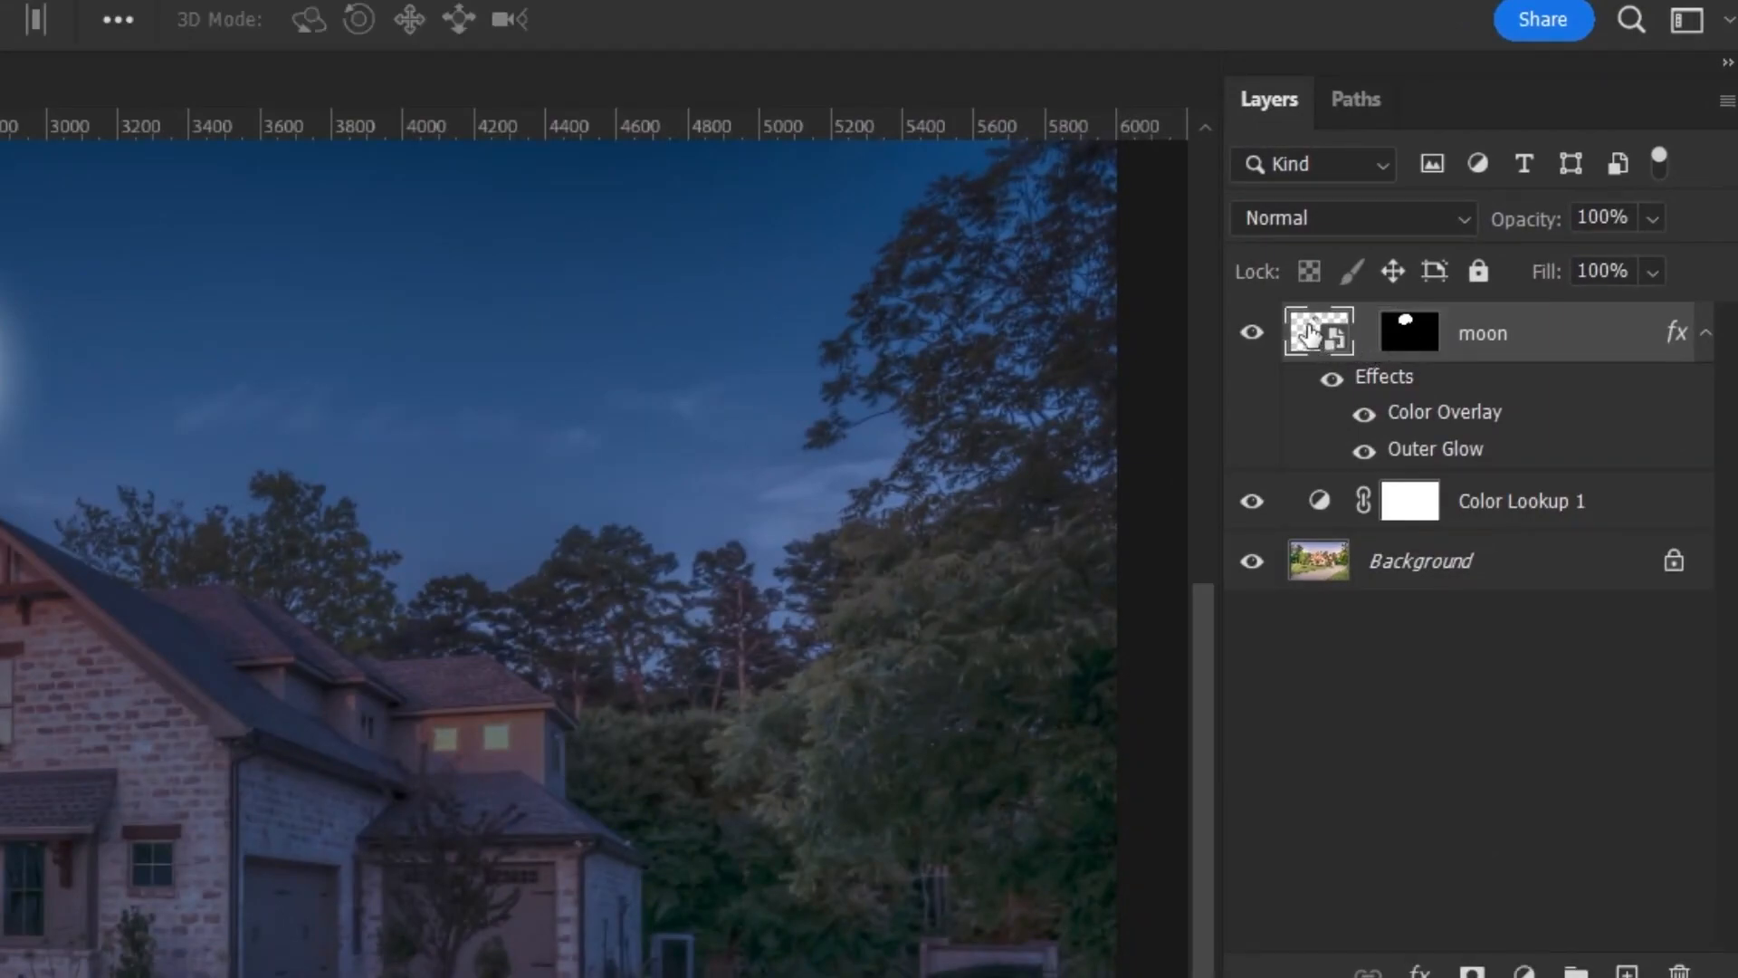
left_click(1408, 332)
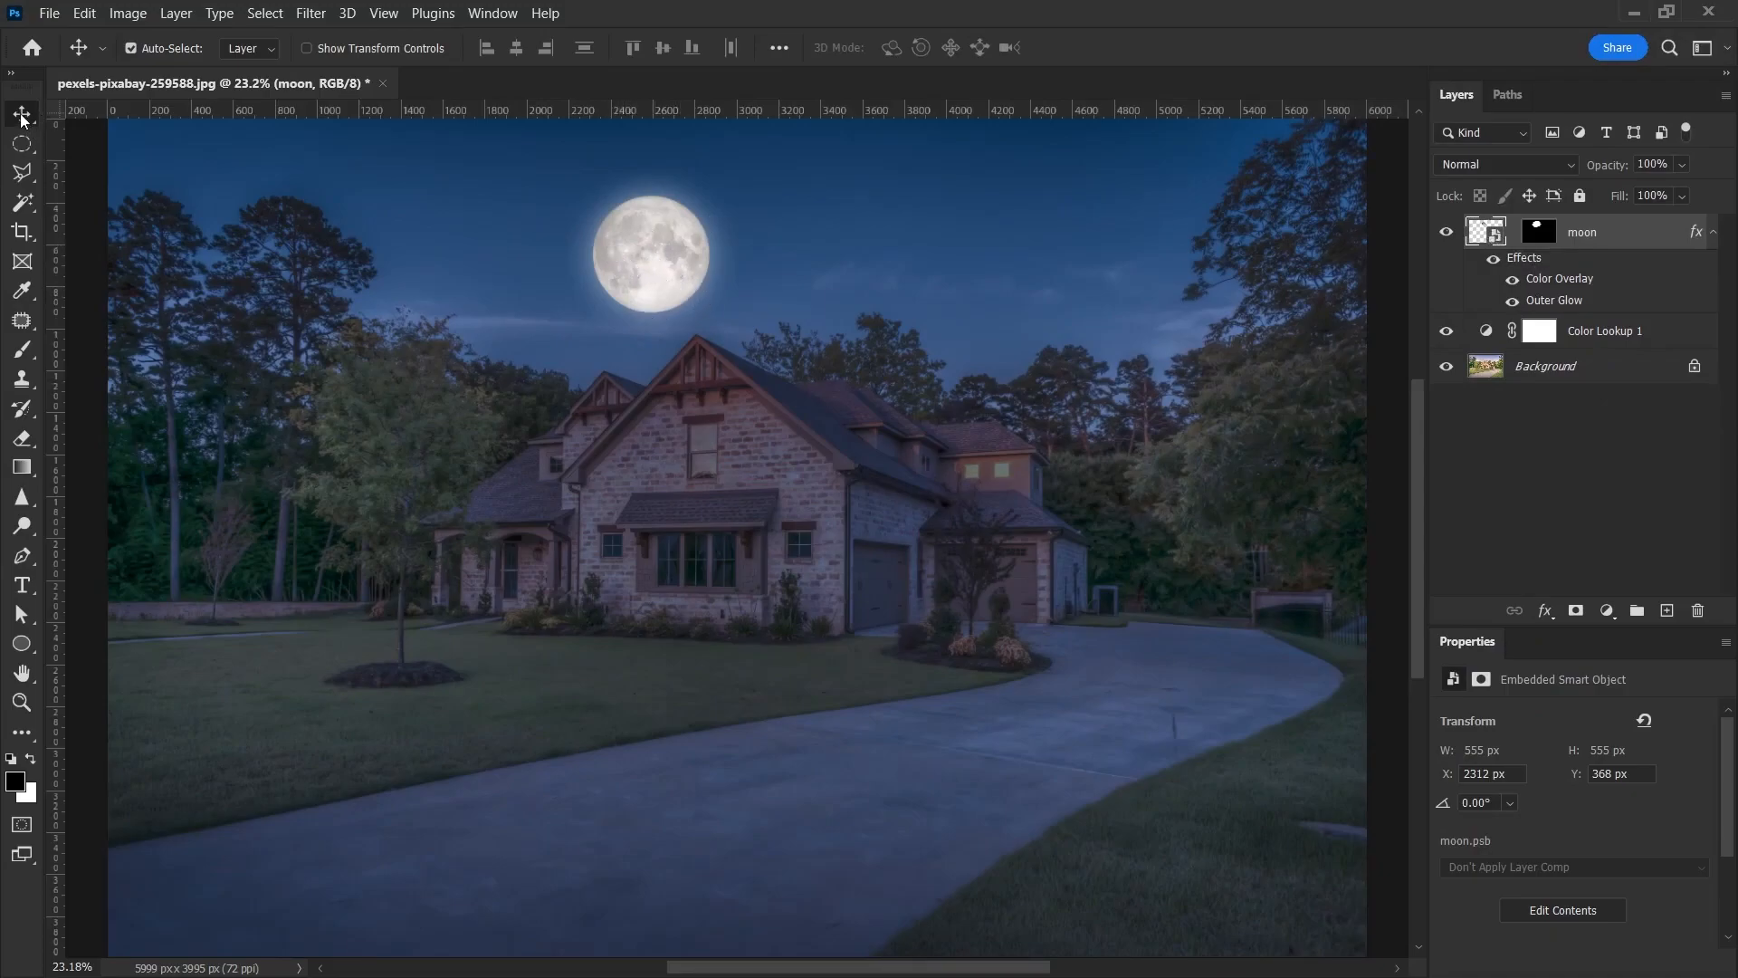
Drag the moon layer down so its lower part tucks behind the roof peak
left_click_drag(652, 253, 630, 311)
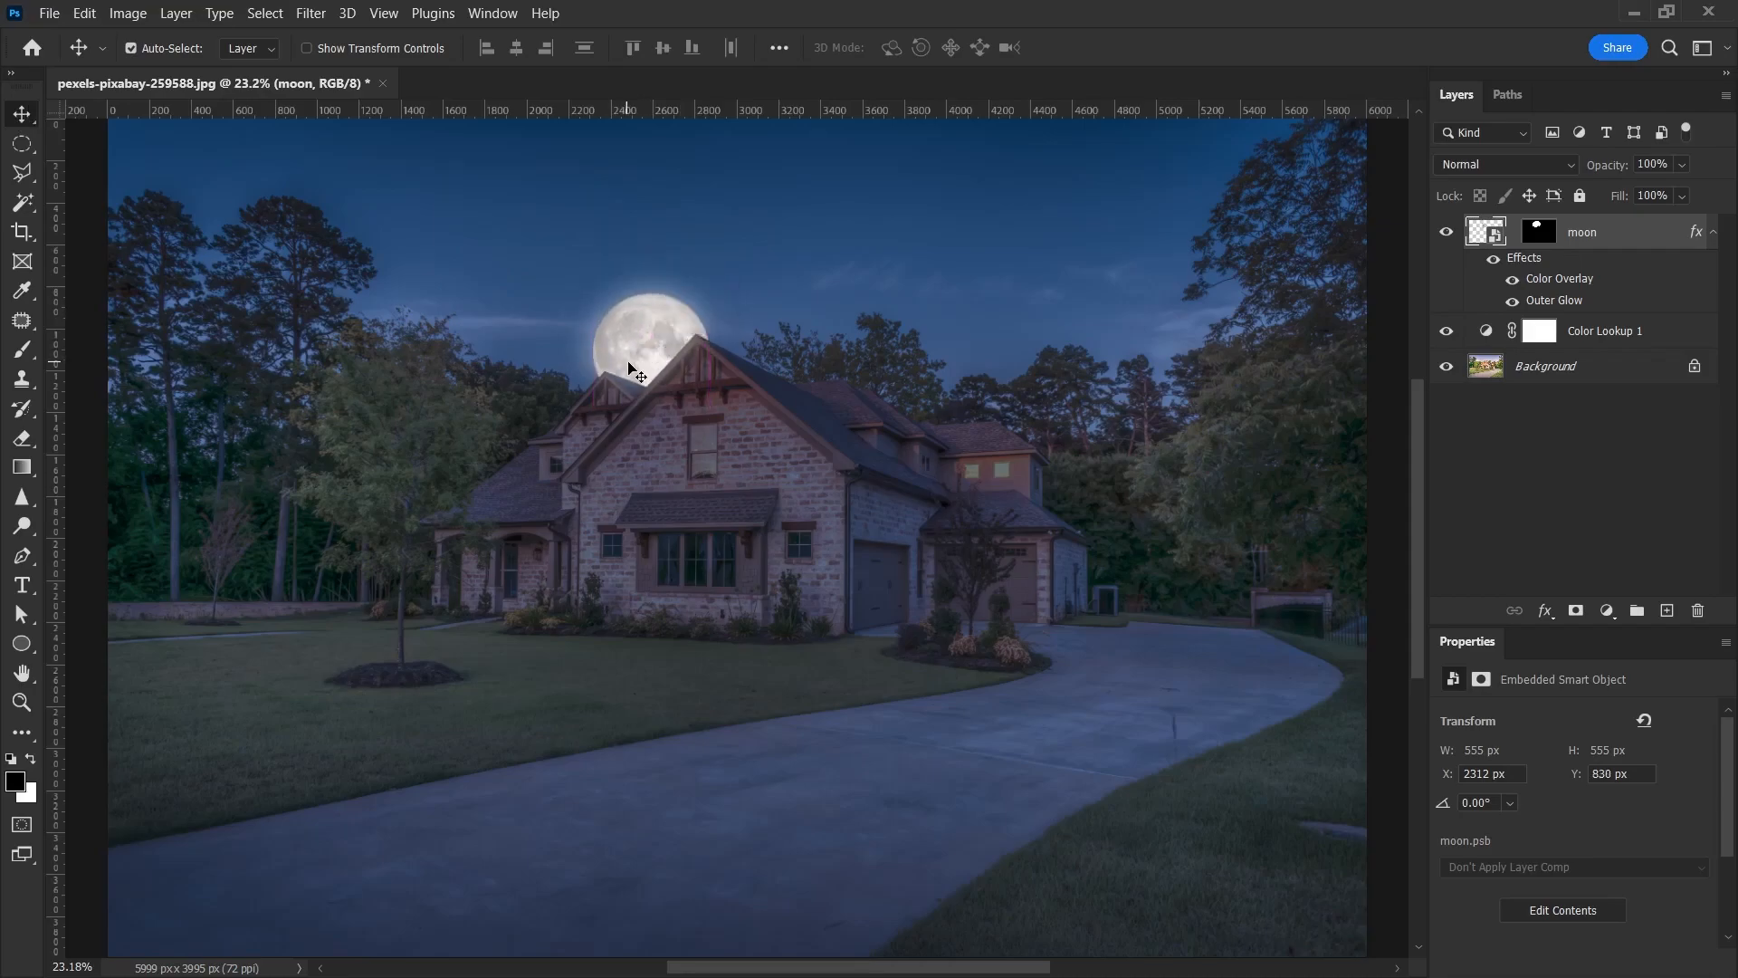
mouse_move(608, 363)
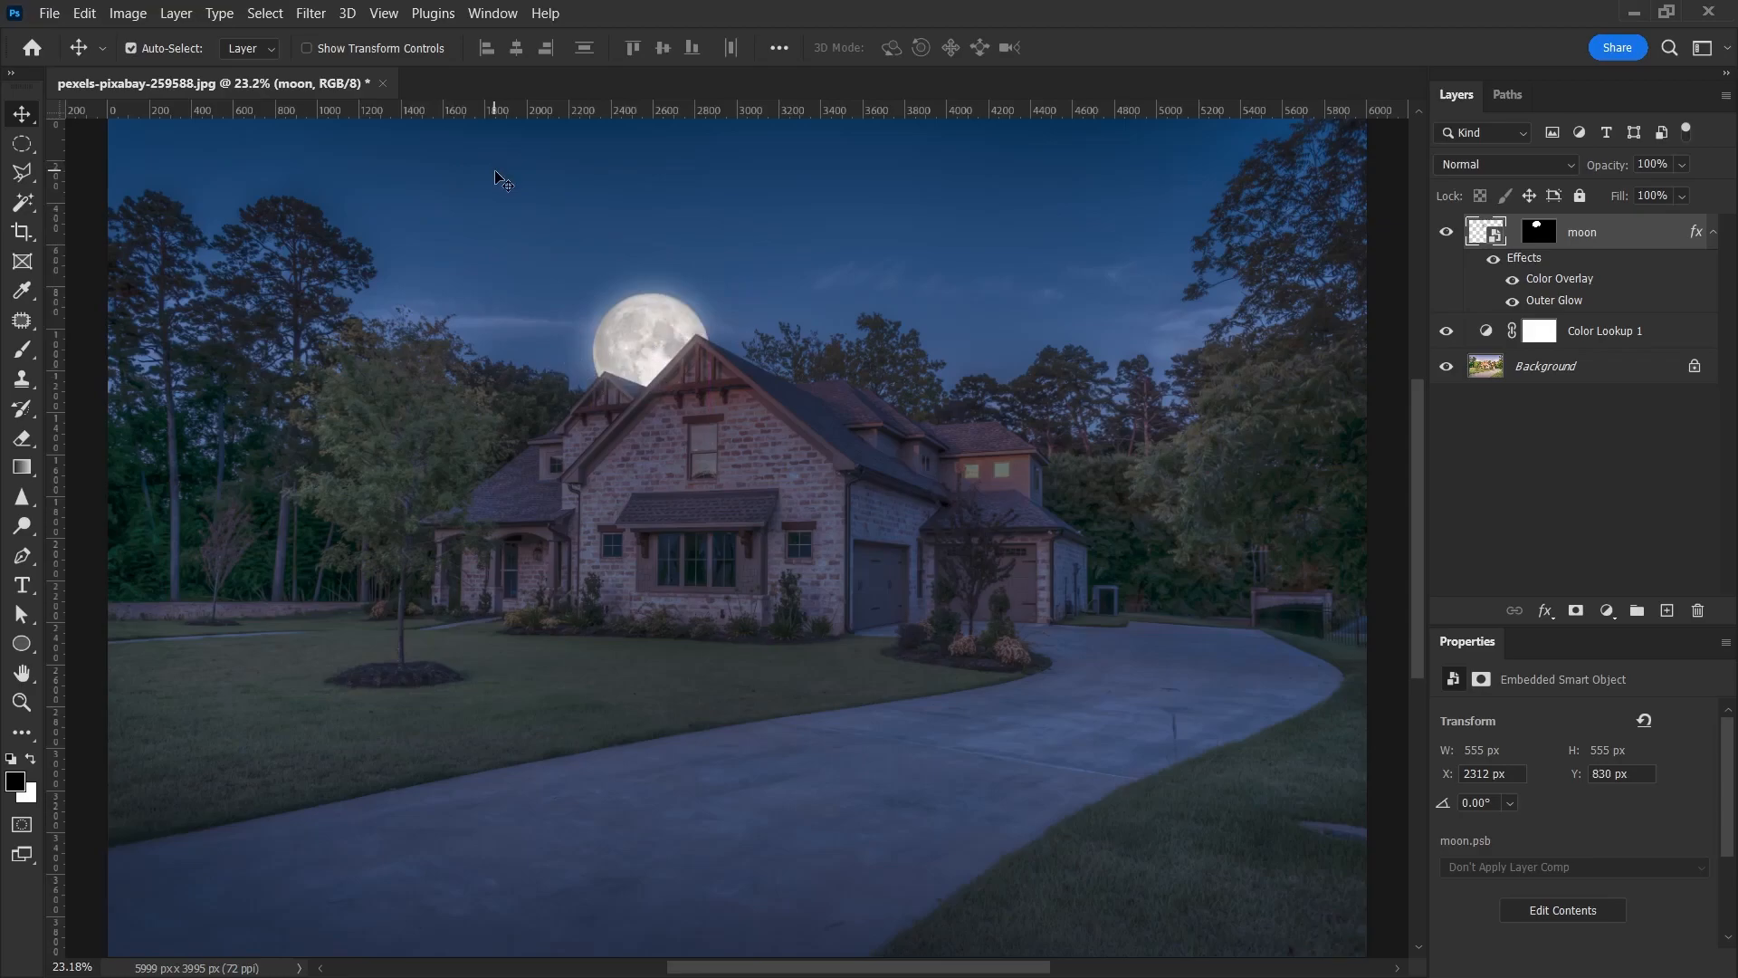
mouse_move(635, 393)
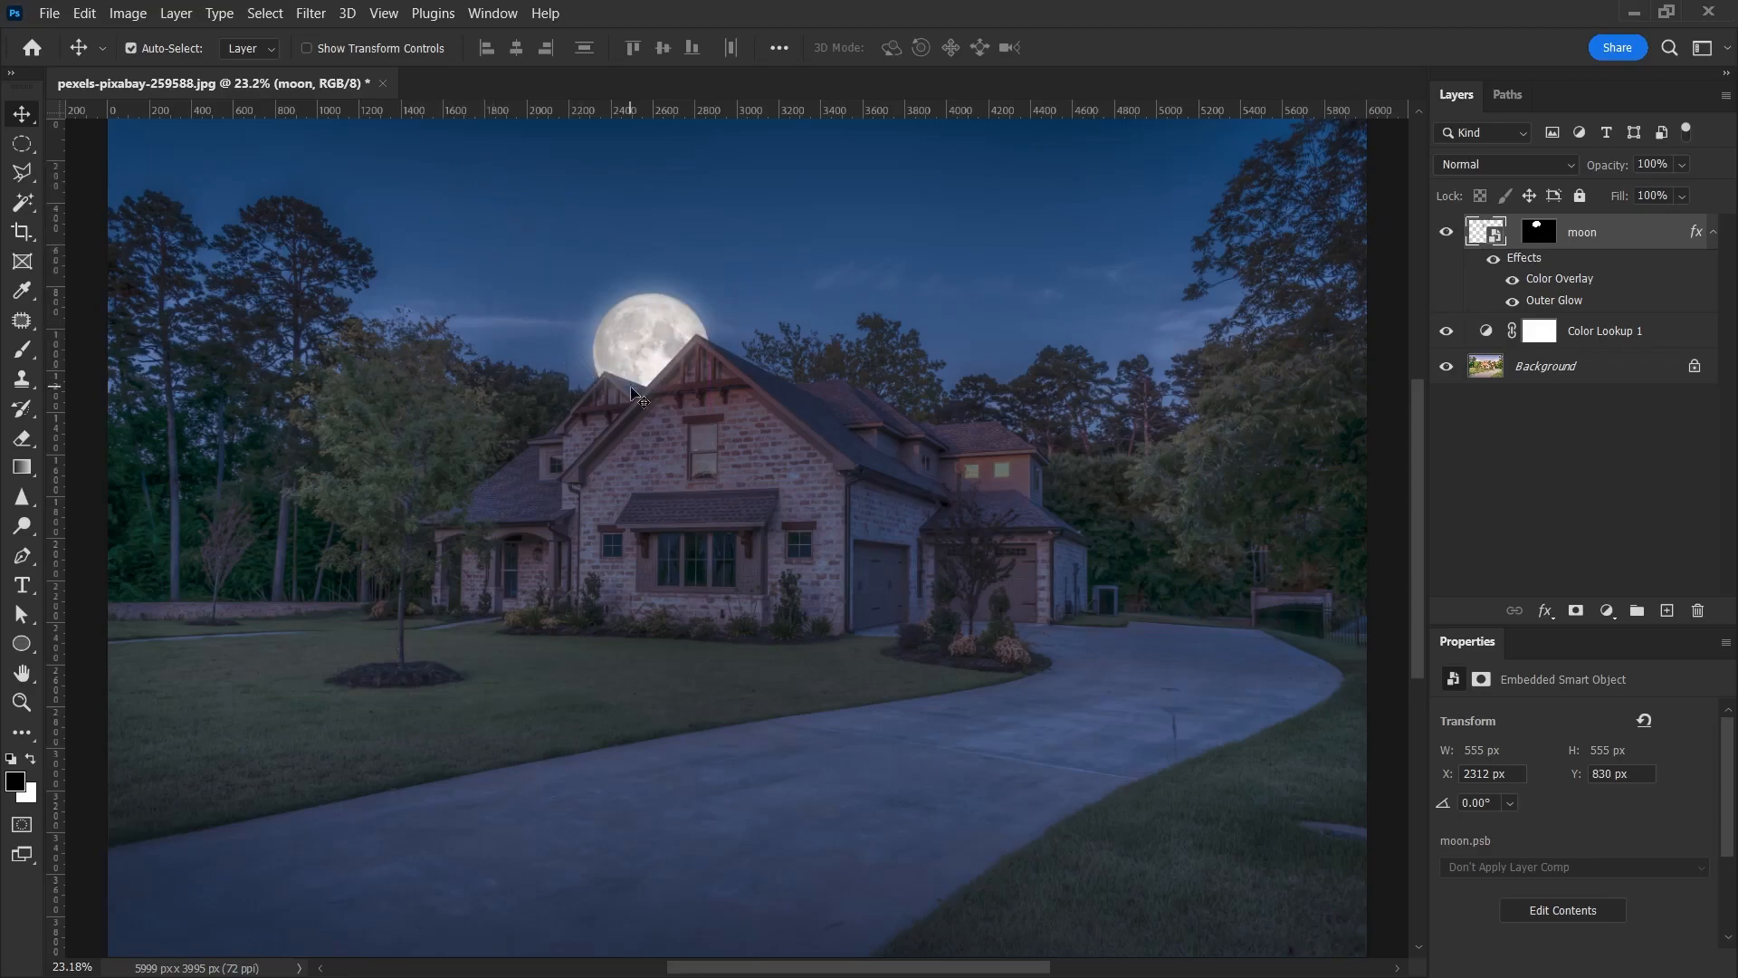